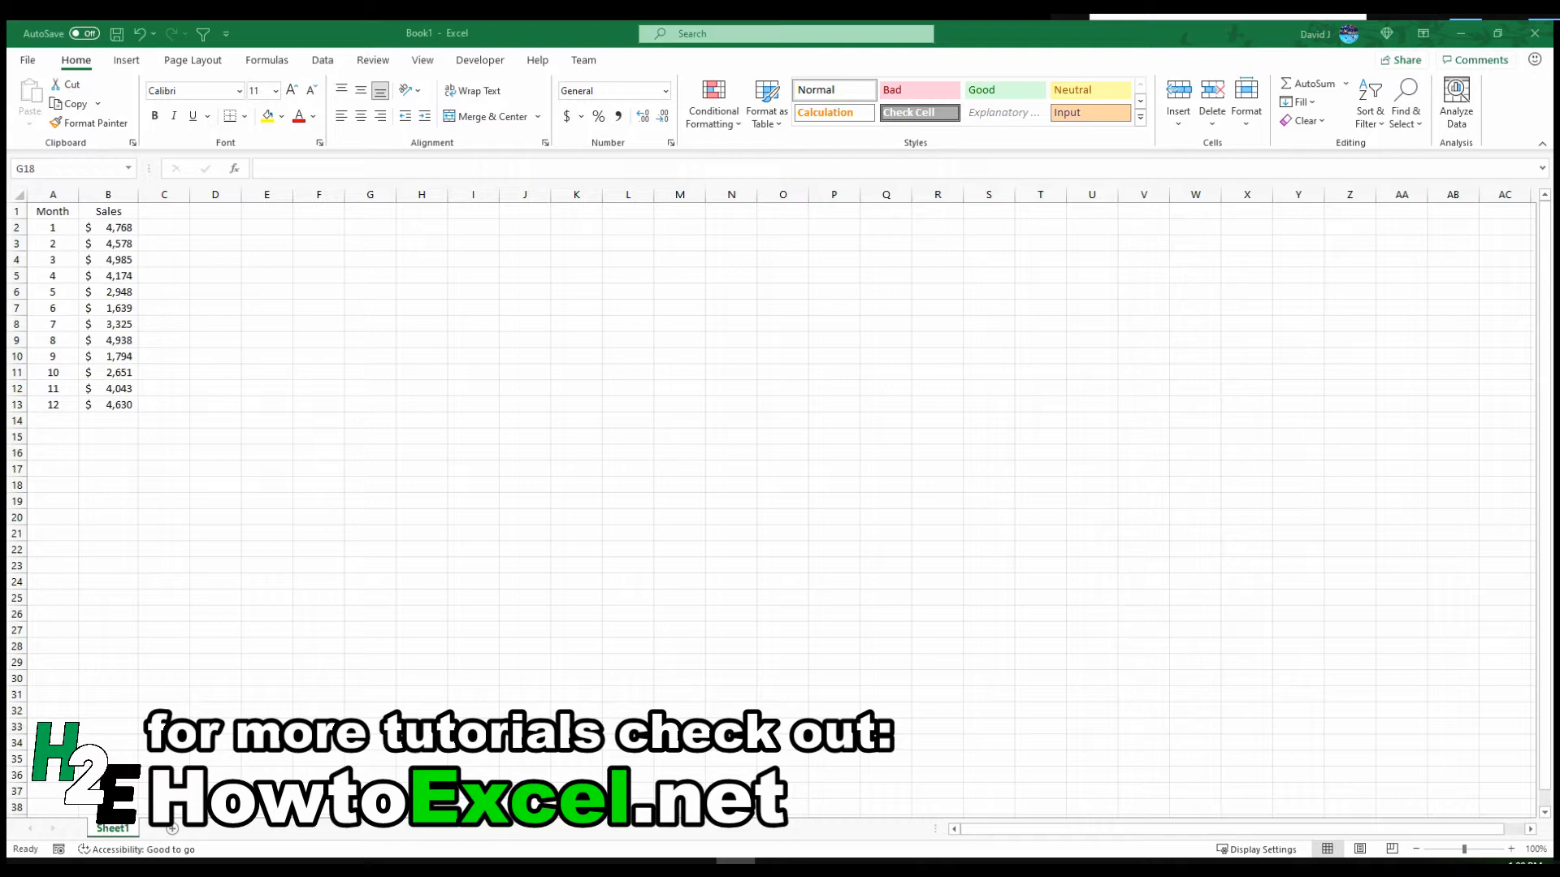
{"action": "mouse_move", "coordinate": [1053, 26]}
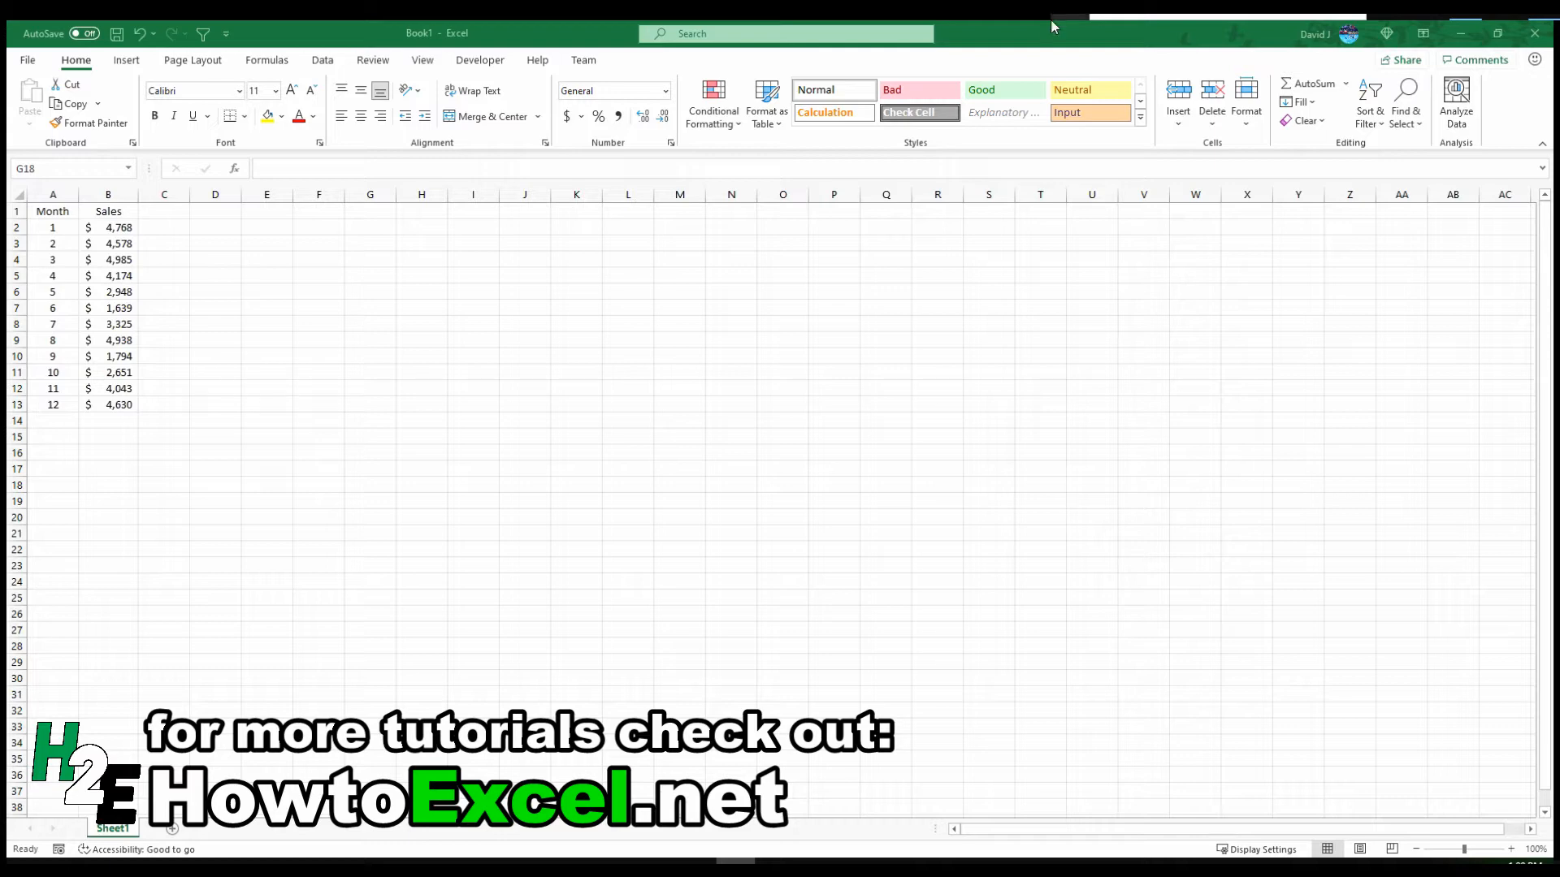
{"action": "mouse_move", "coordinate": [155, 220]}
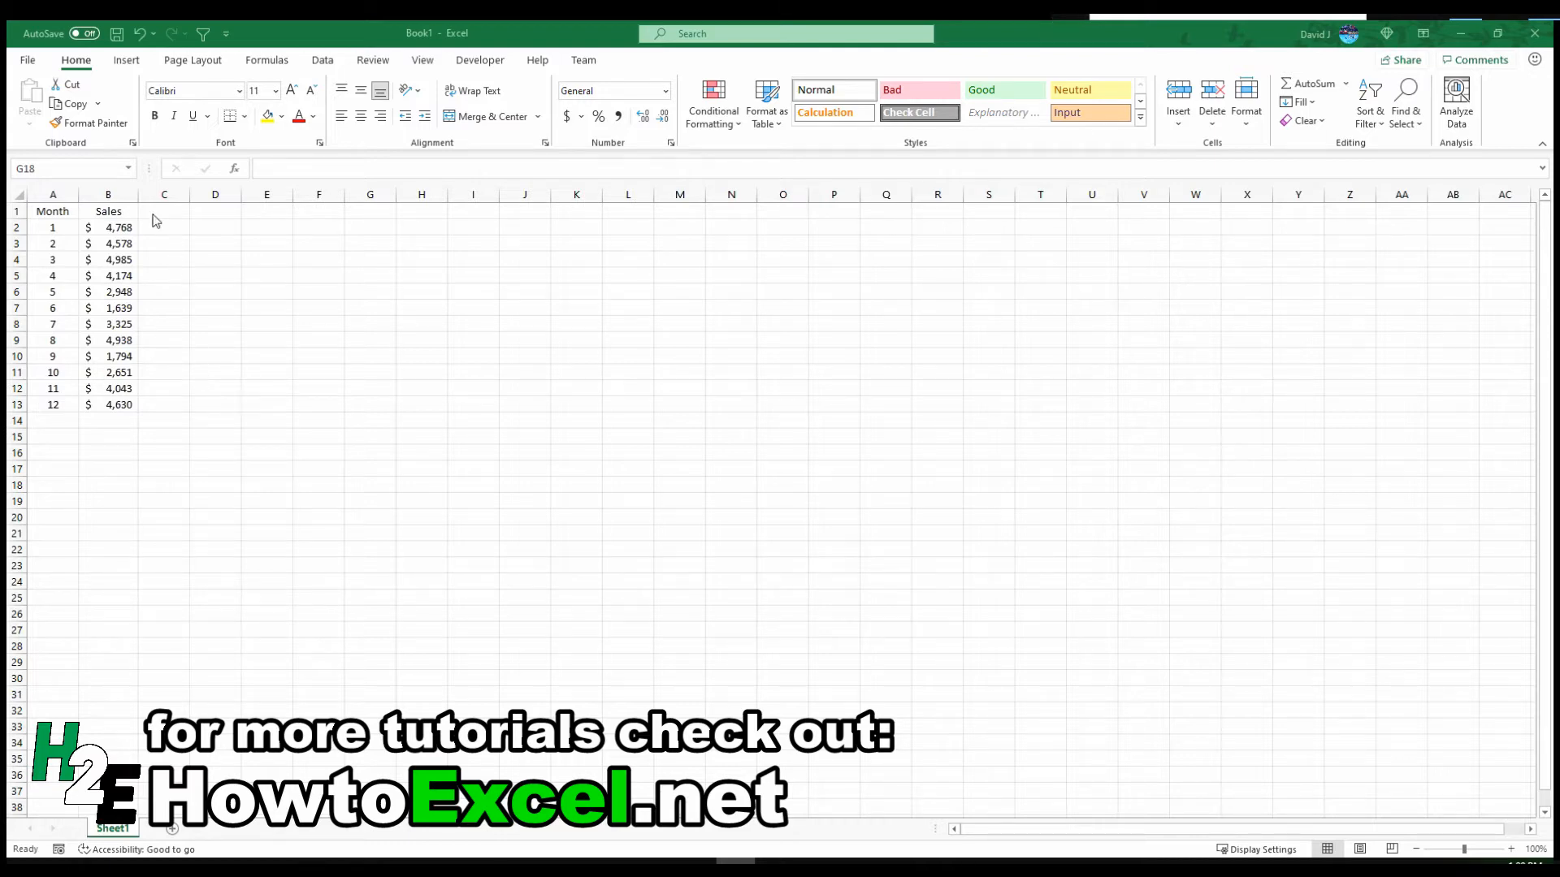
{"action": "mouse_move", "coordinate": [178, 294]}
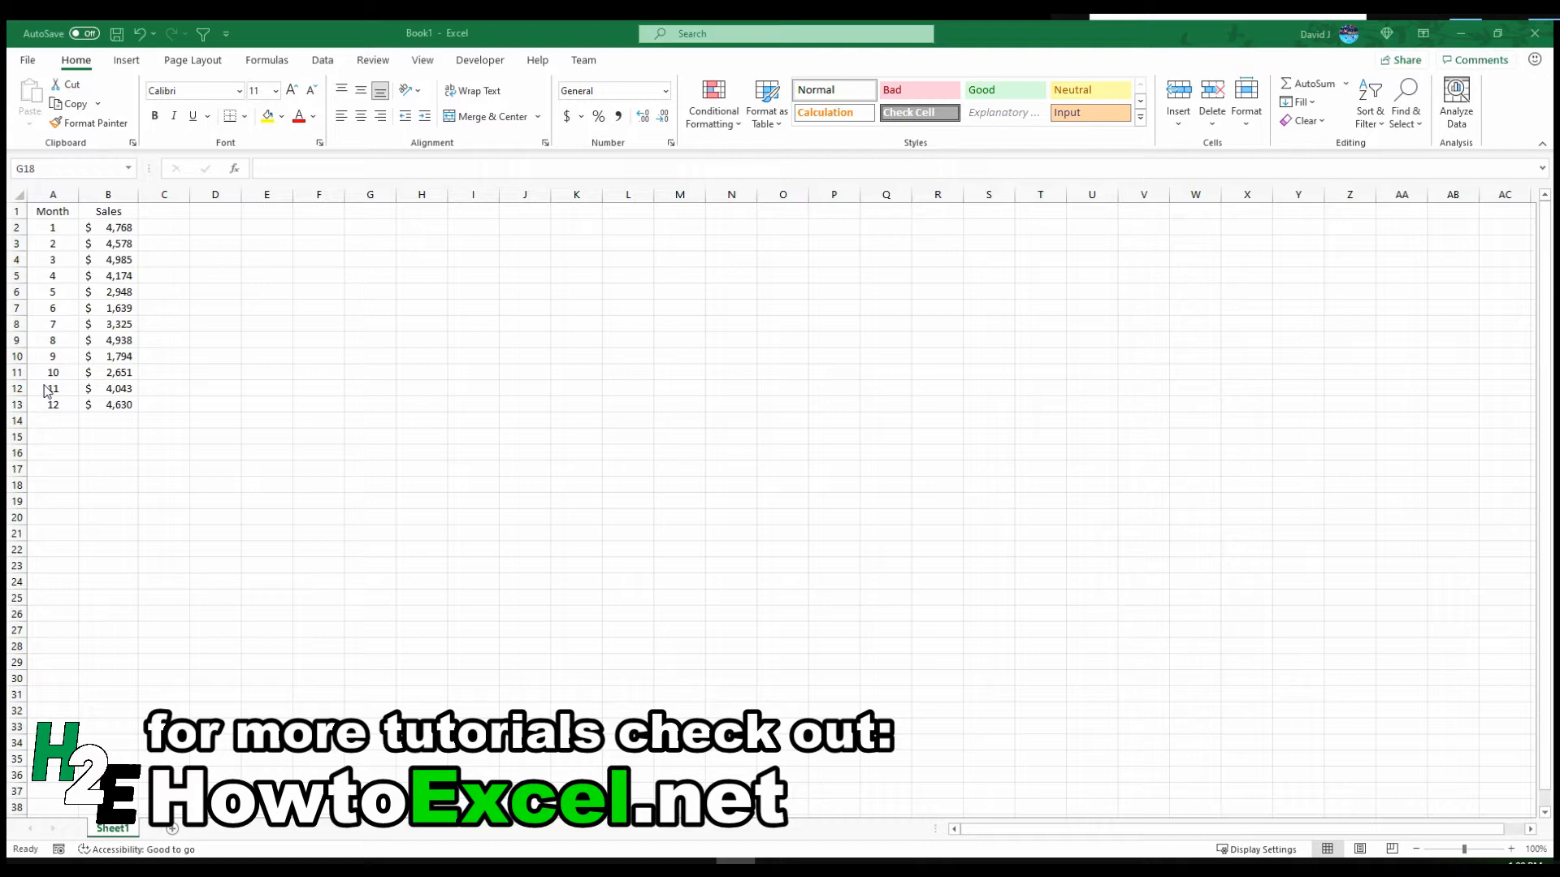
{"action": "mouse_move", "coordinate": [59, 293]}
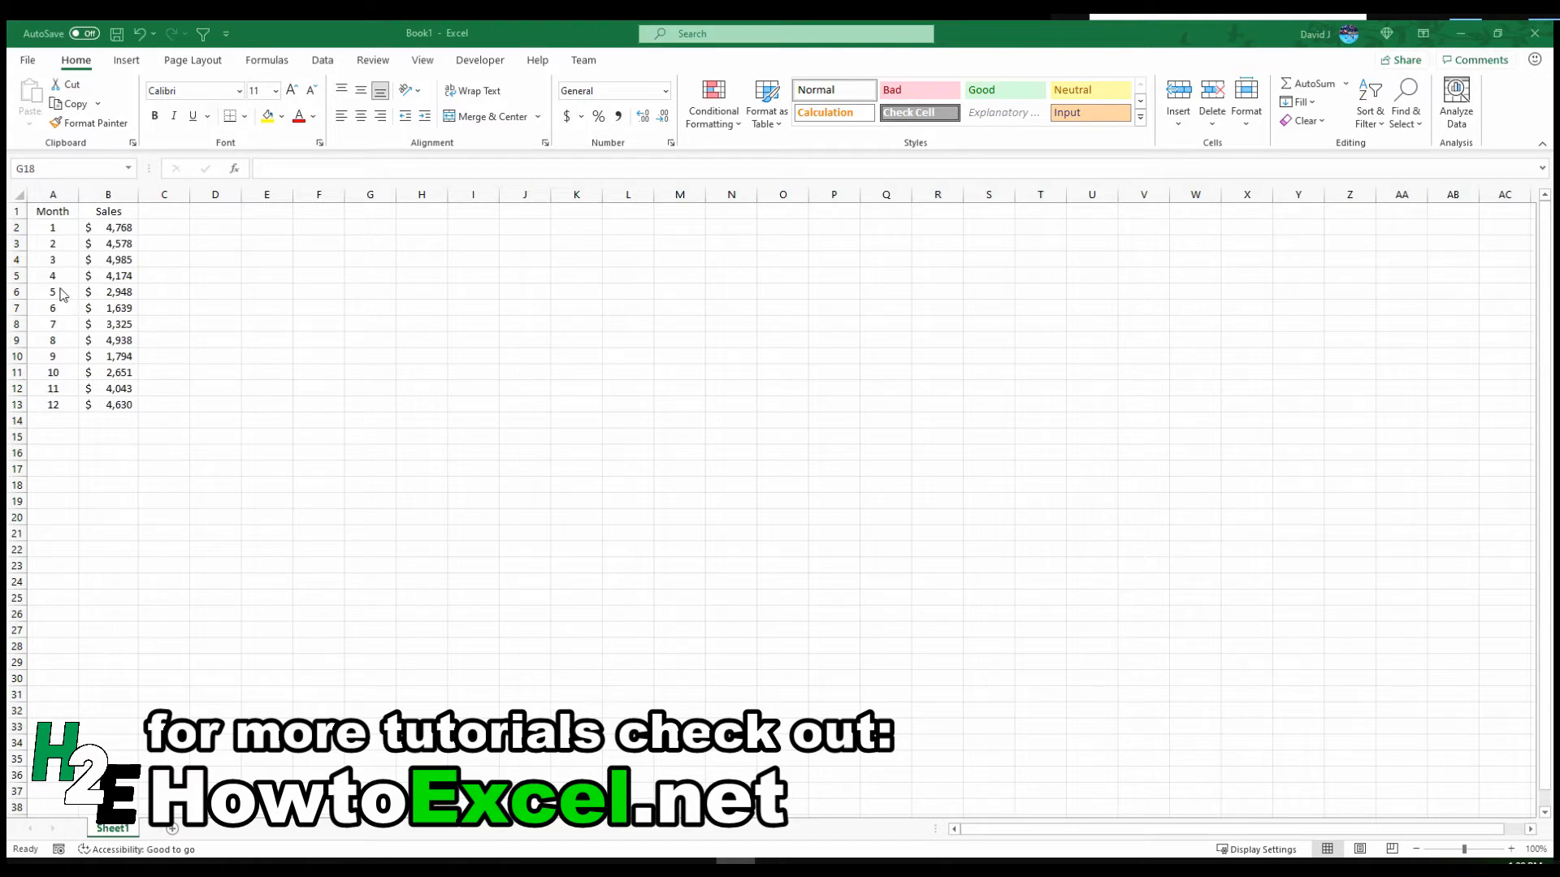
{"action": "mouse_move", "coordinate": [71, 242]}
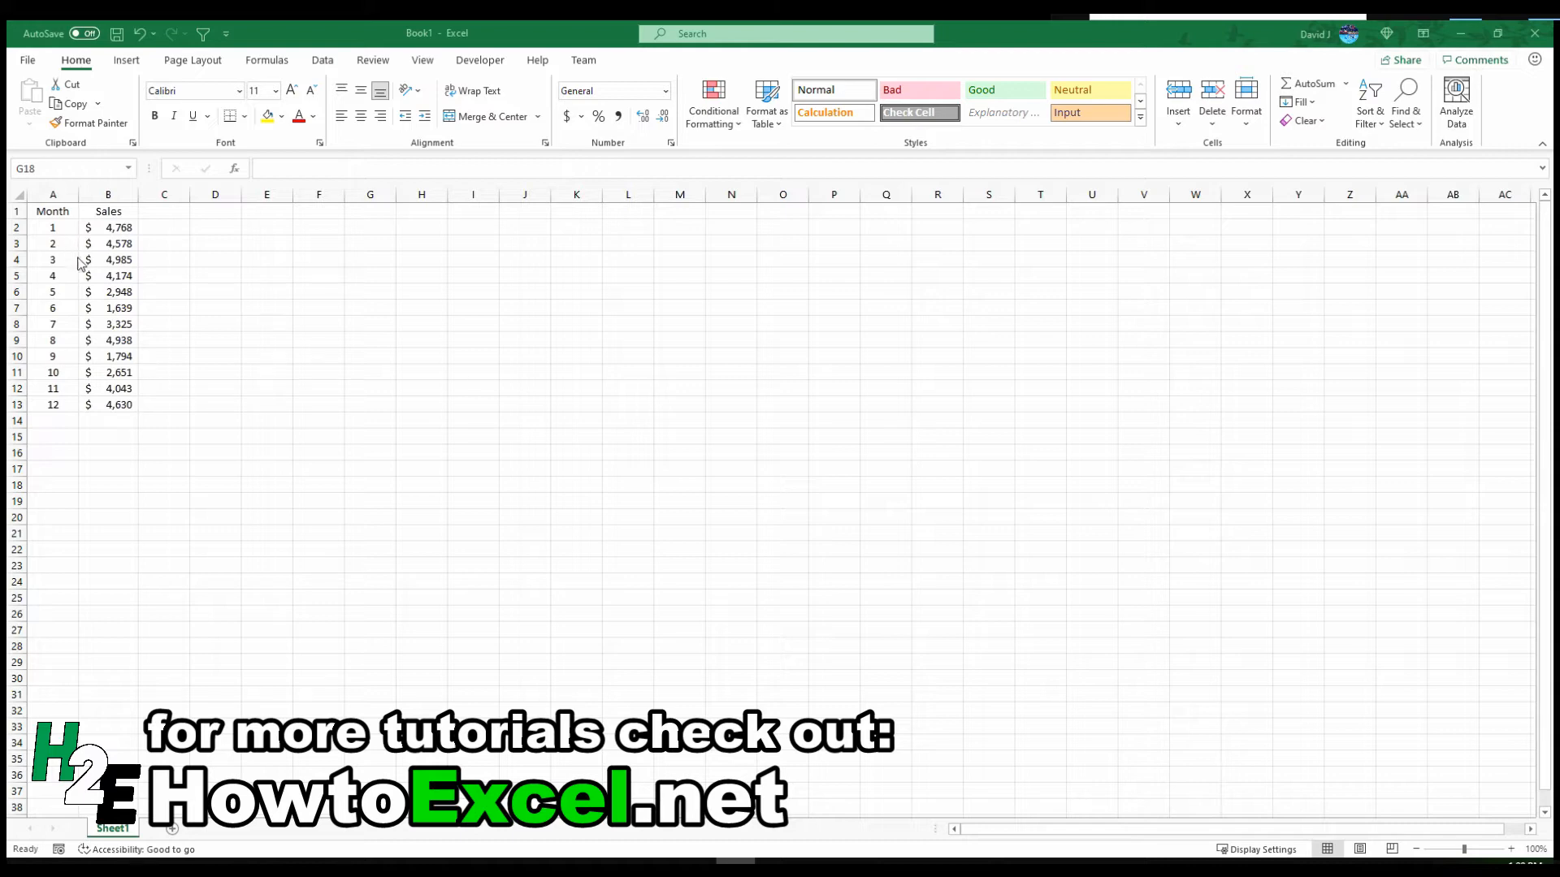
{"action": "mouse_move", "coordinate": [78, 263]}
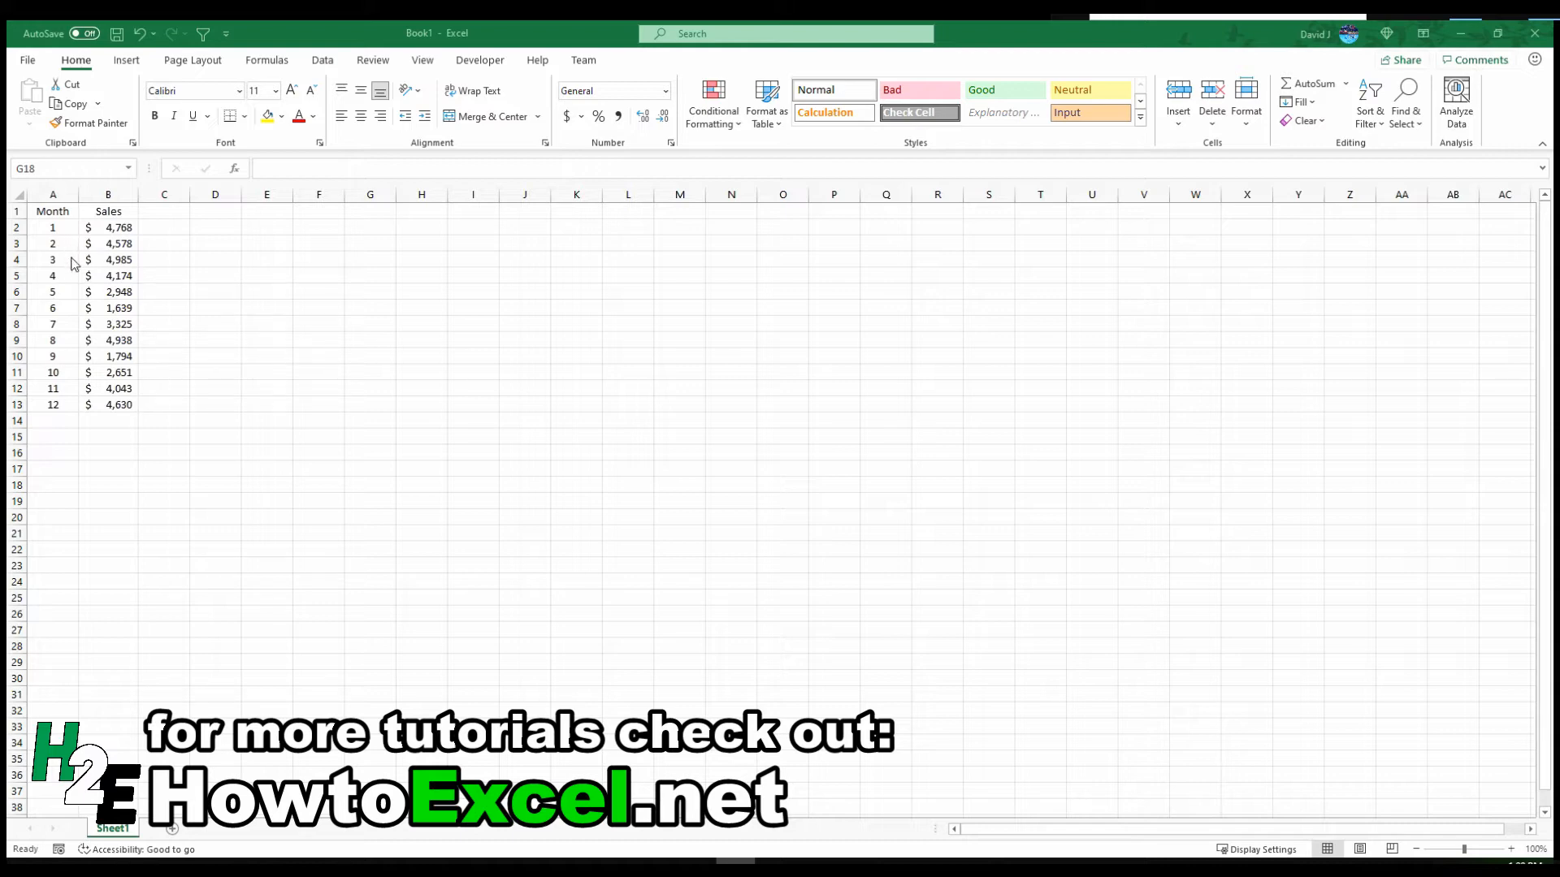
Write a TEXT formula with "MMM" format in cell C2 beside the month number
{"action": "left_click", "coordinate": [52, 226]}
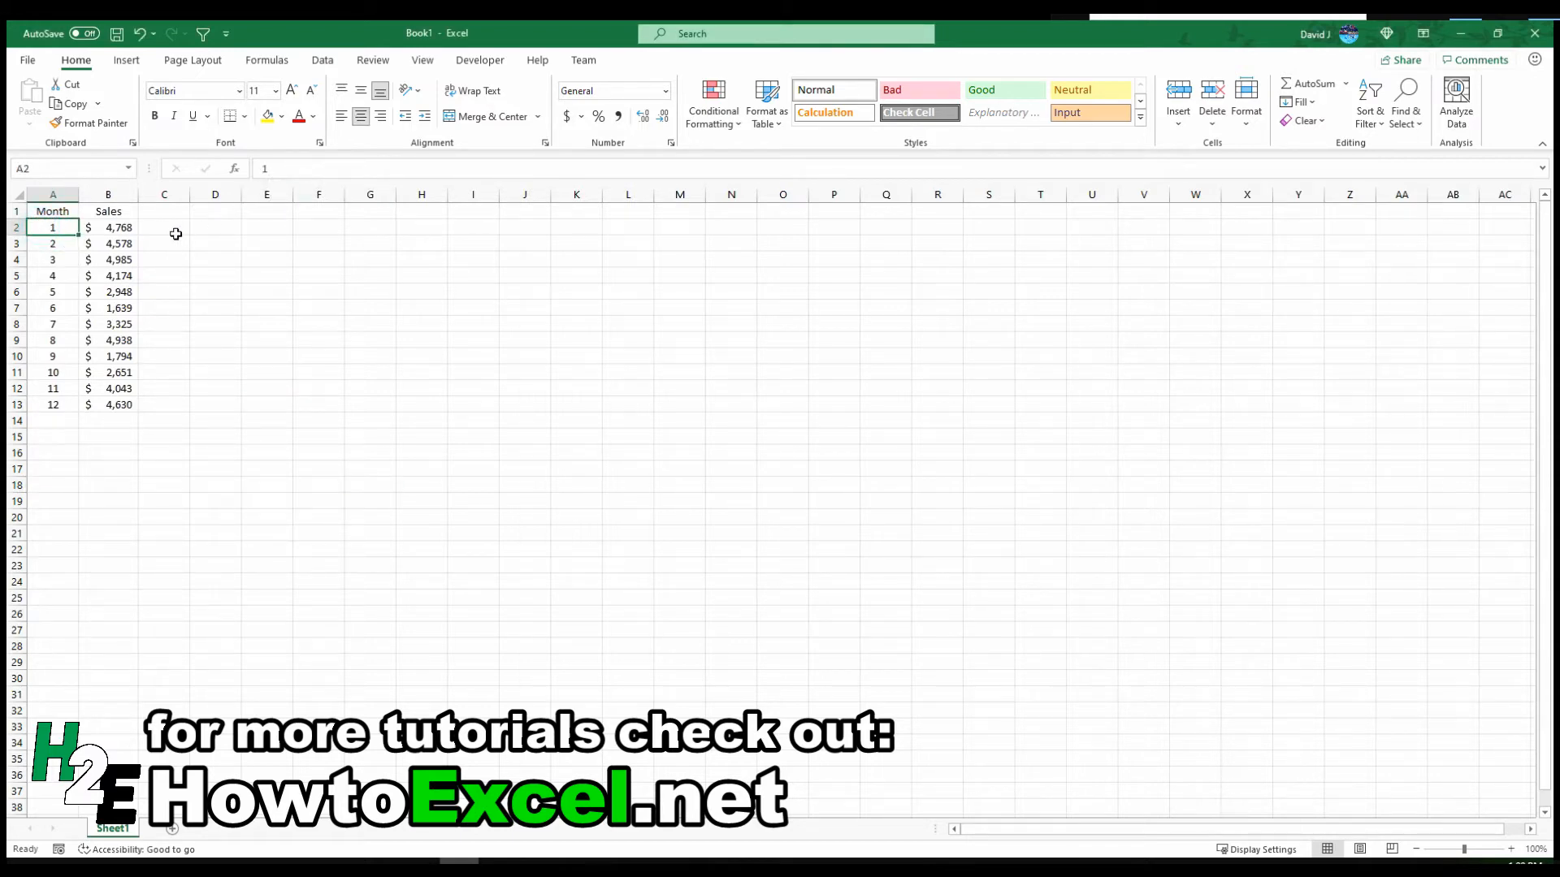
{"action": "left_click", "coordinate": [163, 227]}
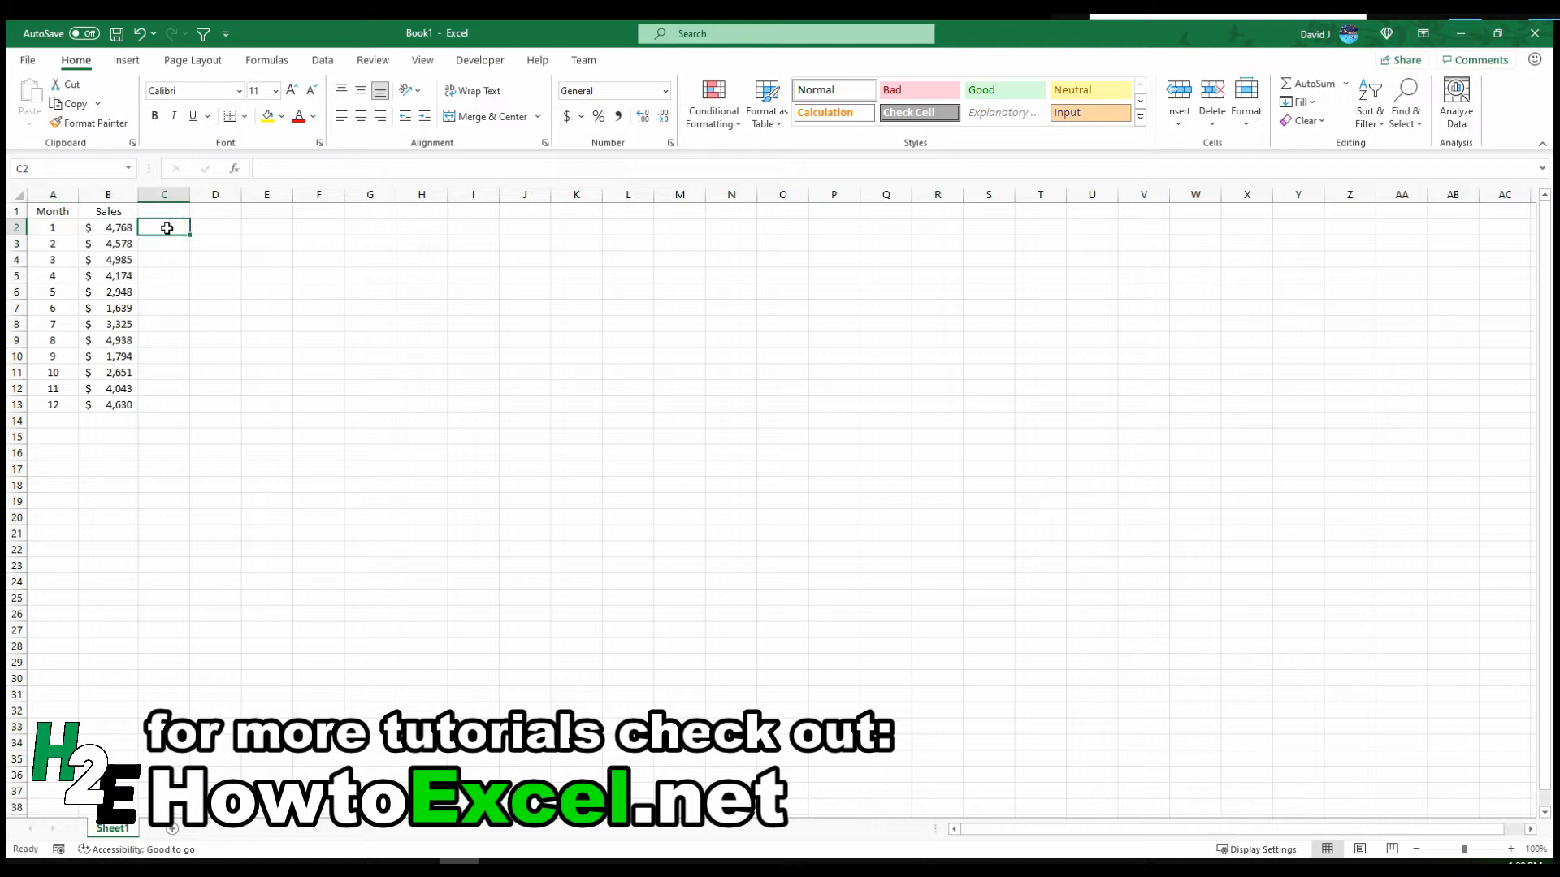
{"action": "type", "text": "=text(A2"}
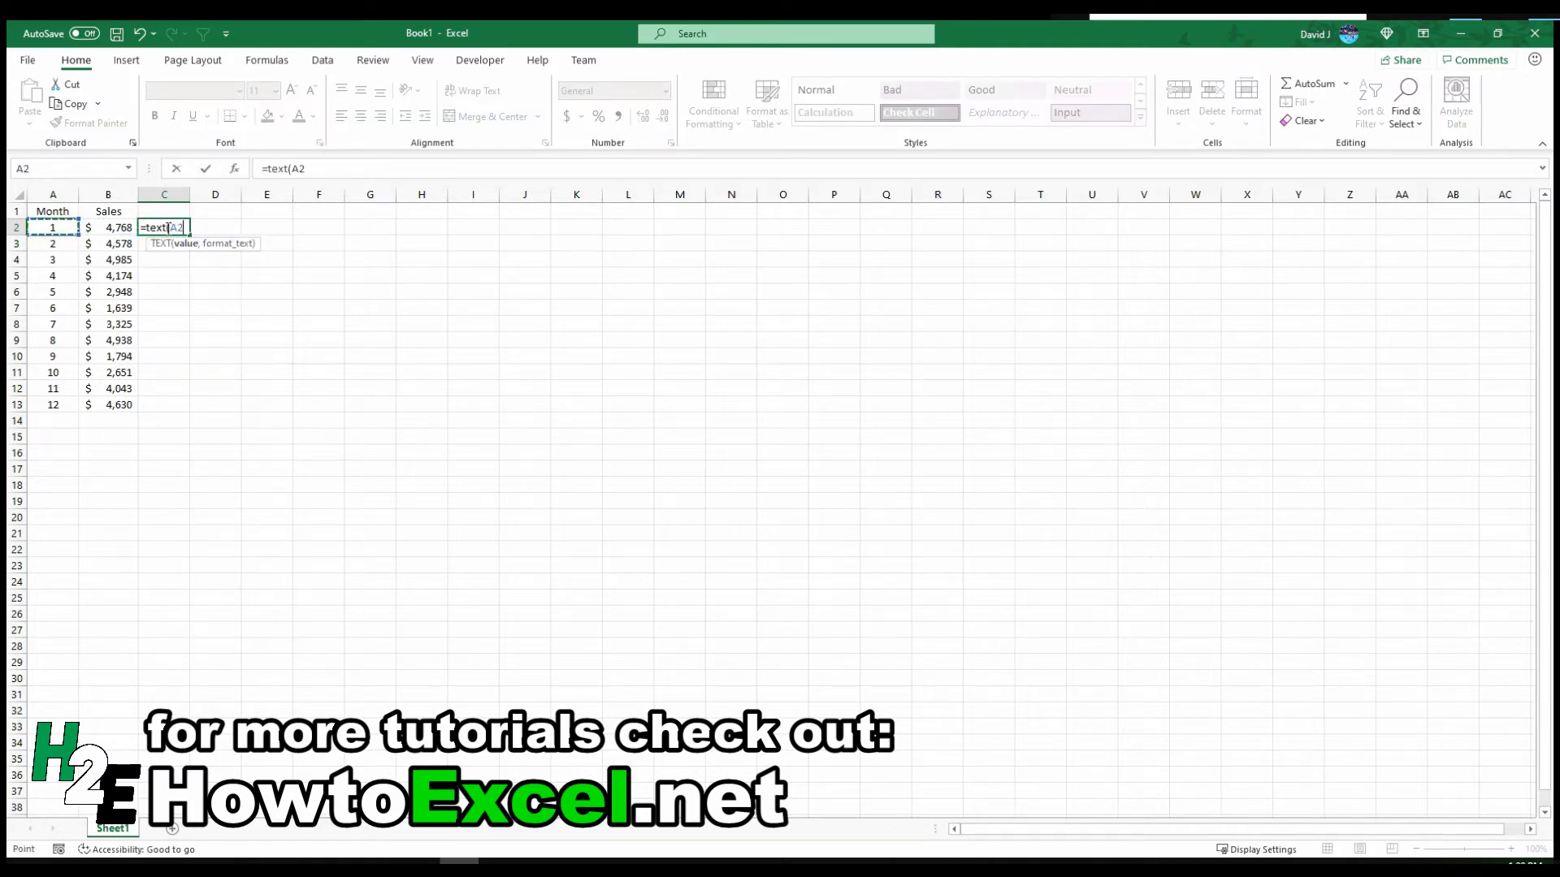
{"action": "type", "text": ",\"MM"}
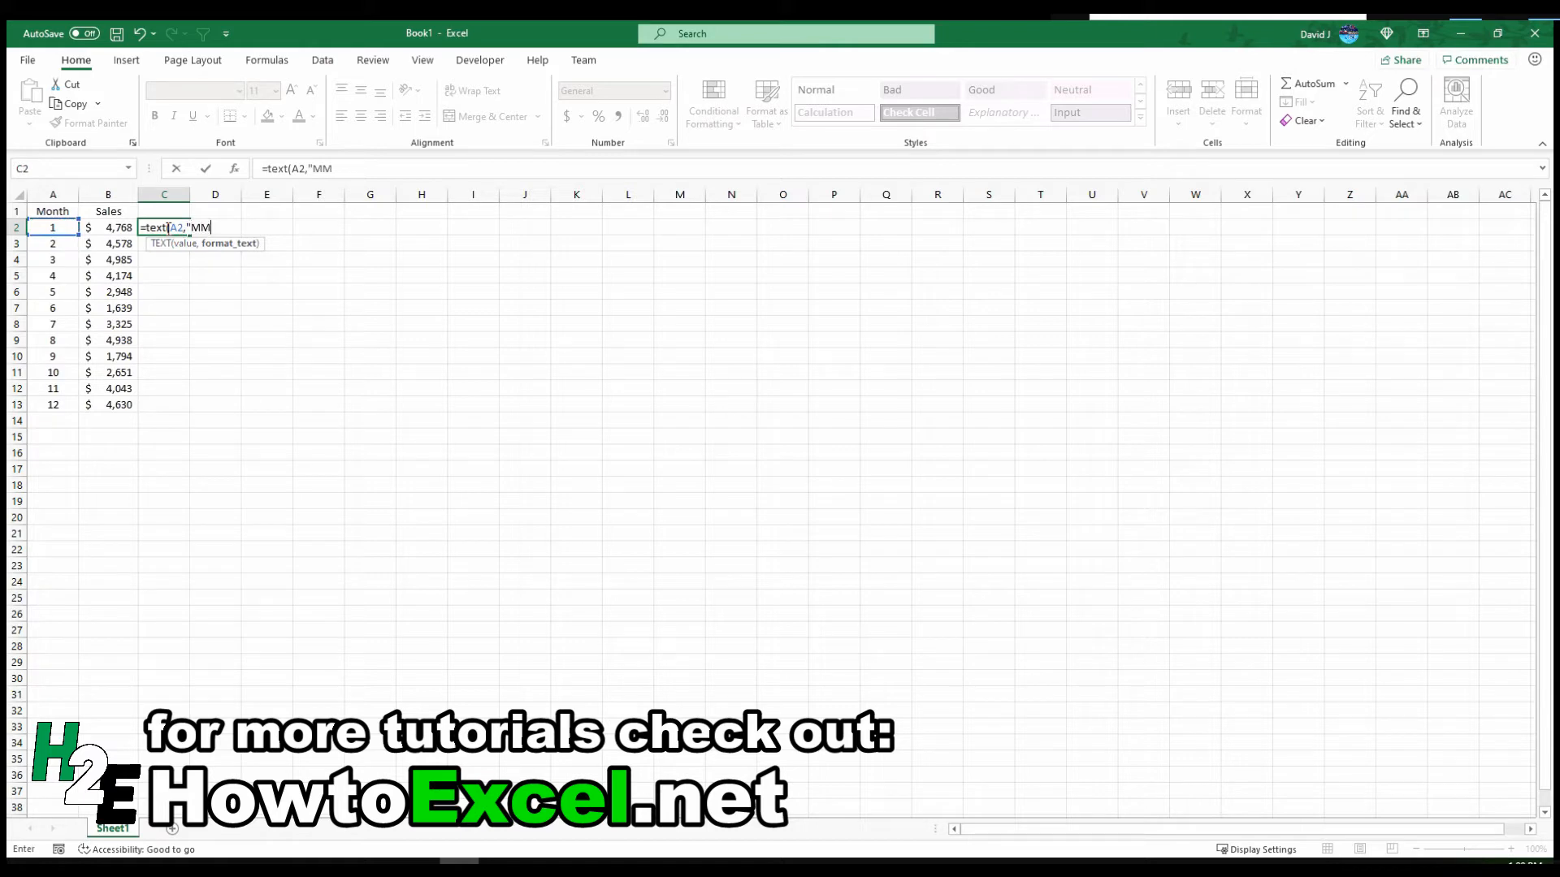
{"action": "type", "text": "M\")"}
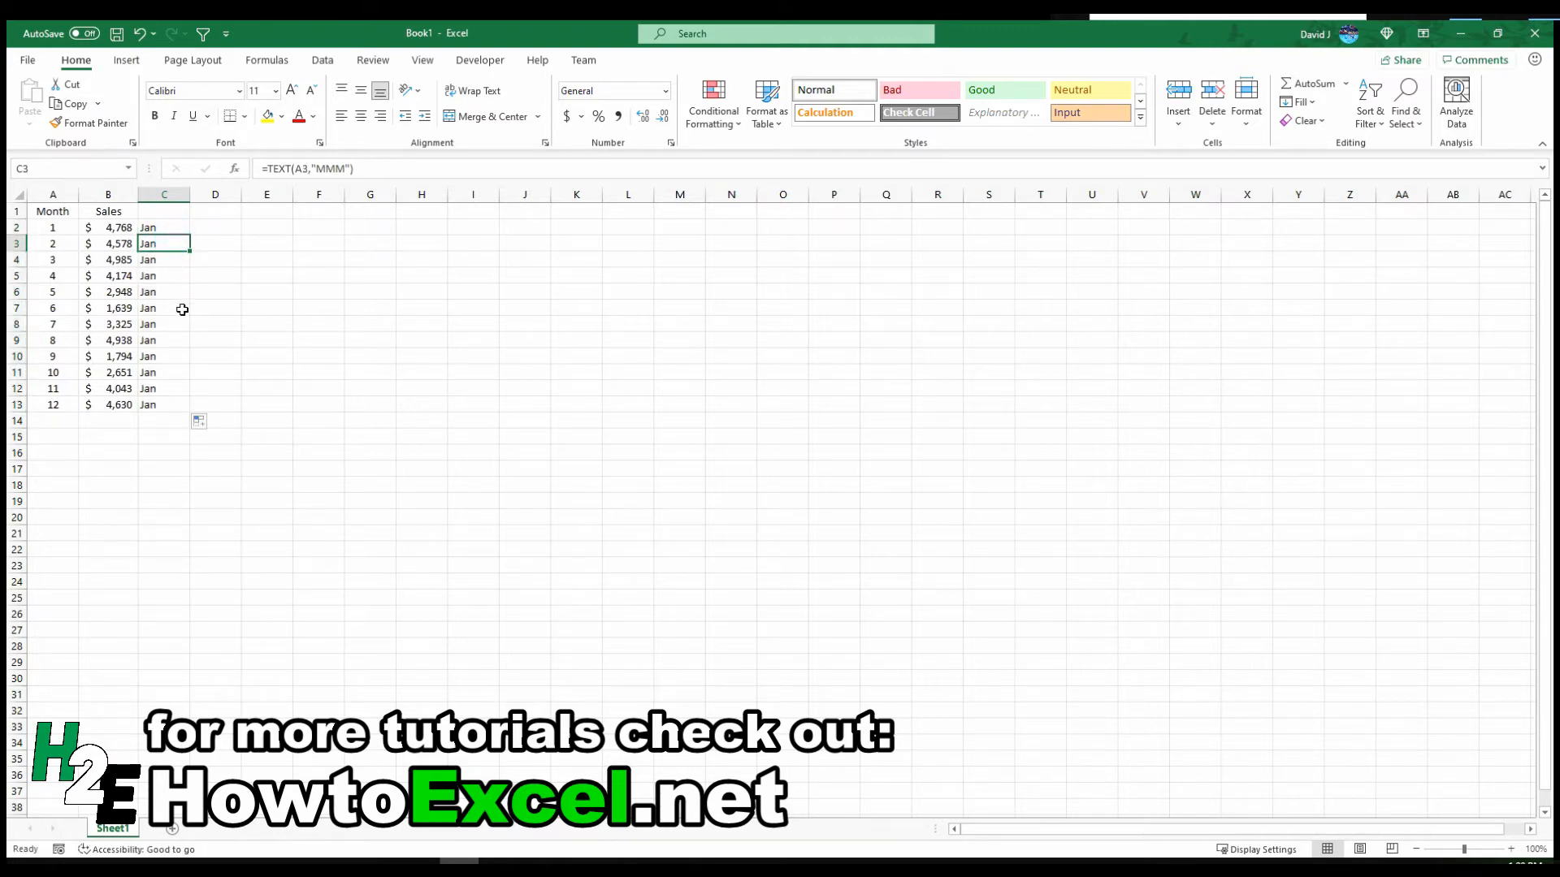
{"action": "mouse_move", "coordinate": [160, 319]}
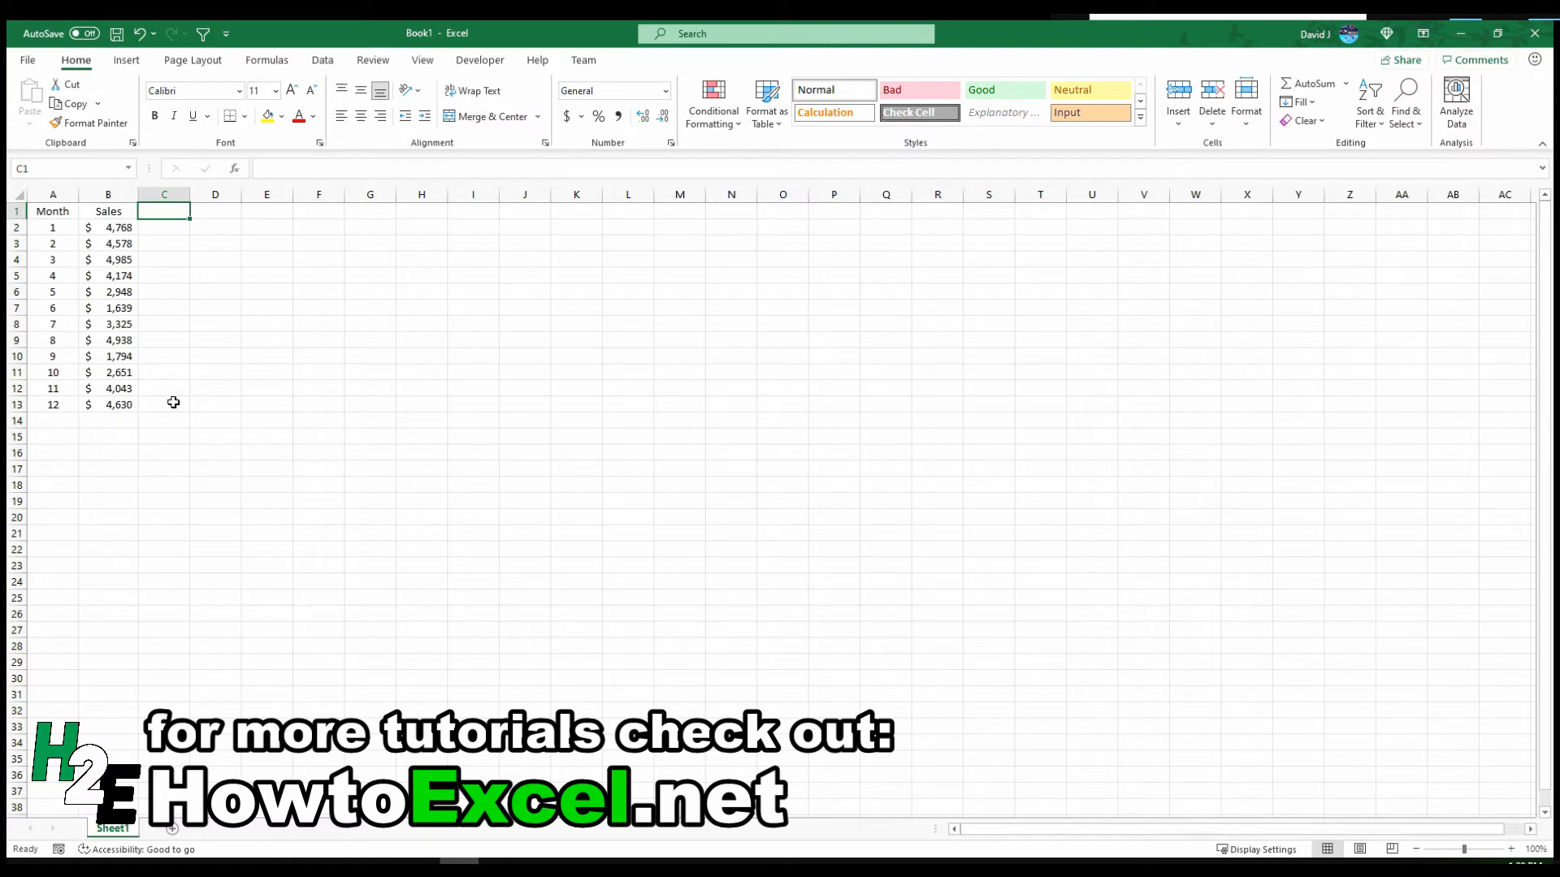
Enter =TEXT(D2,"MMM") beside the counting numbers in column D
{"action": "left_click", "coordinate": [52, 227]}
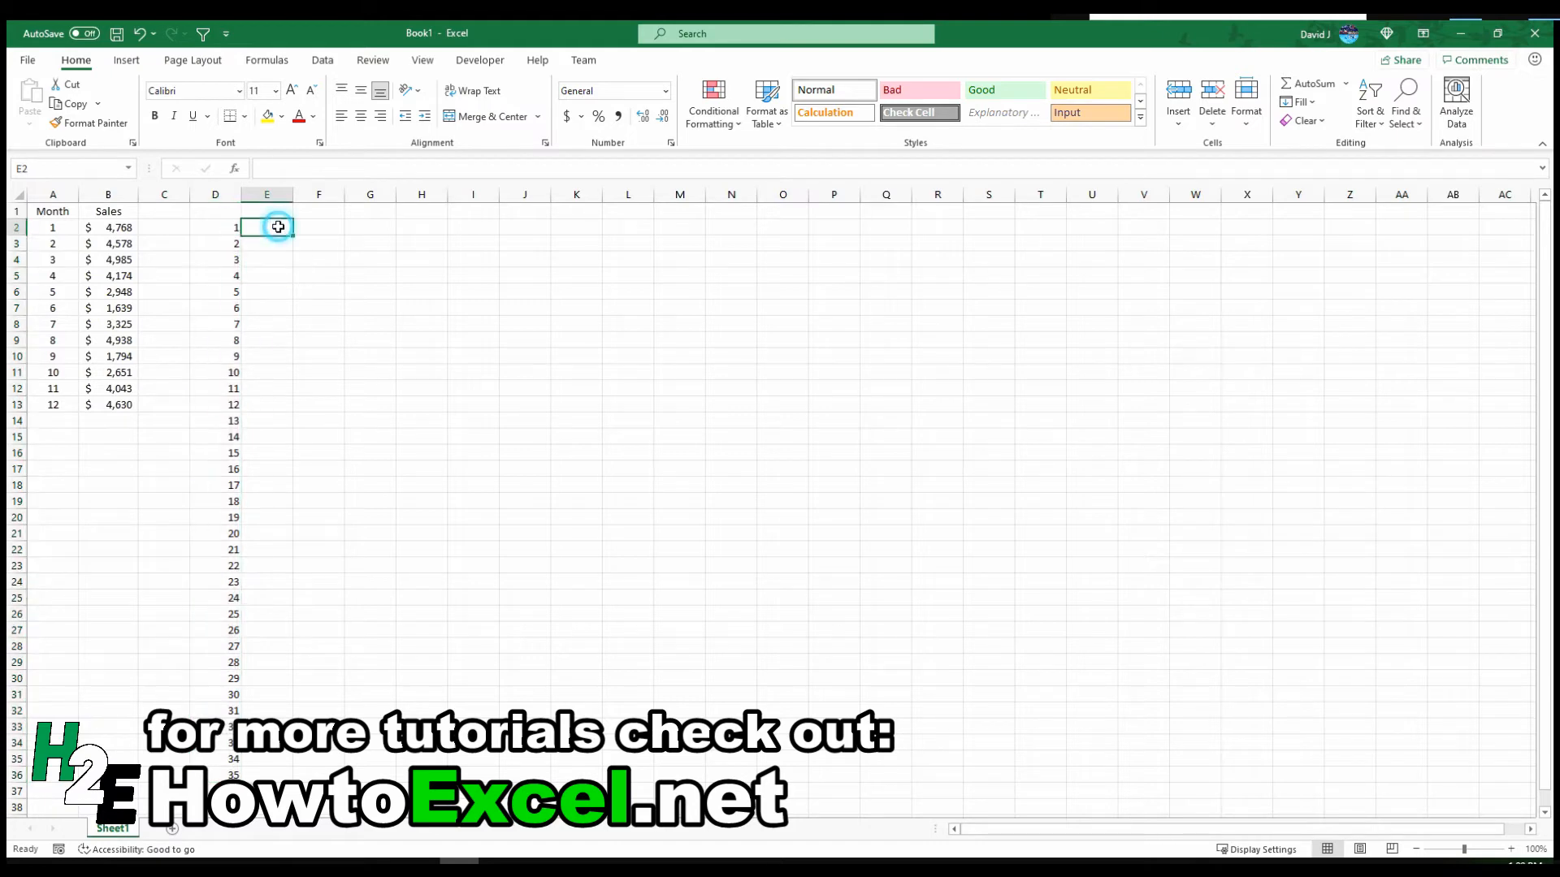
{"action": "type", "text": "=month"}
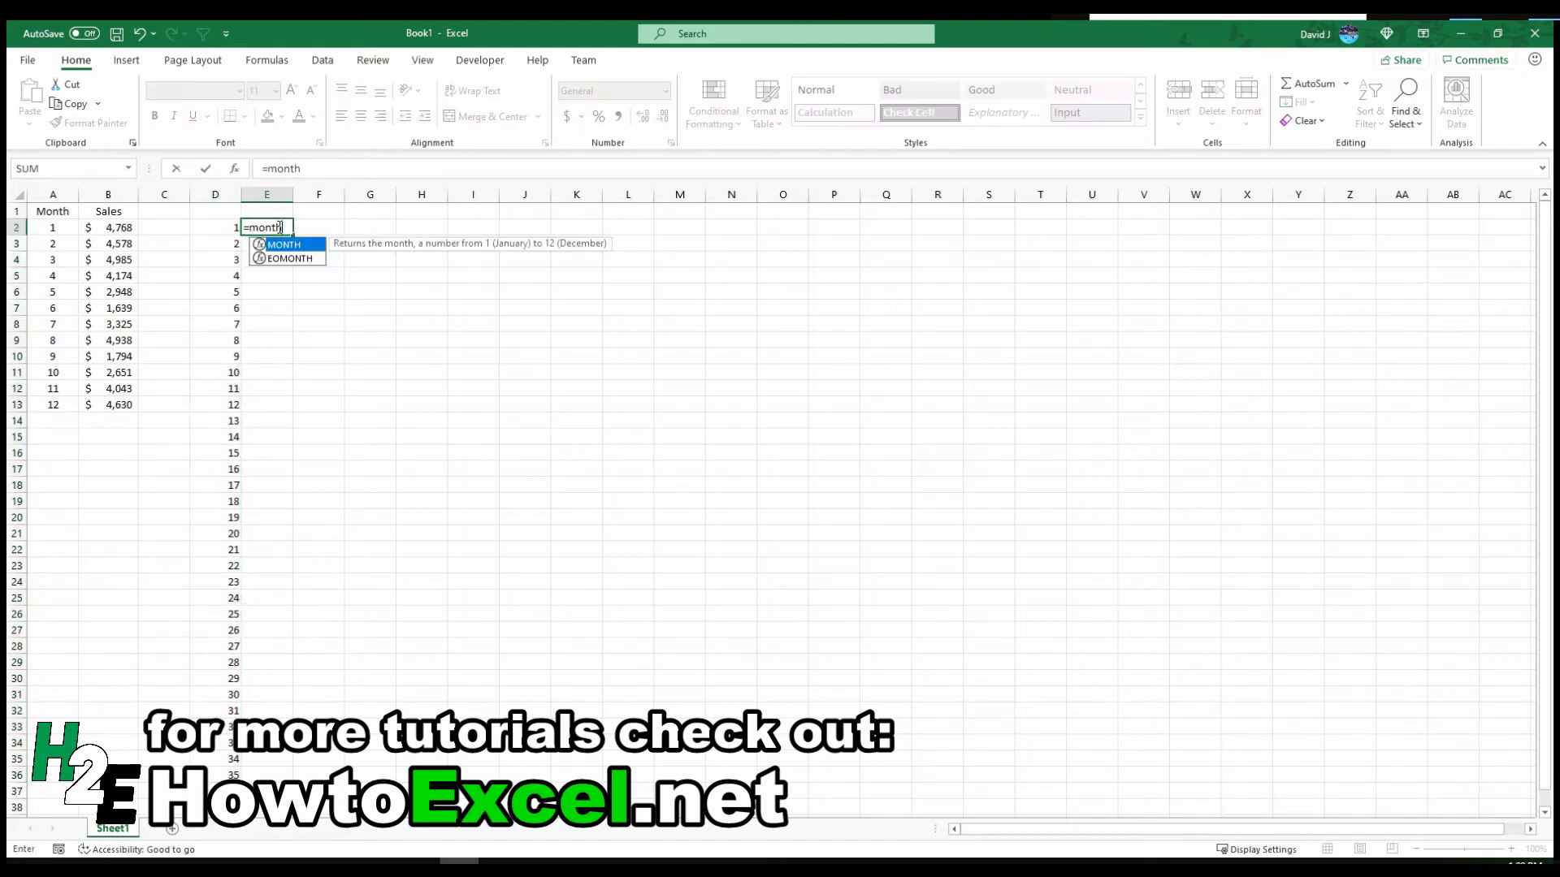
{"action": "key", "text": "Escape"}
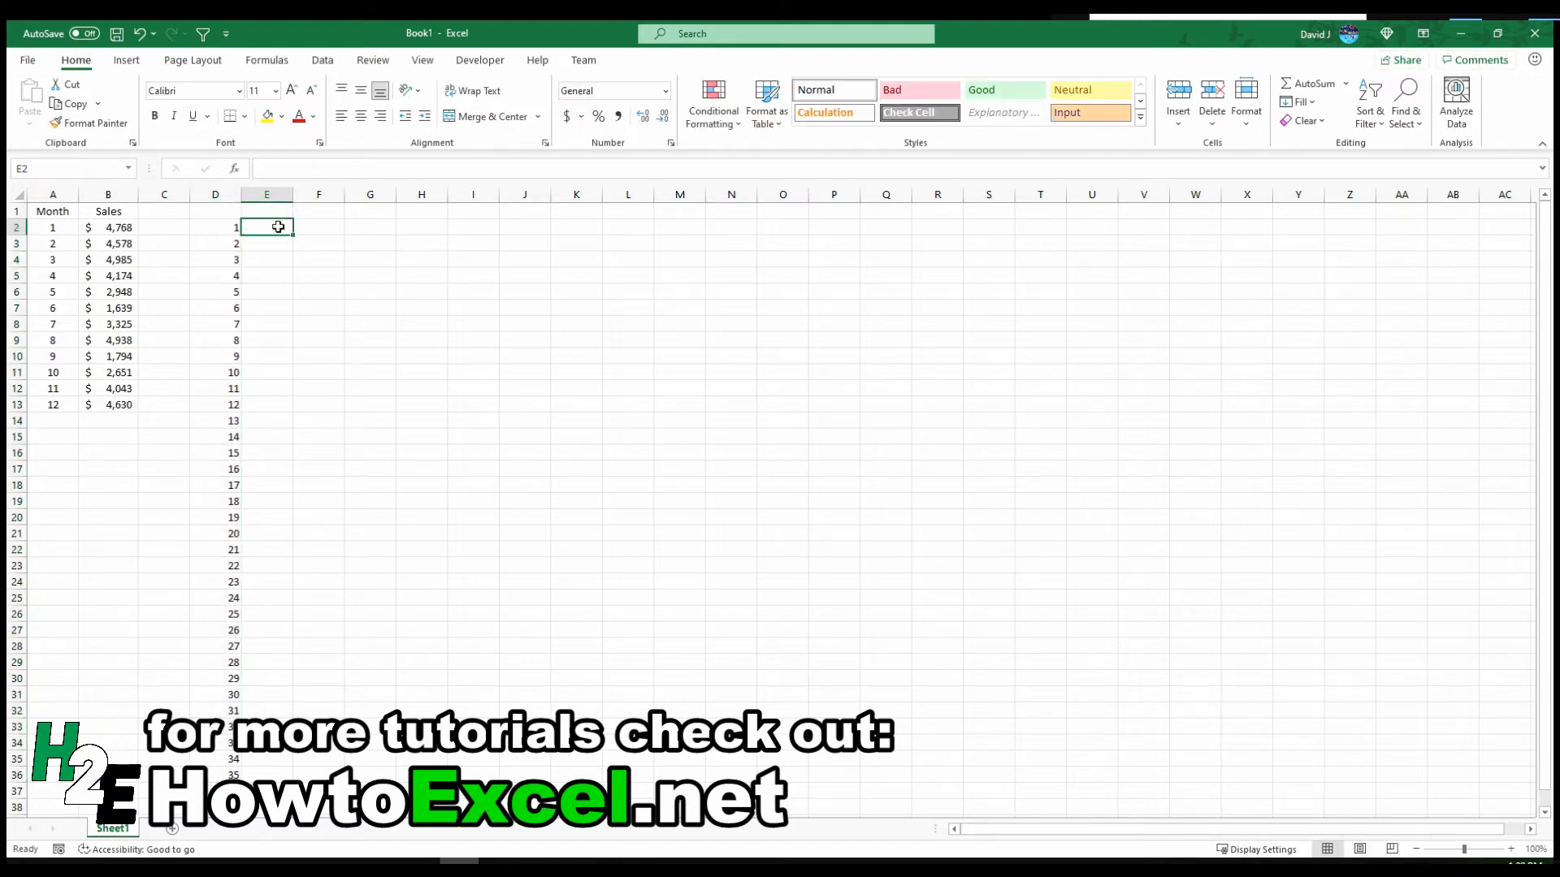
{"action": "type", "text": "=text(D2"}
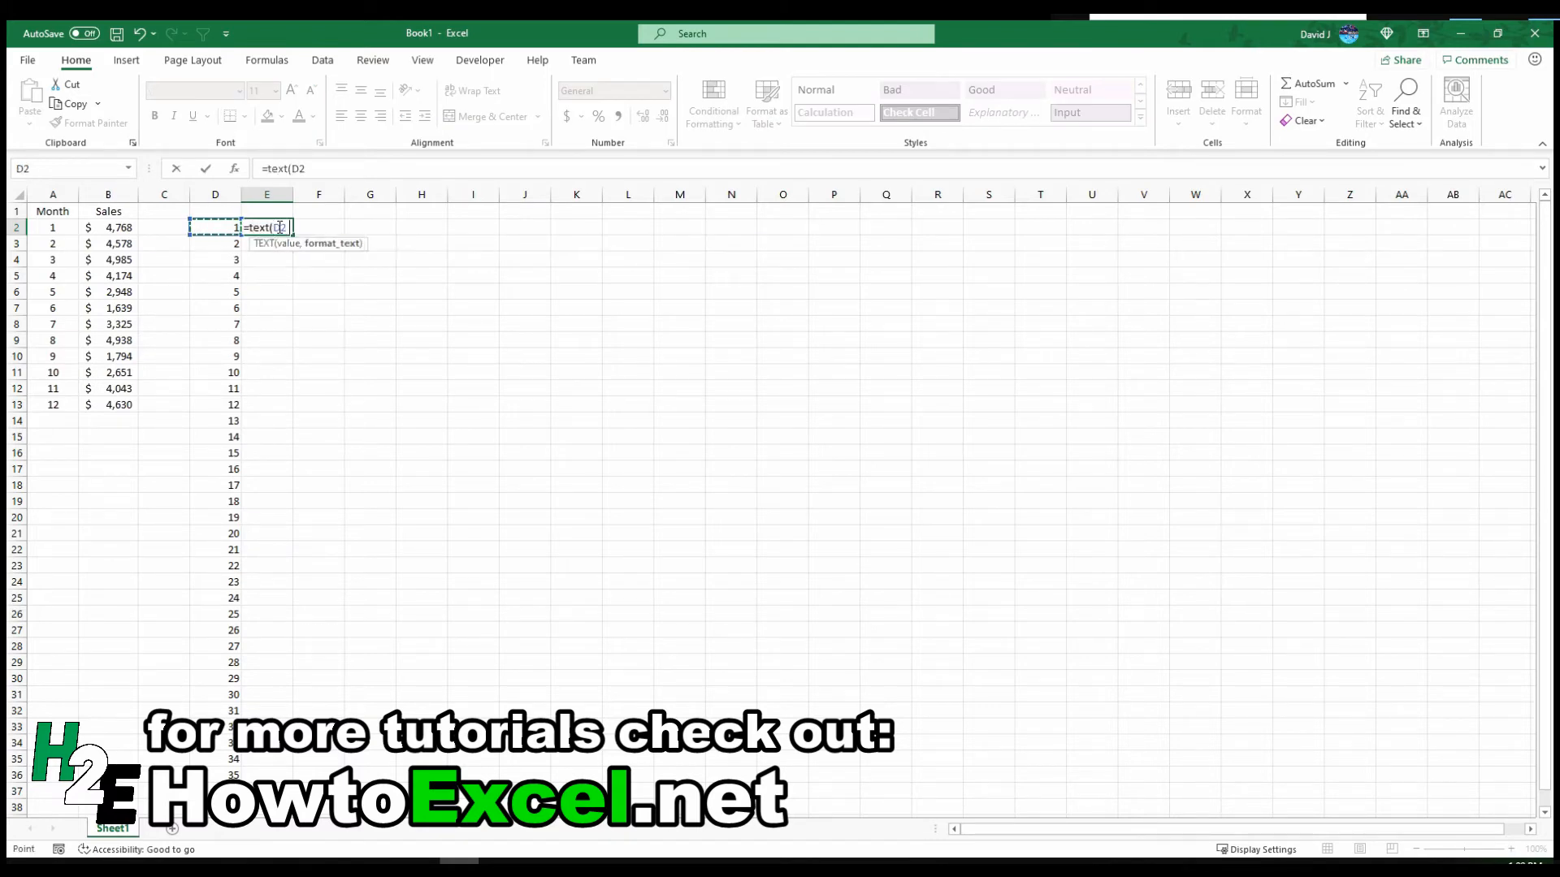
{"action": "key", "text": "Return"}
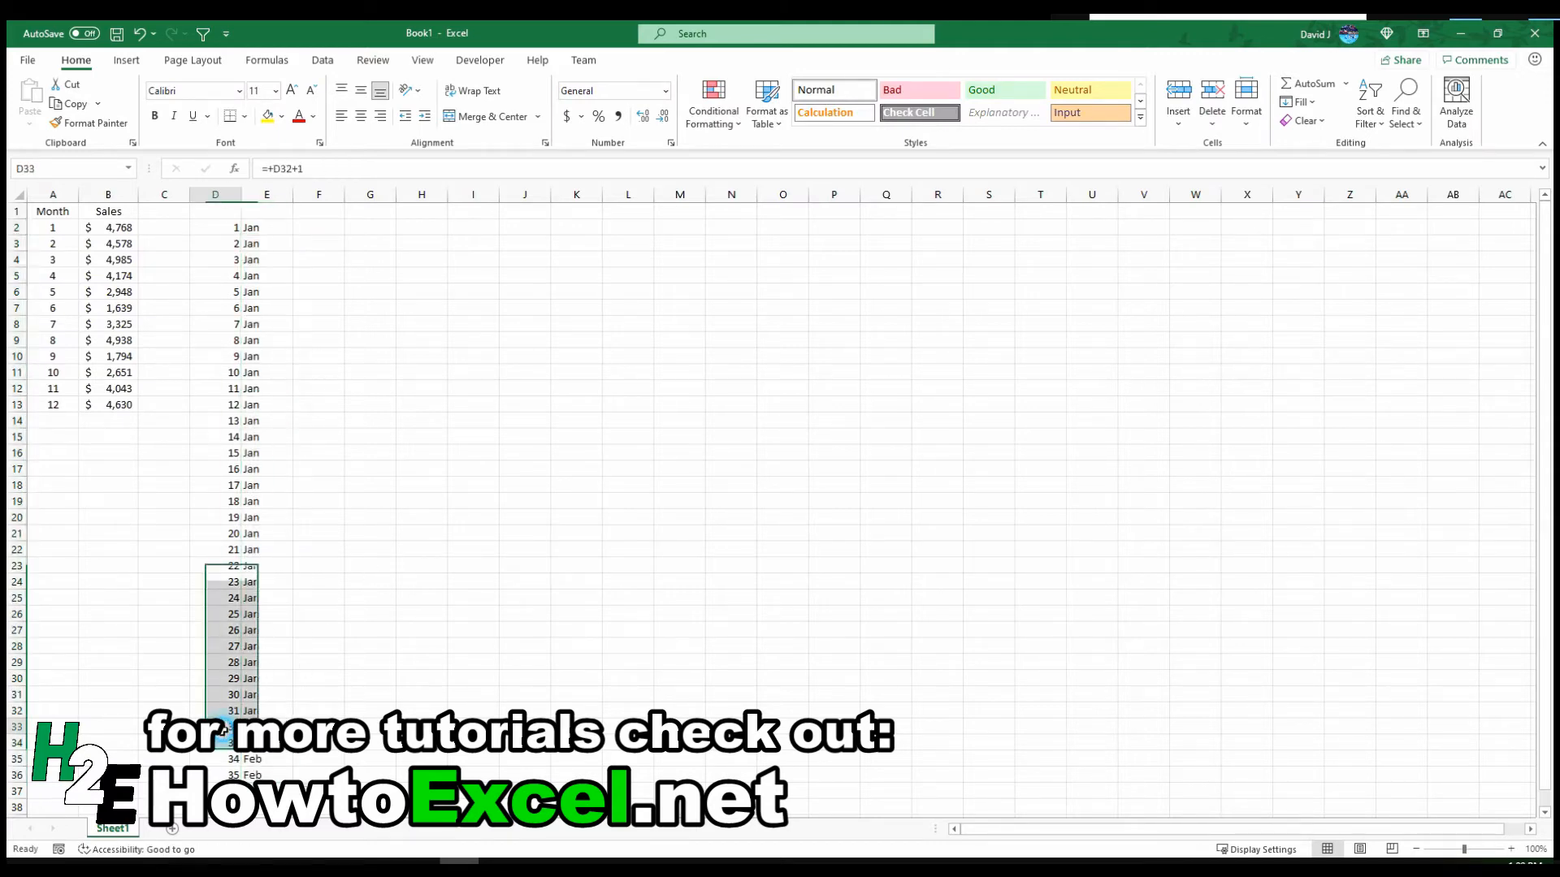
Check the formula giving the first Feb result, then select helper columns D:E for removal
{"action": "left_click", "coordinate": [267, 726]}
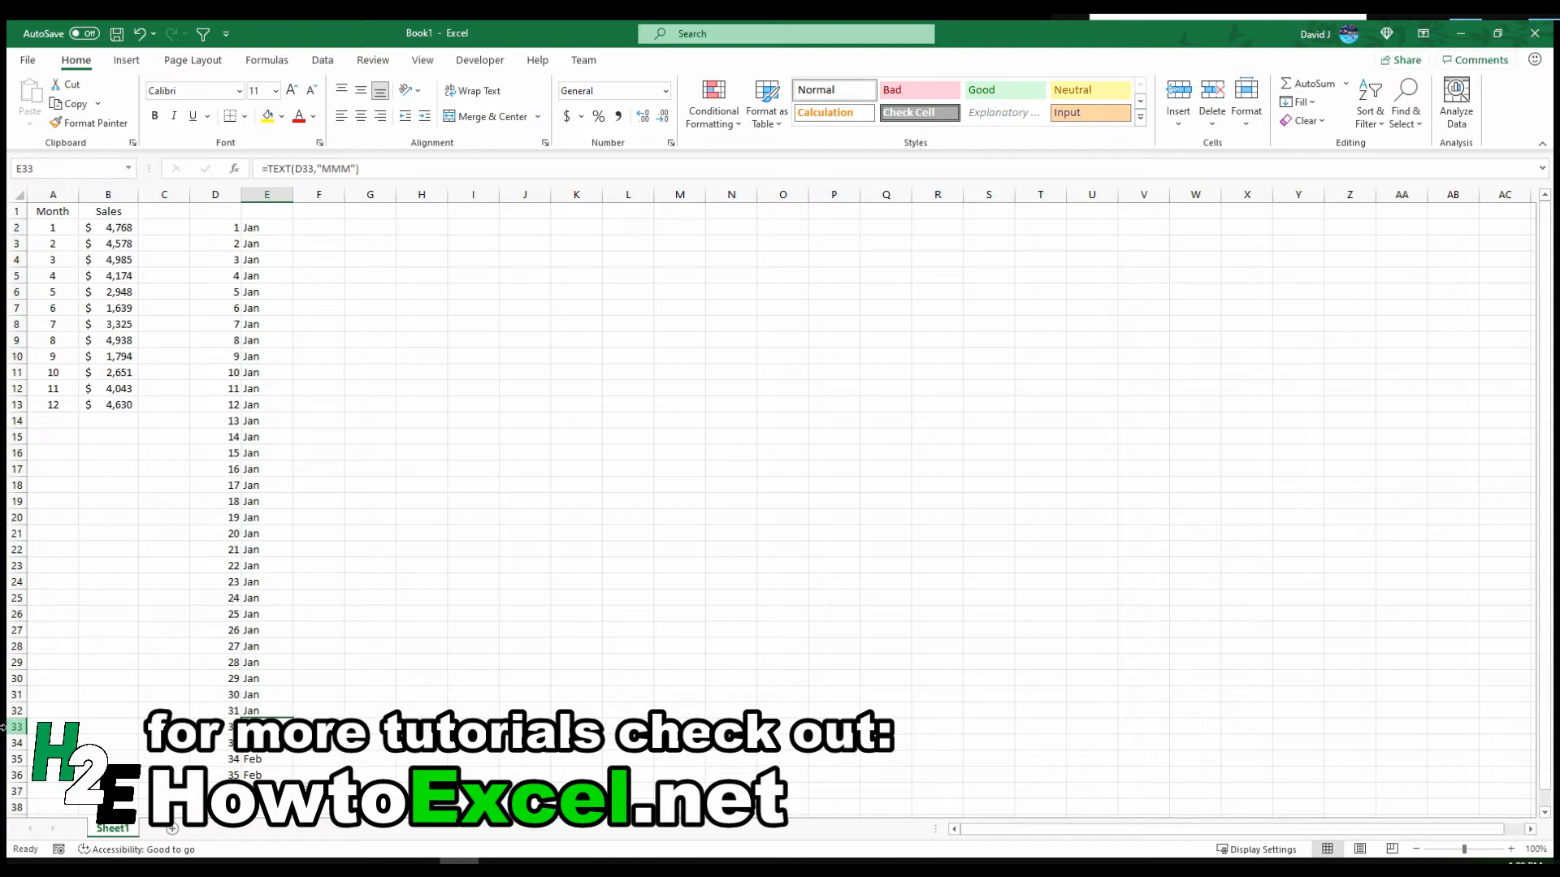
{"action": "left_click", "coordinate": [266, 710]}
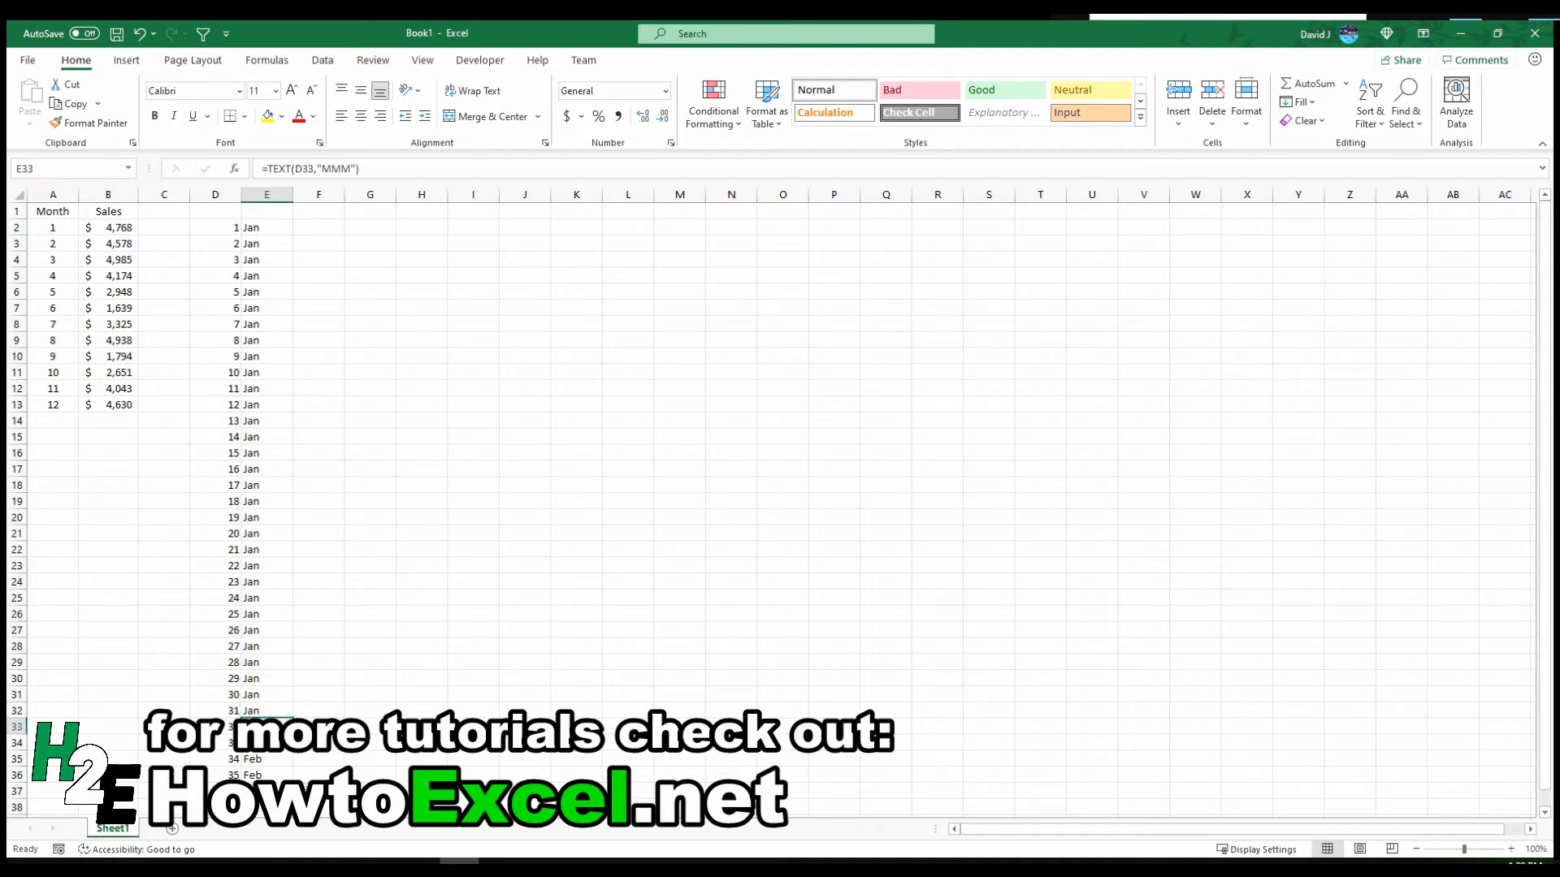
{"action": "mouse_move", "coordinate": [217, 391]}
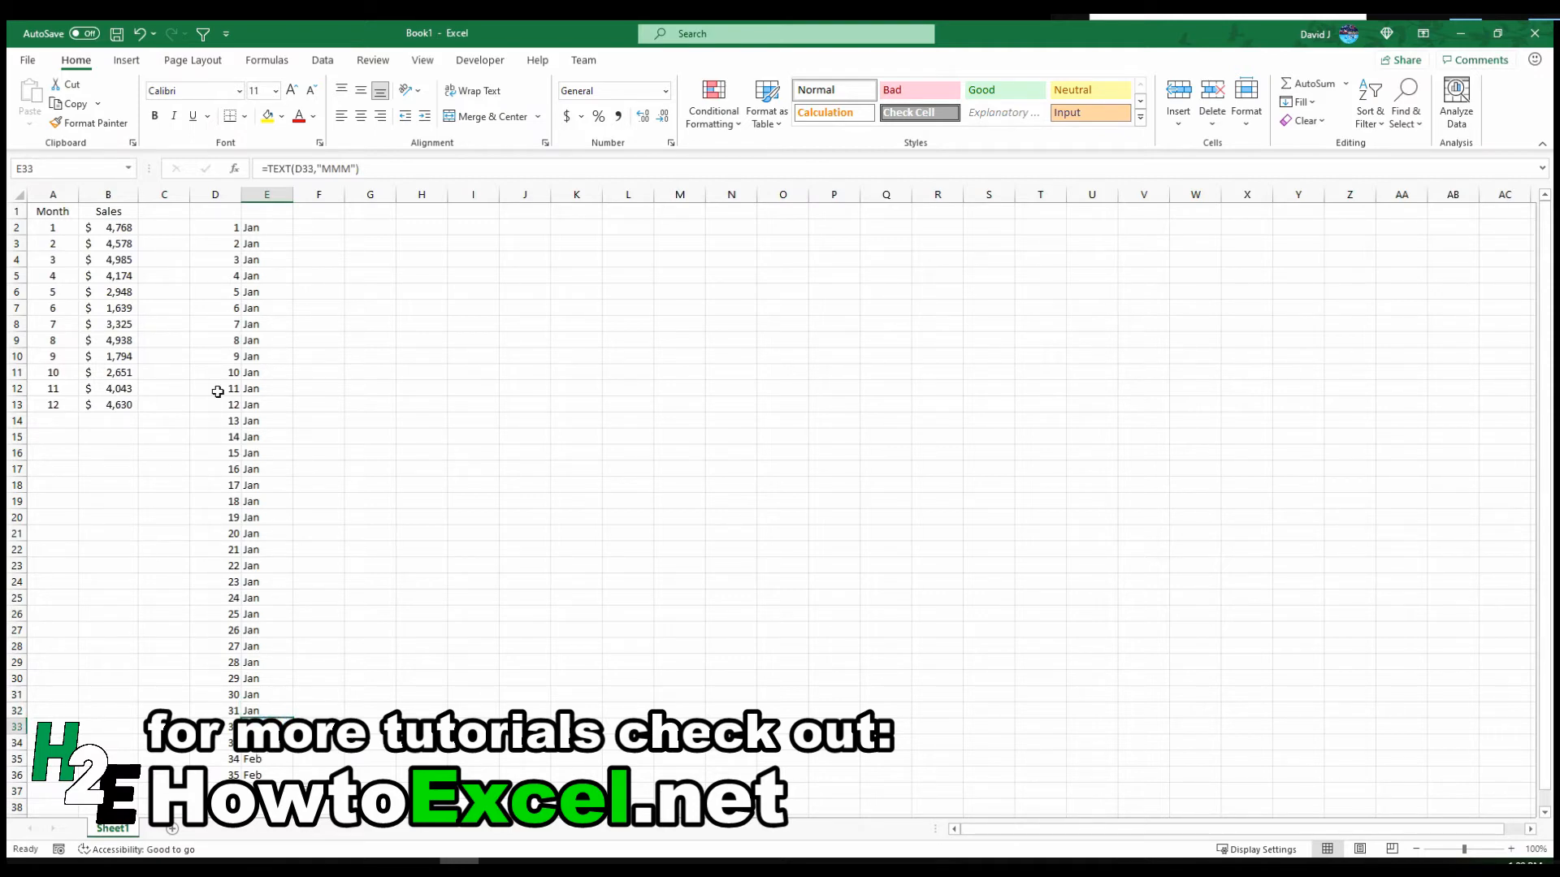
{"action": "left_click", "coordinate": [214, 194]}
{"action": "type", "text": "28"}
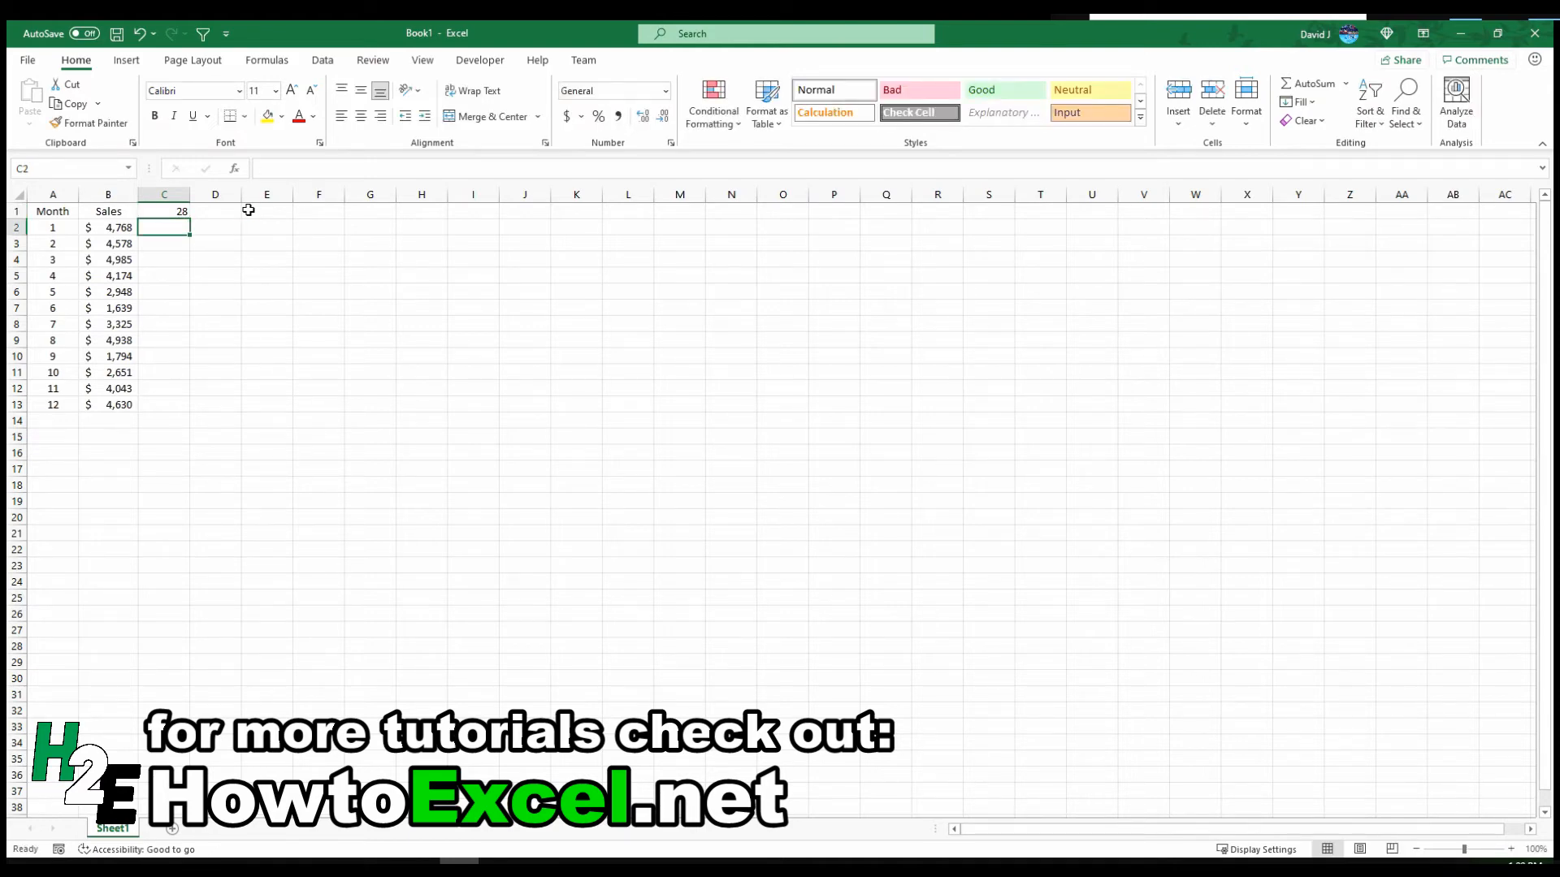
Enter =A2*C$1 in C2 and fill it down to C13, giving 28 through 336
{"action": "type", "text": "=A2*C1"}
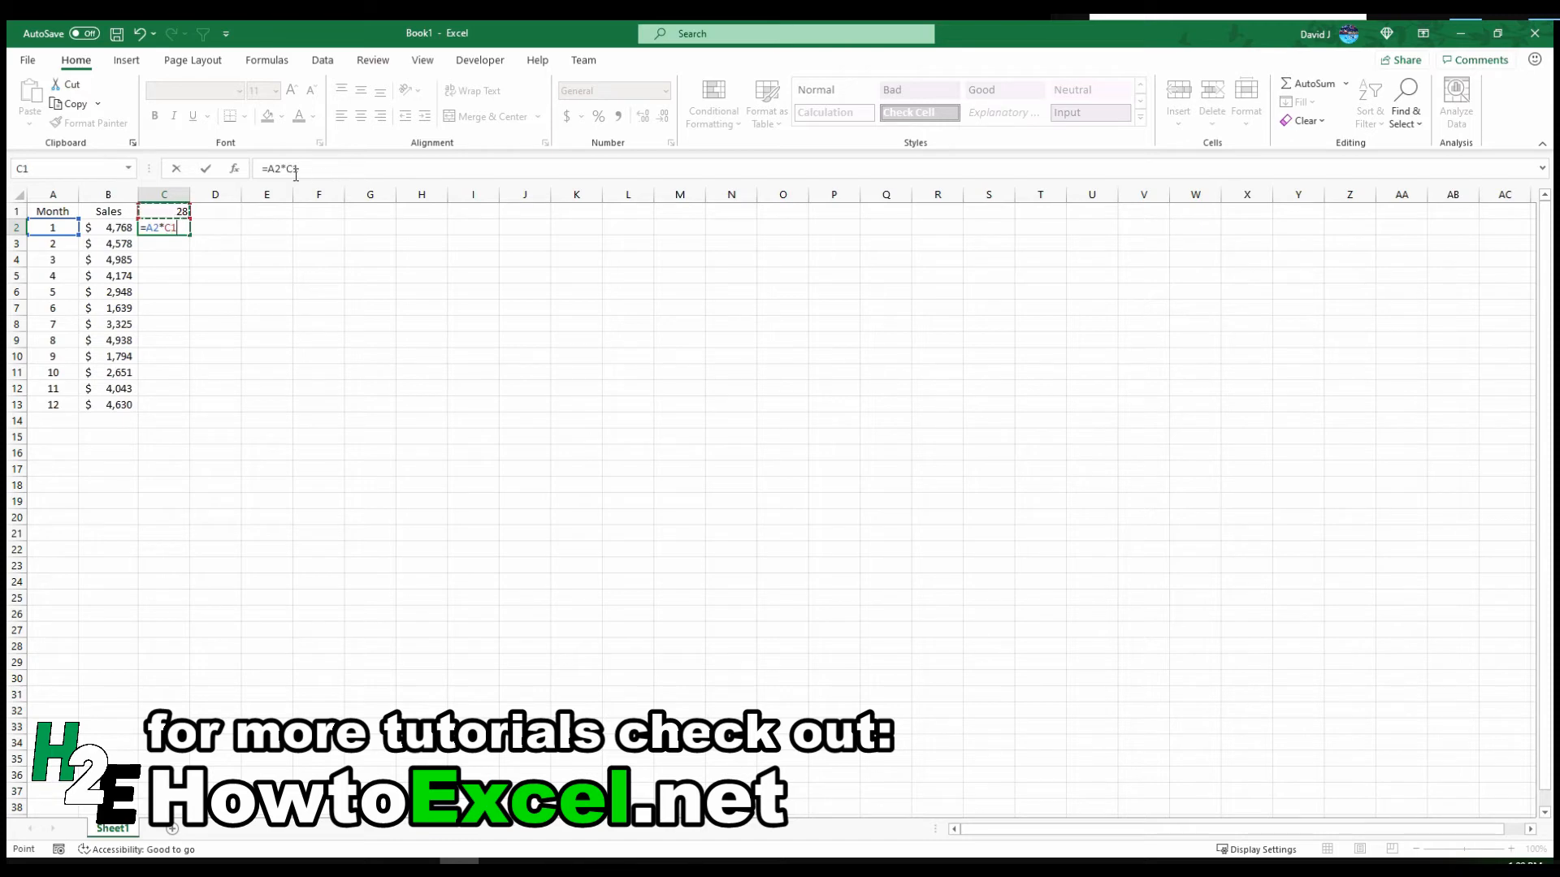
{"action": "type", "text": "$"}
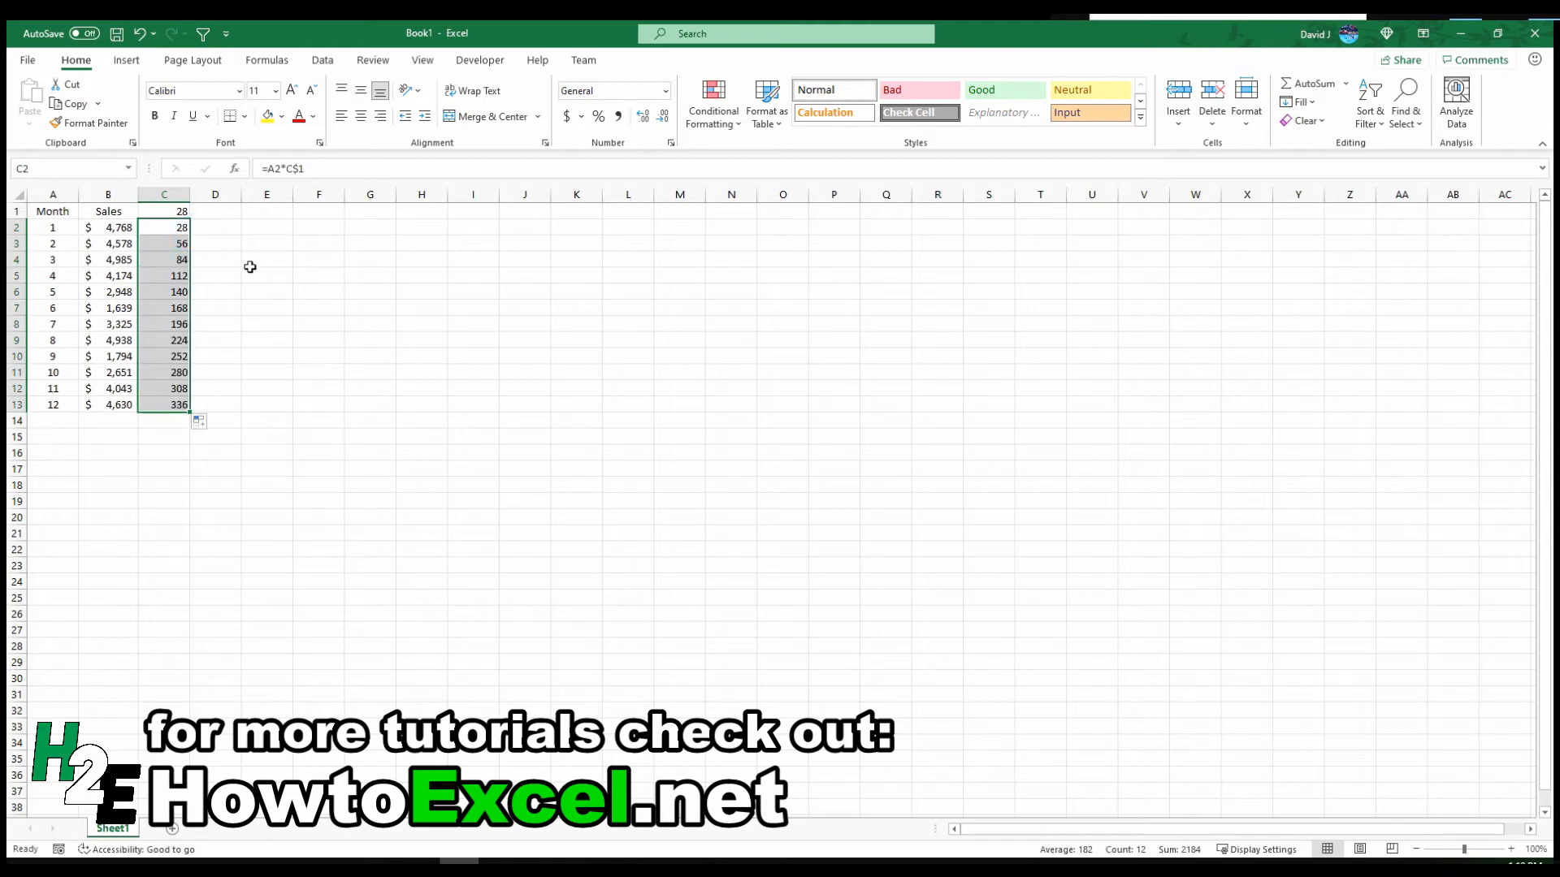
{"action": "left_click", "coordinate": [266, 260]}
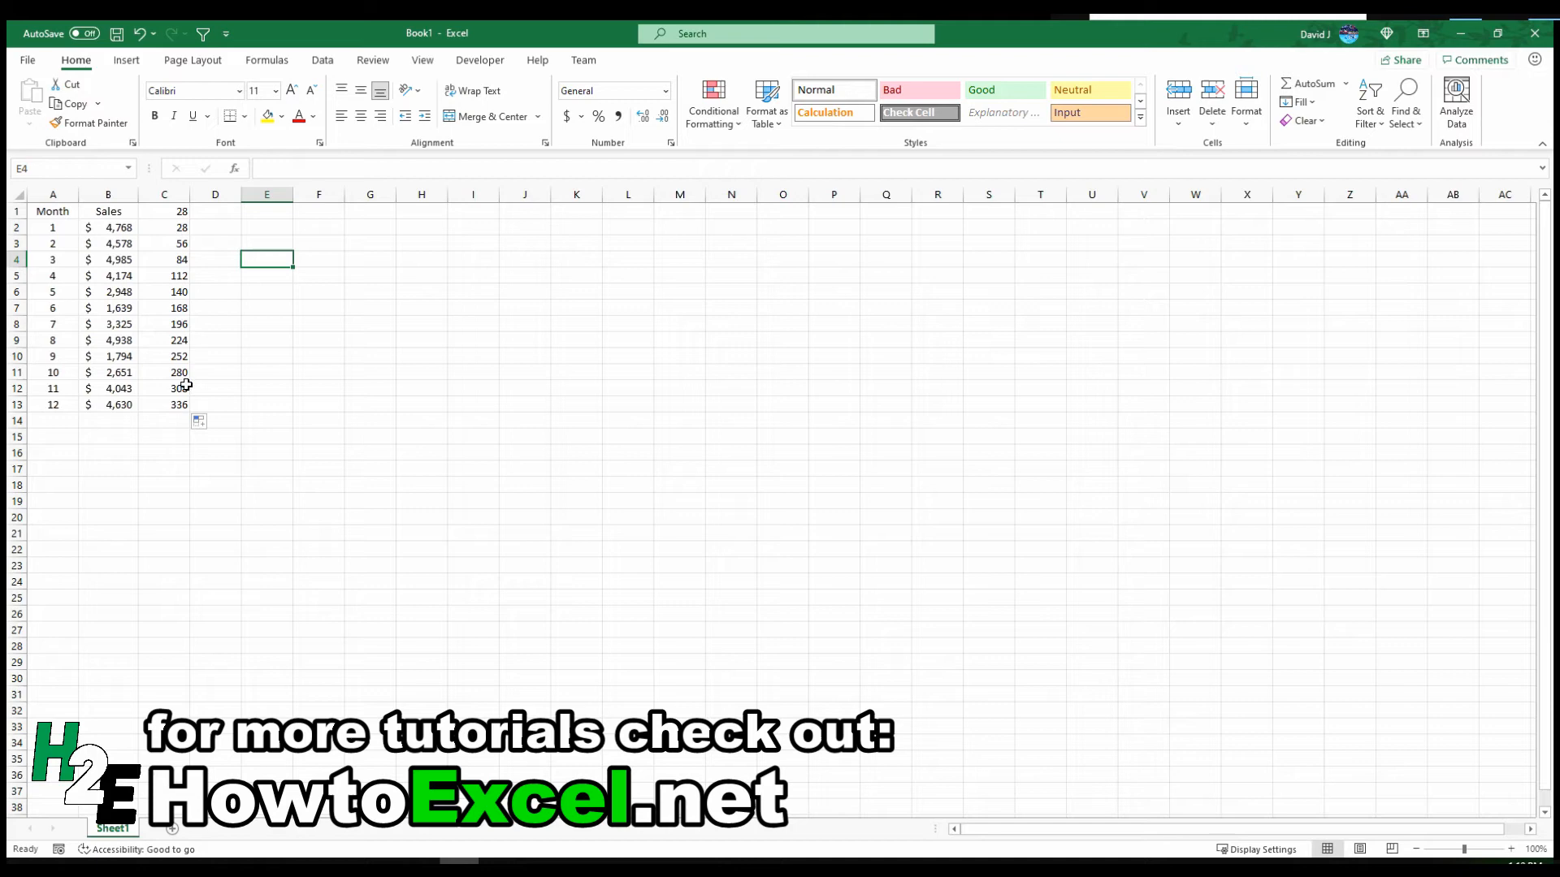
{"action": "left_click", "coordinate": [214, 226]}
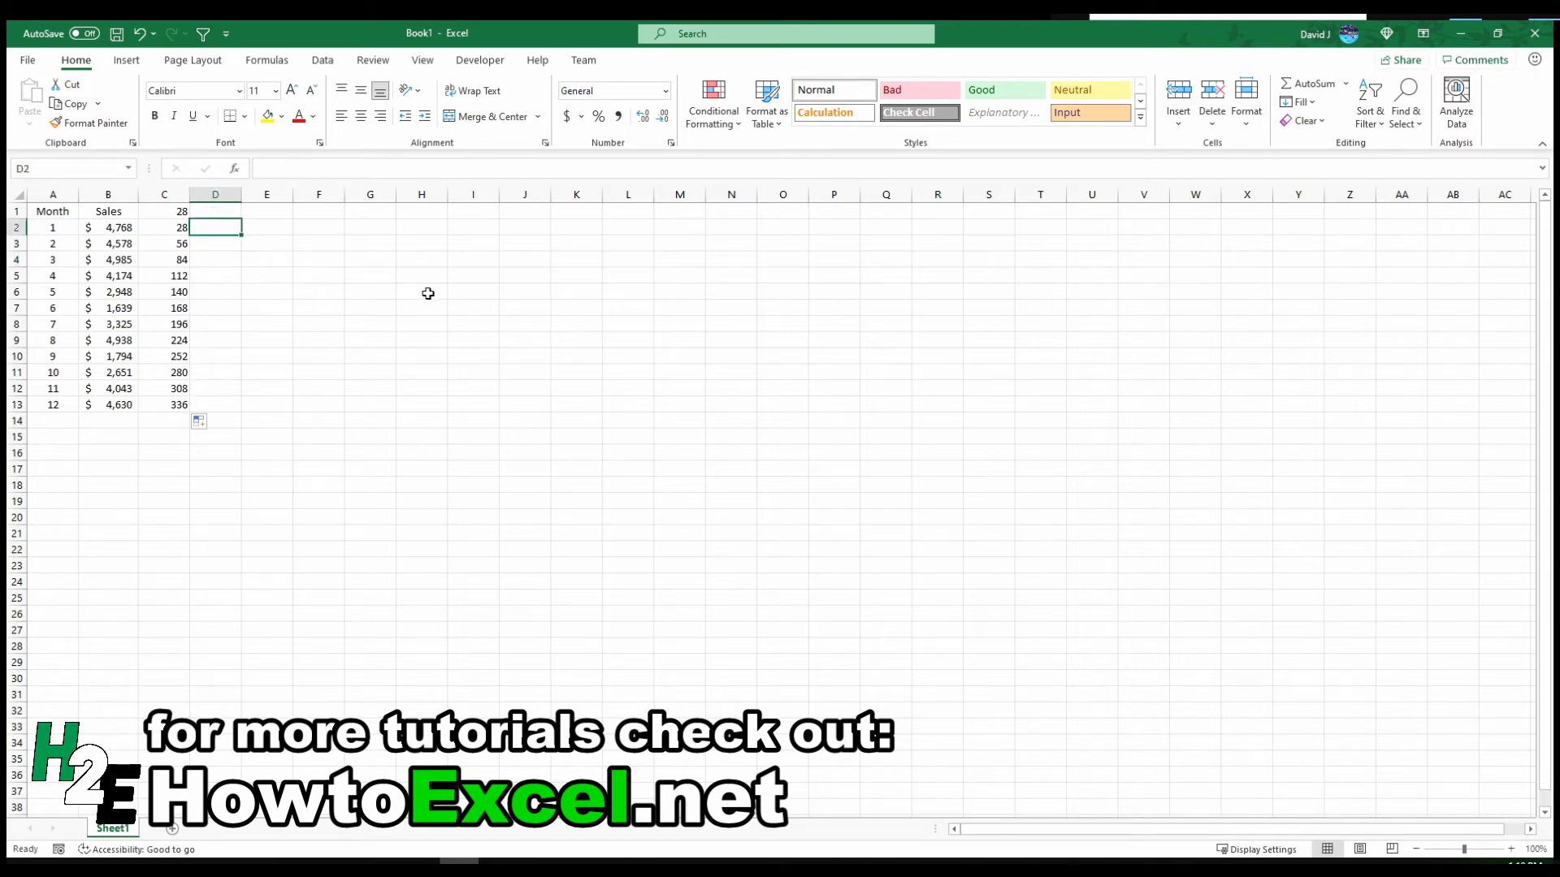
Enter =TEXT(C2,"MMM") in D2 to turn the multiples into month names
{"action": "type", "text": "="}
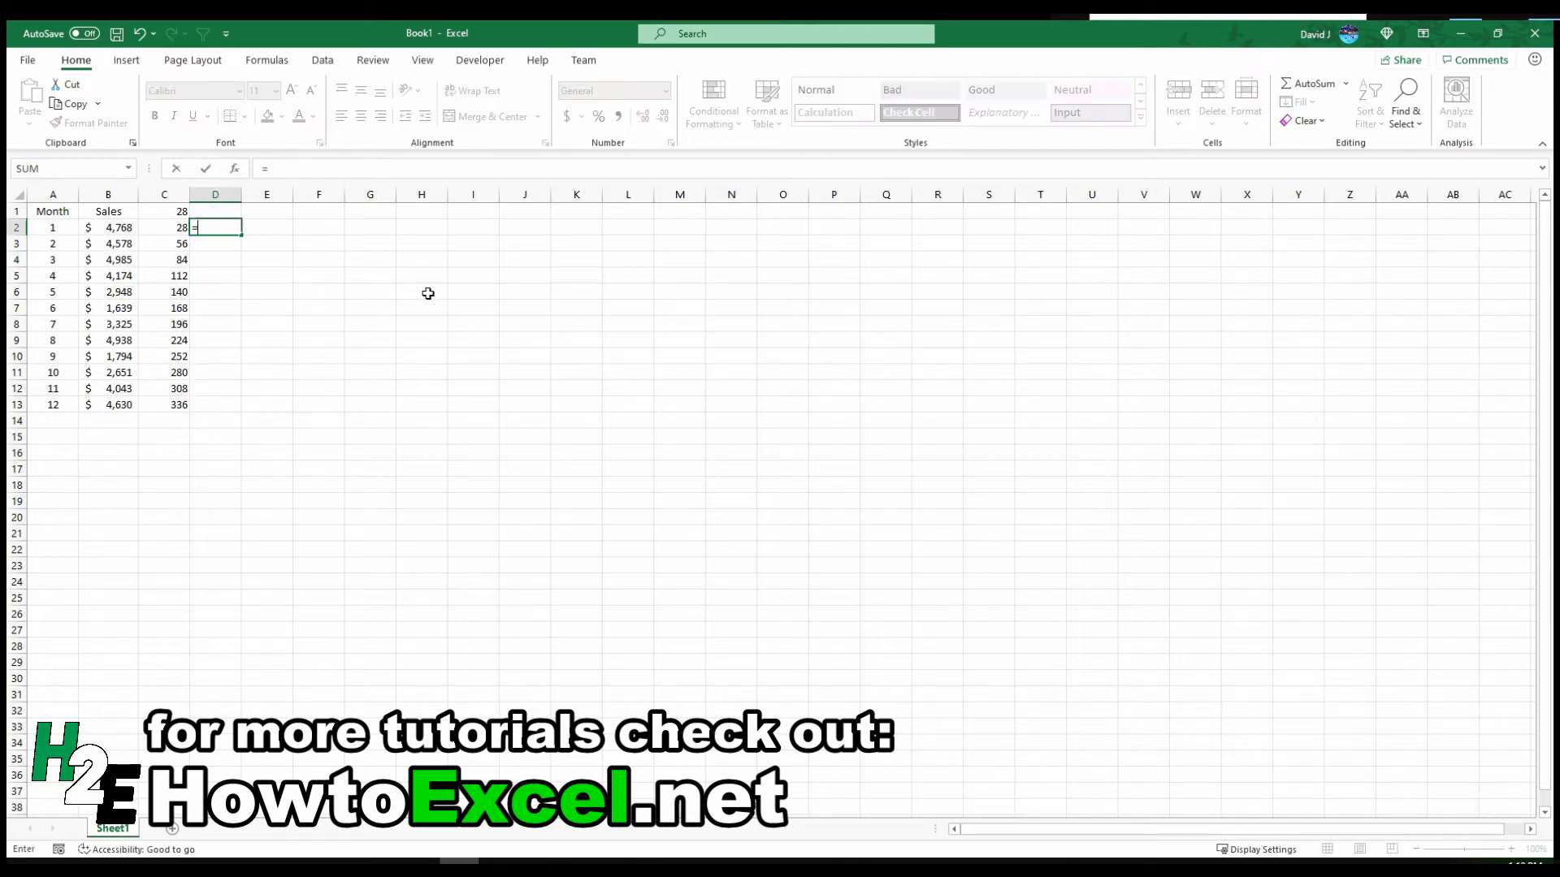
{"action": "type", "text": "text("}
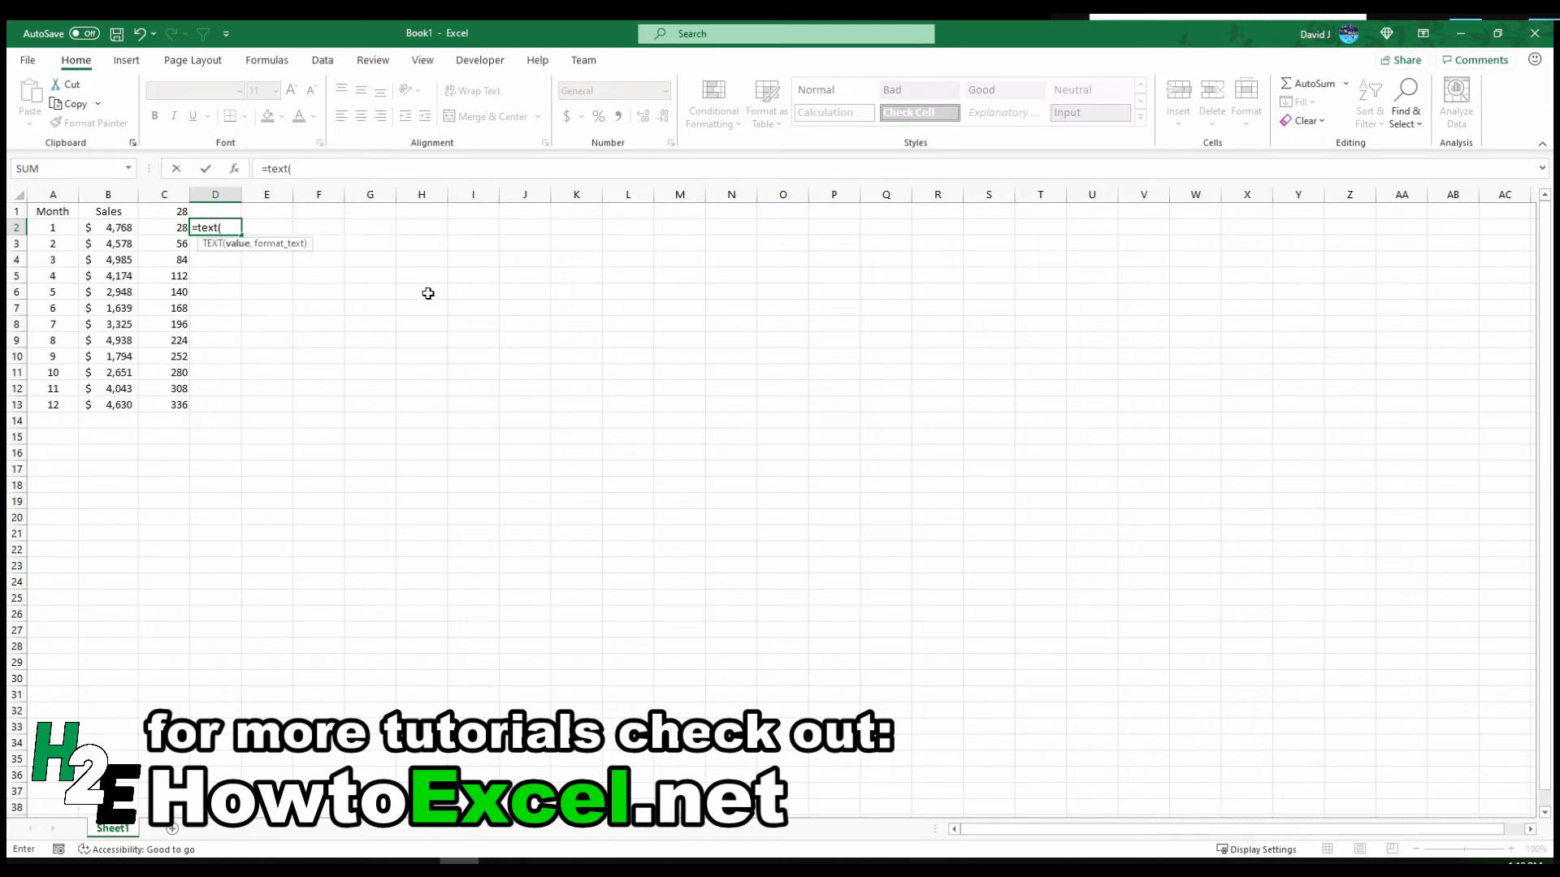
{"action": "type", "text": "C2,\""}
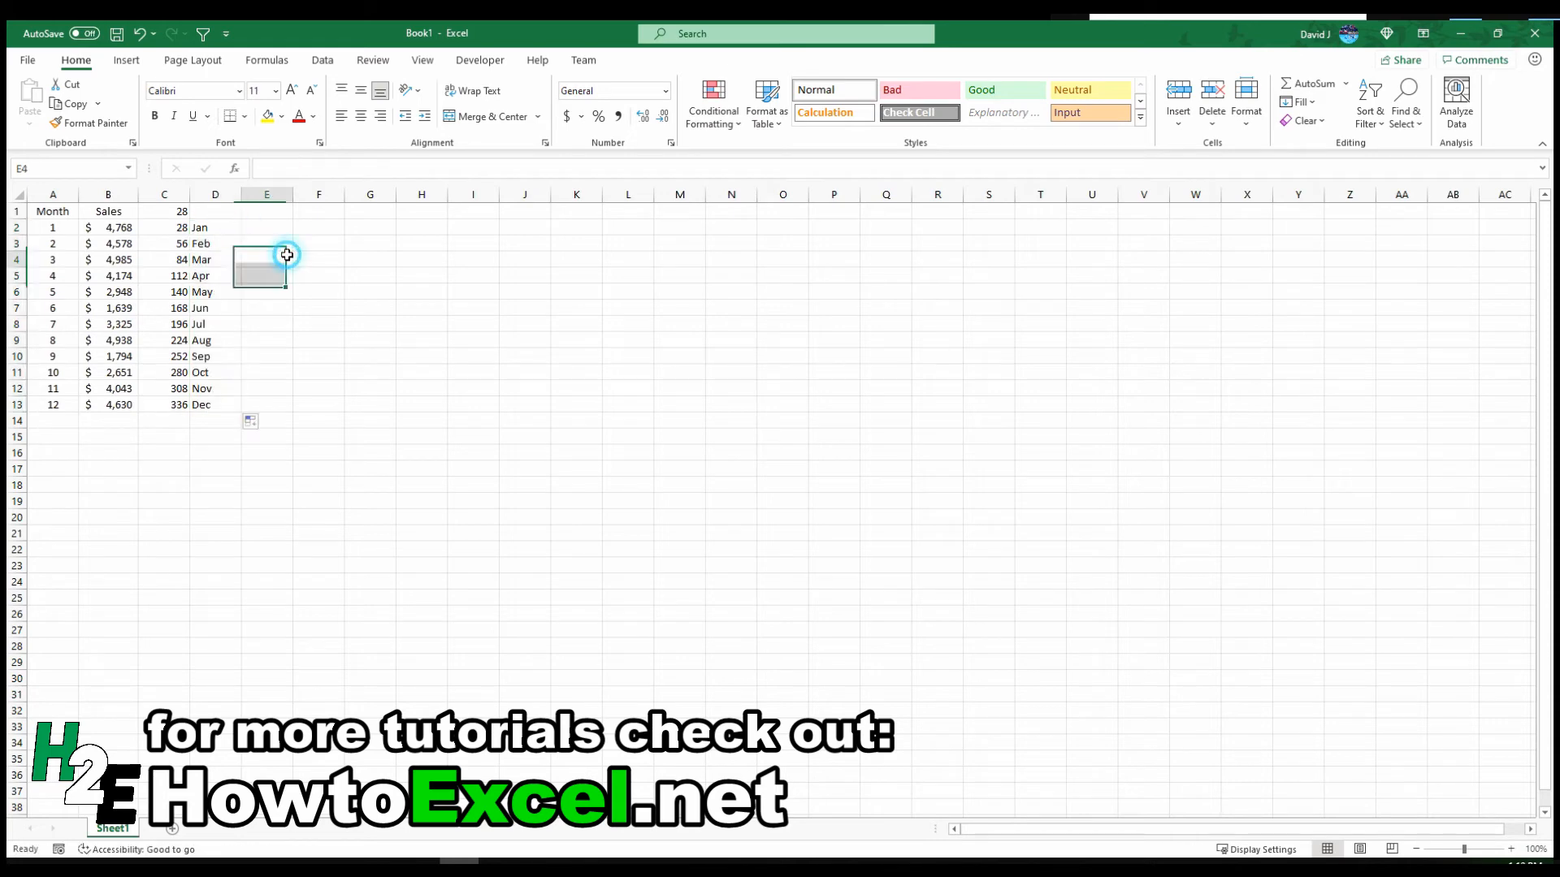
Check the month-name formulas in D3 and December's row, then select E1
{"action": "left_click", "coordinate": [214, 243]}
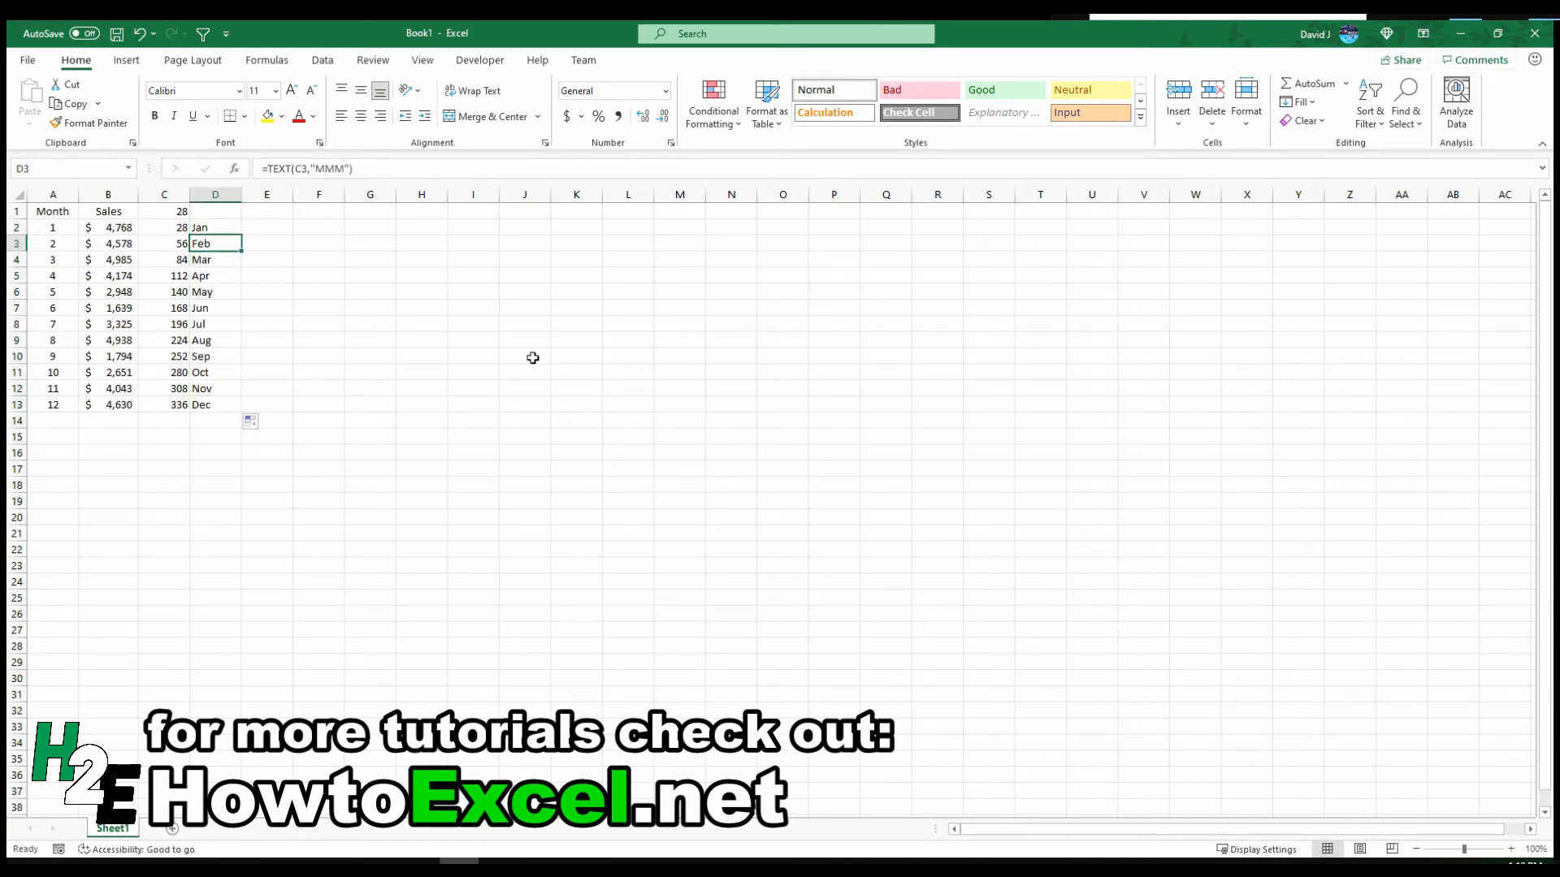
{"action": "left_click", "coordinate": [215, 307]}
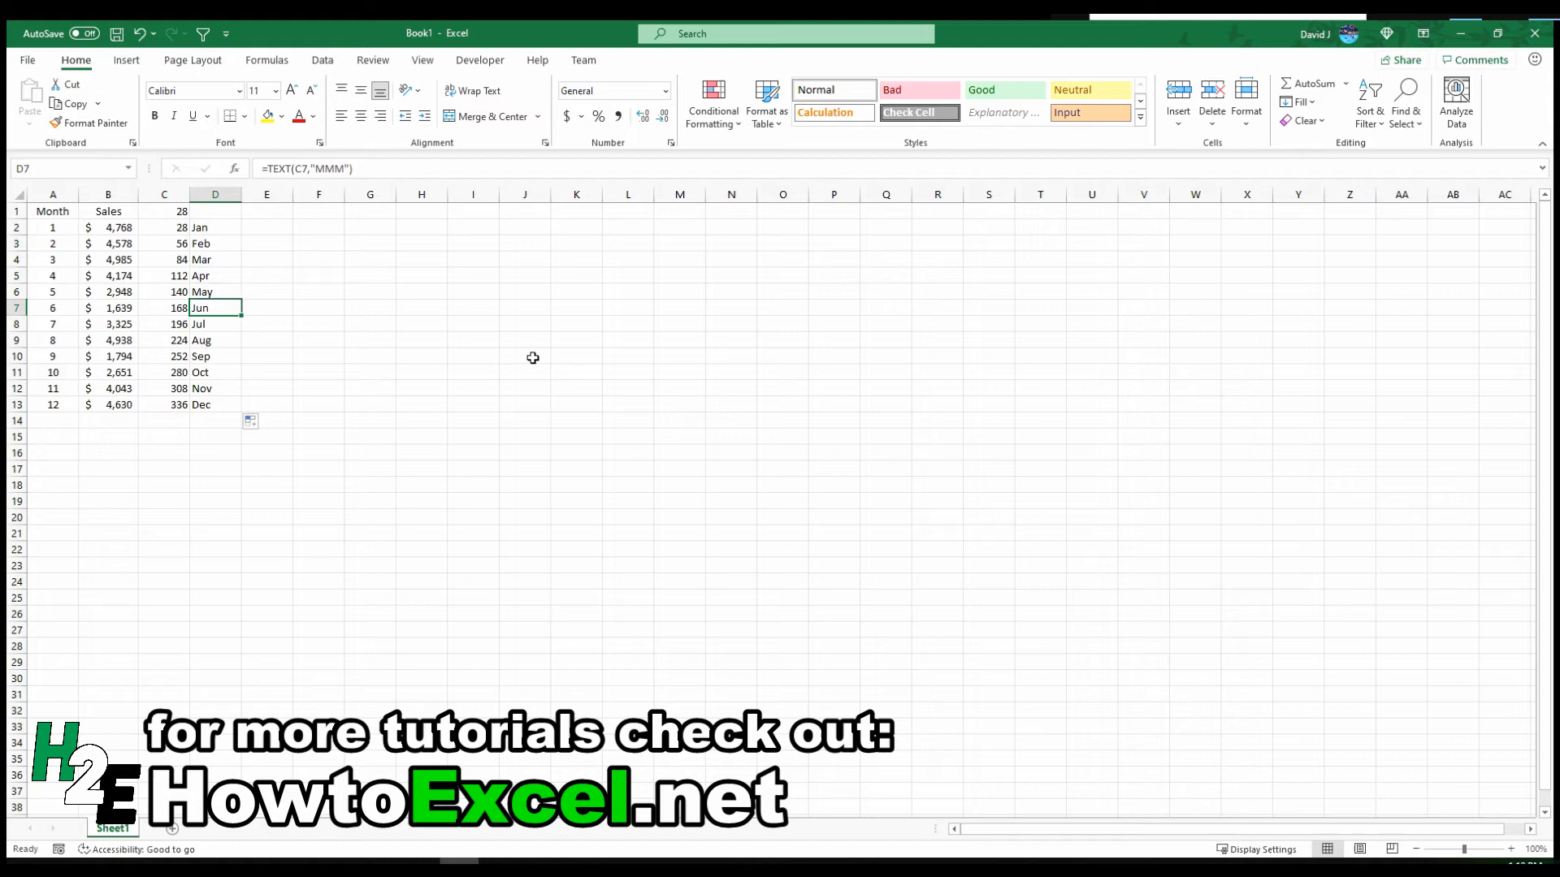
{"action": "left_click", "coordinate": [52, 389]}
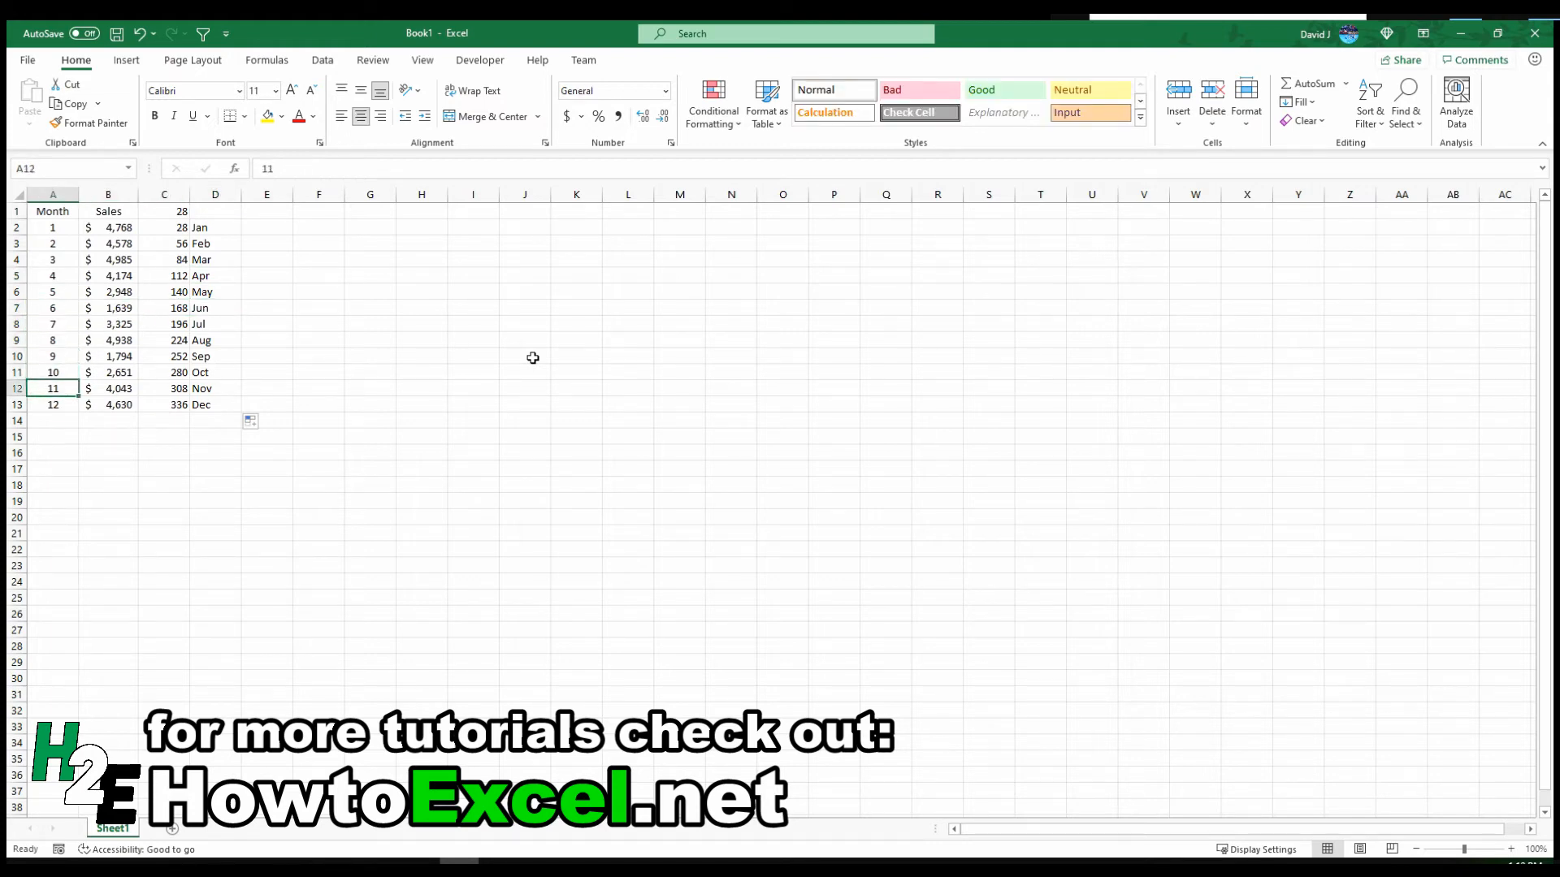
{"action": "left_click", "coordinate": [215, 403]}
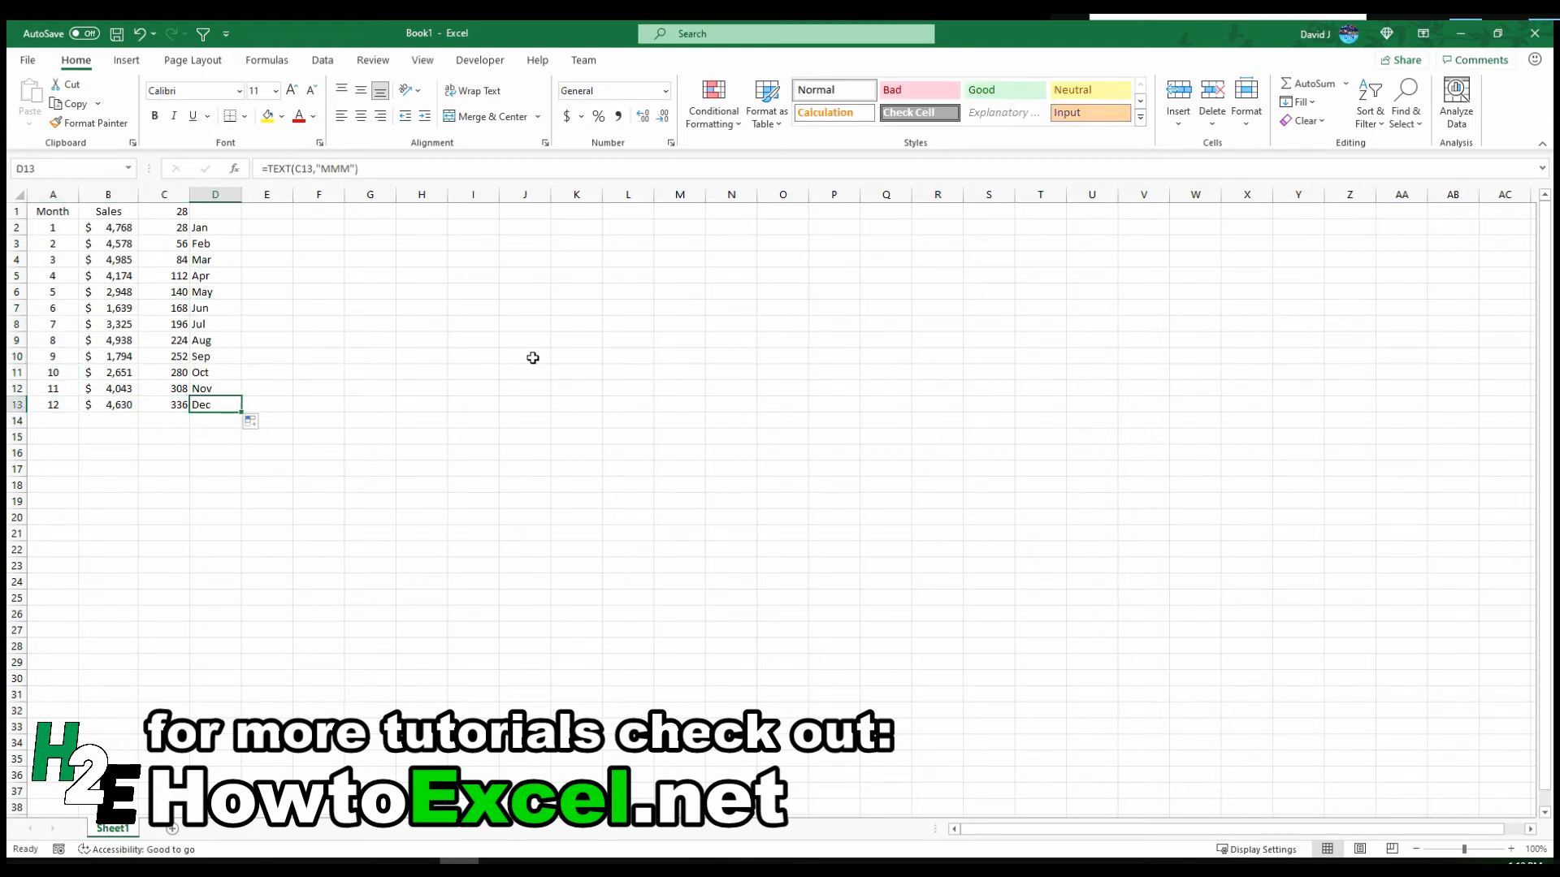
{"action": "left_click", "coordinate": [266, 210]}
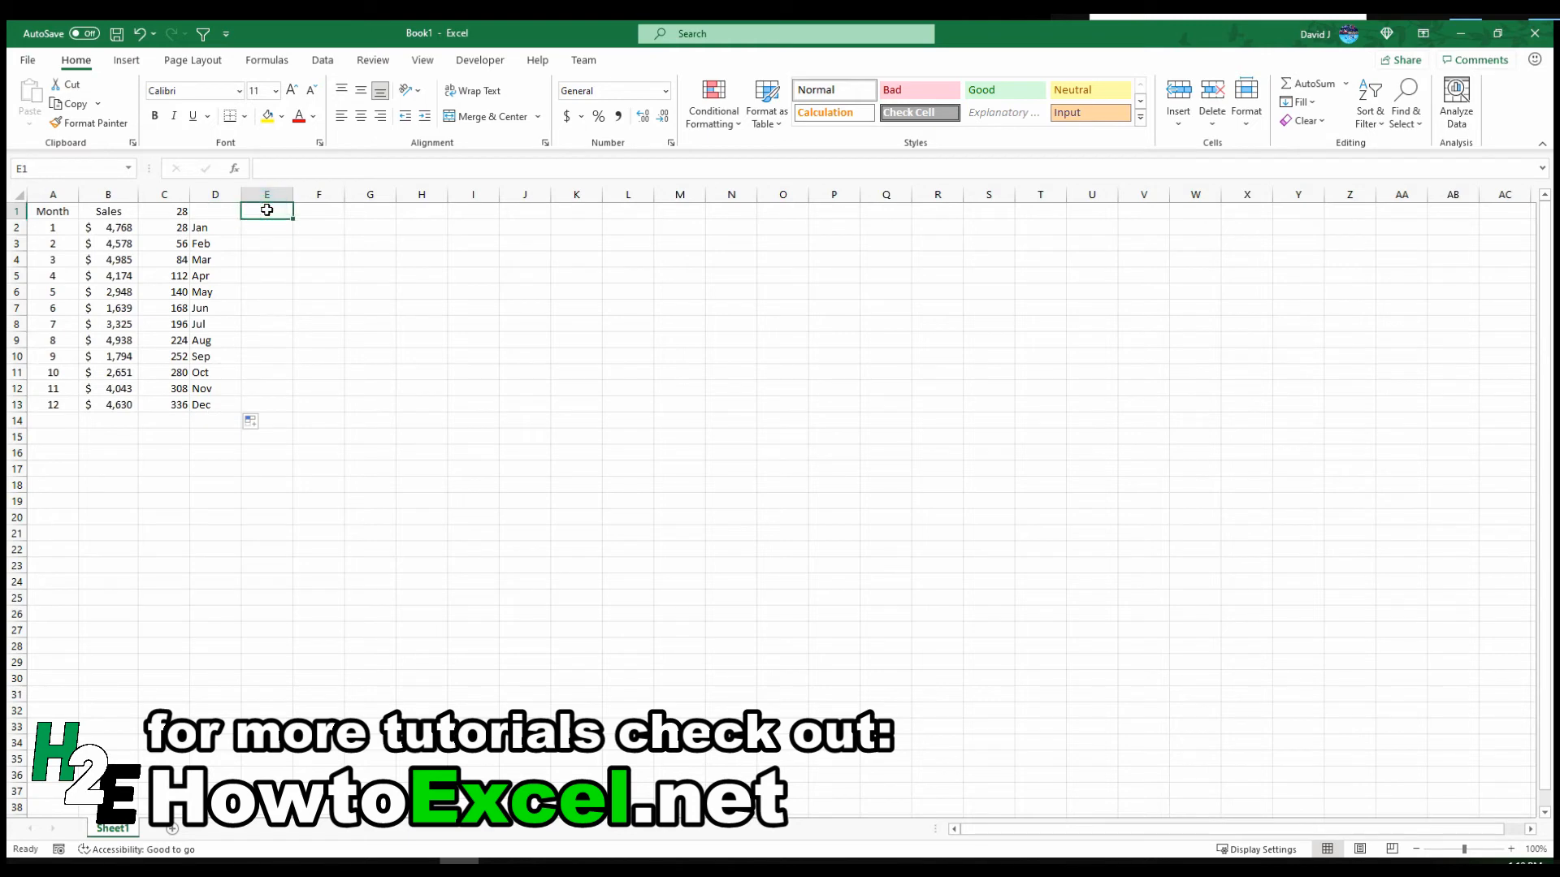
Head column E 'Date Value' and enter =DATE(2021,1,C2) in E2
{"action": "type", "text": "DateValue"}
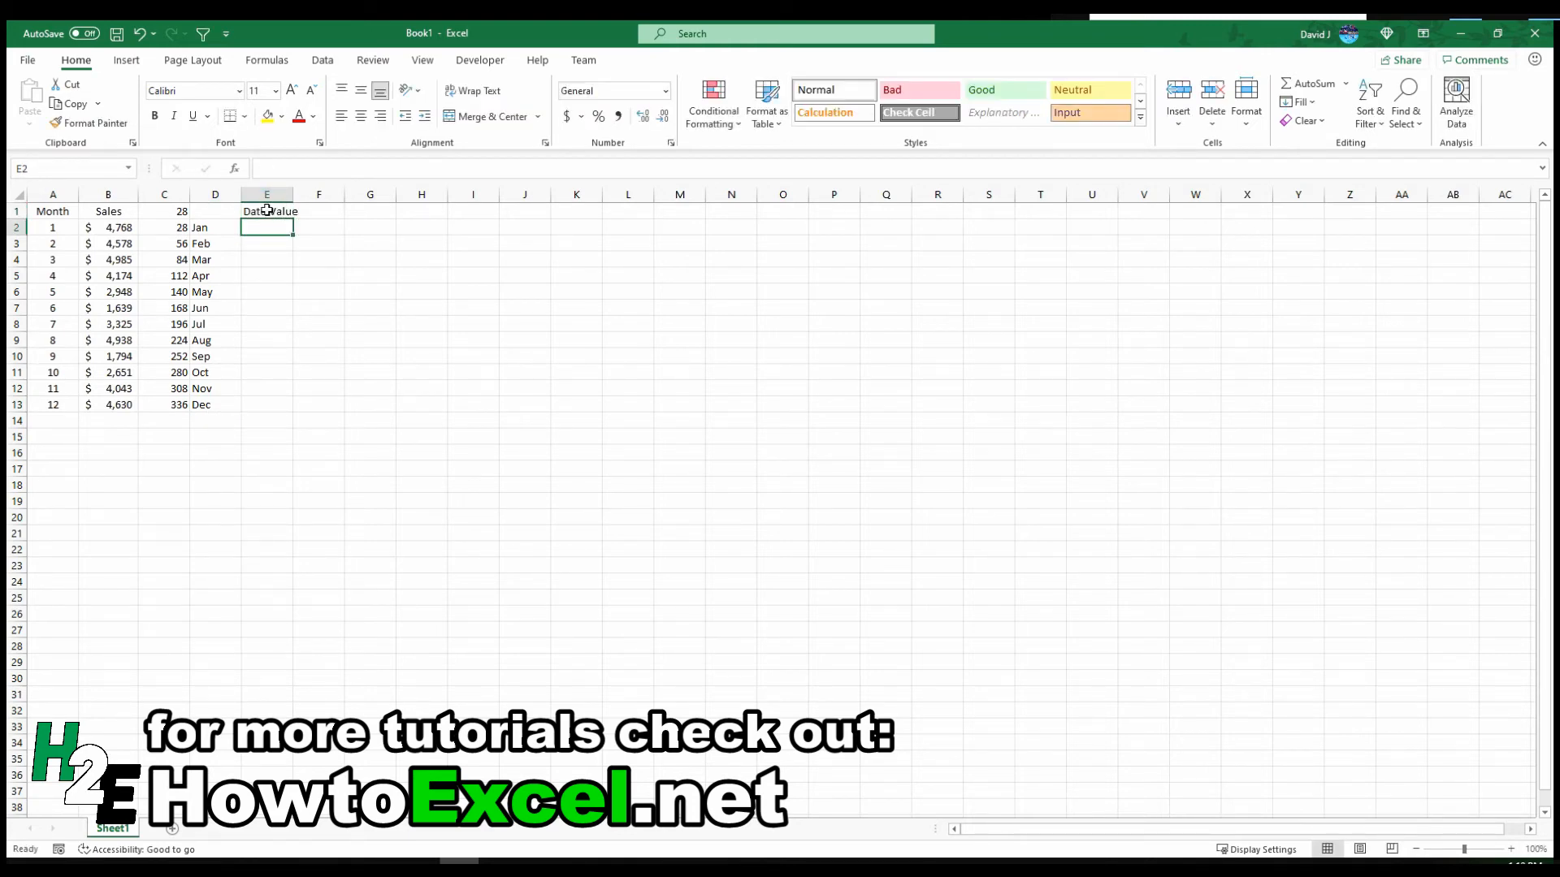
{"action": "type", "text": "=date("}
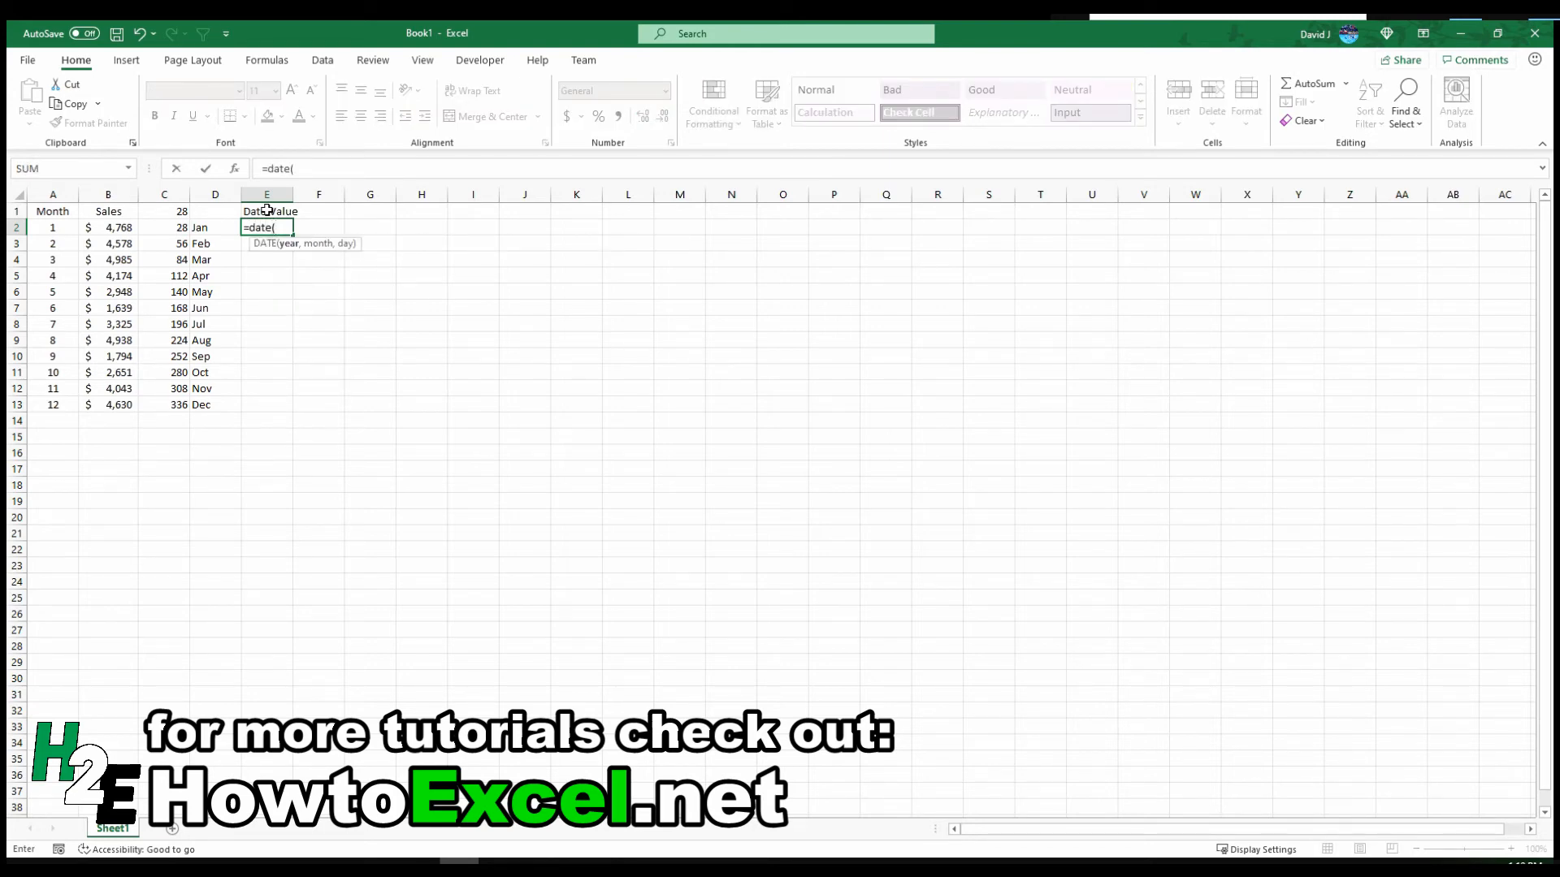
{"action": "type", "text": "2021,"}
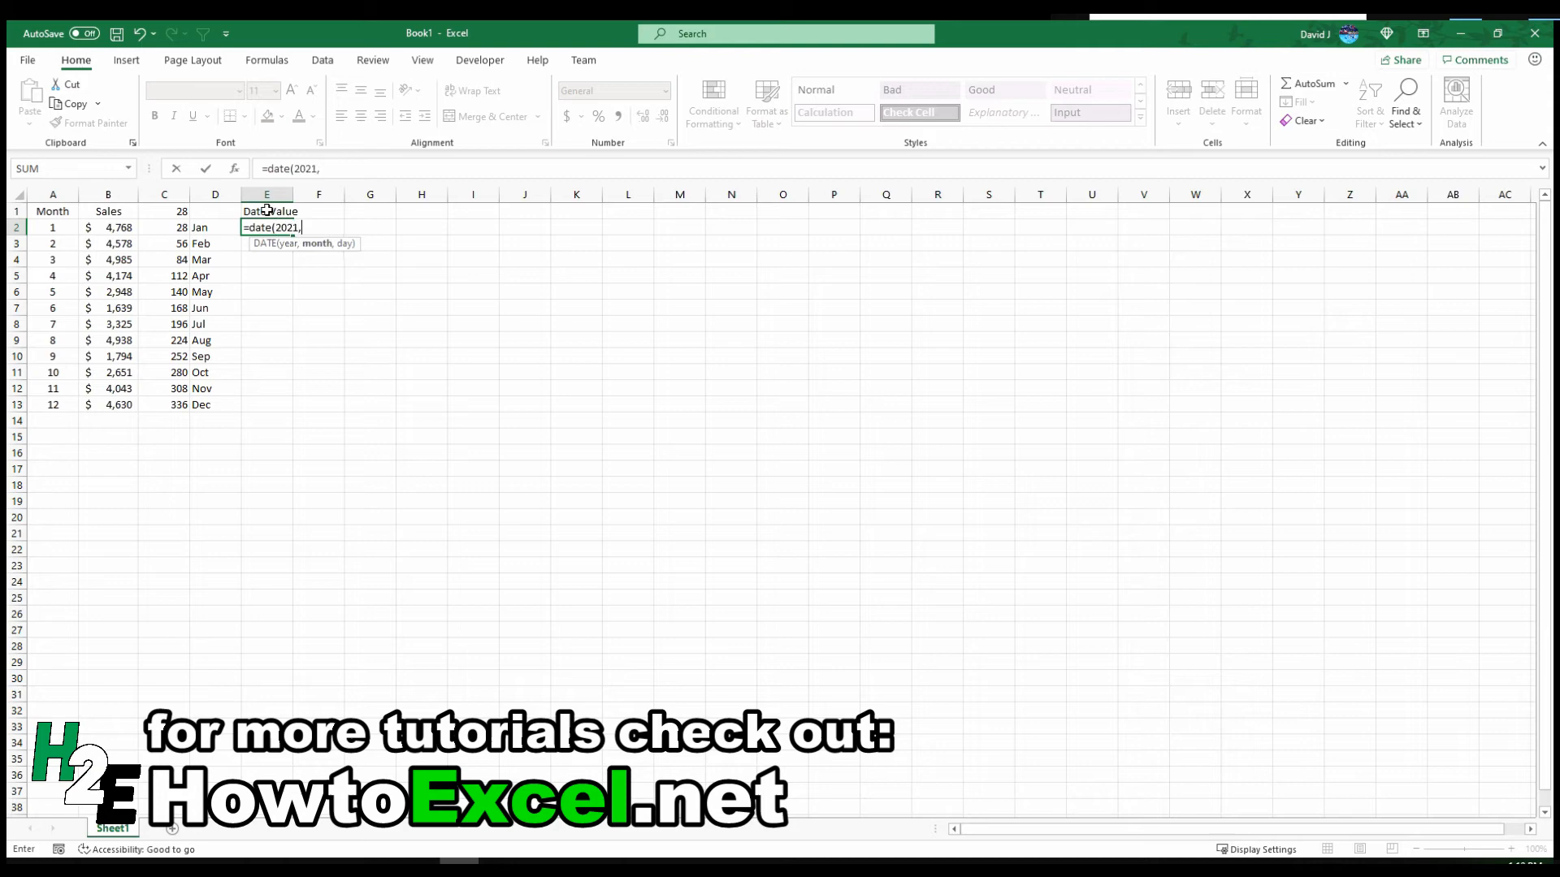
{"action": "type", "text": "1,"}
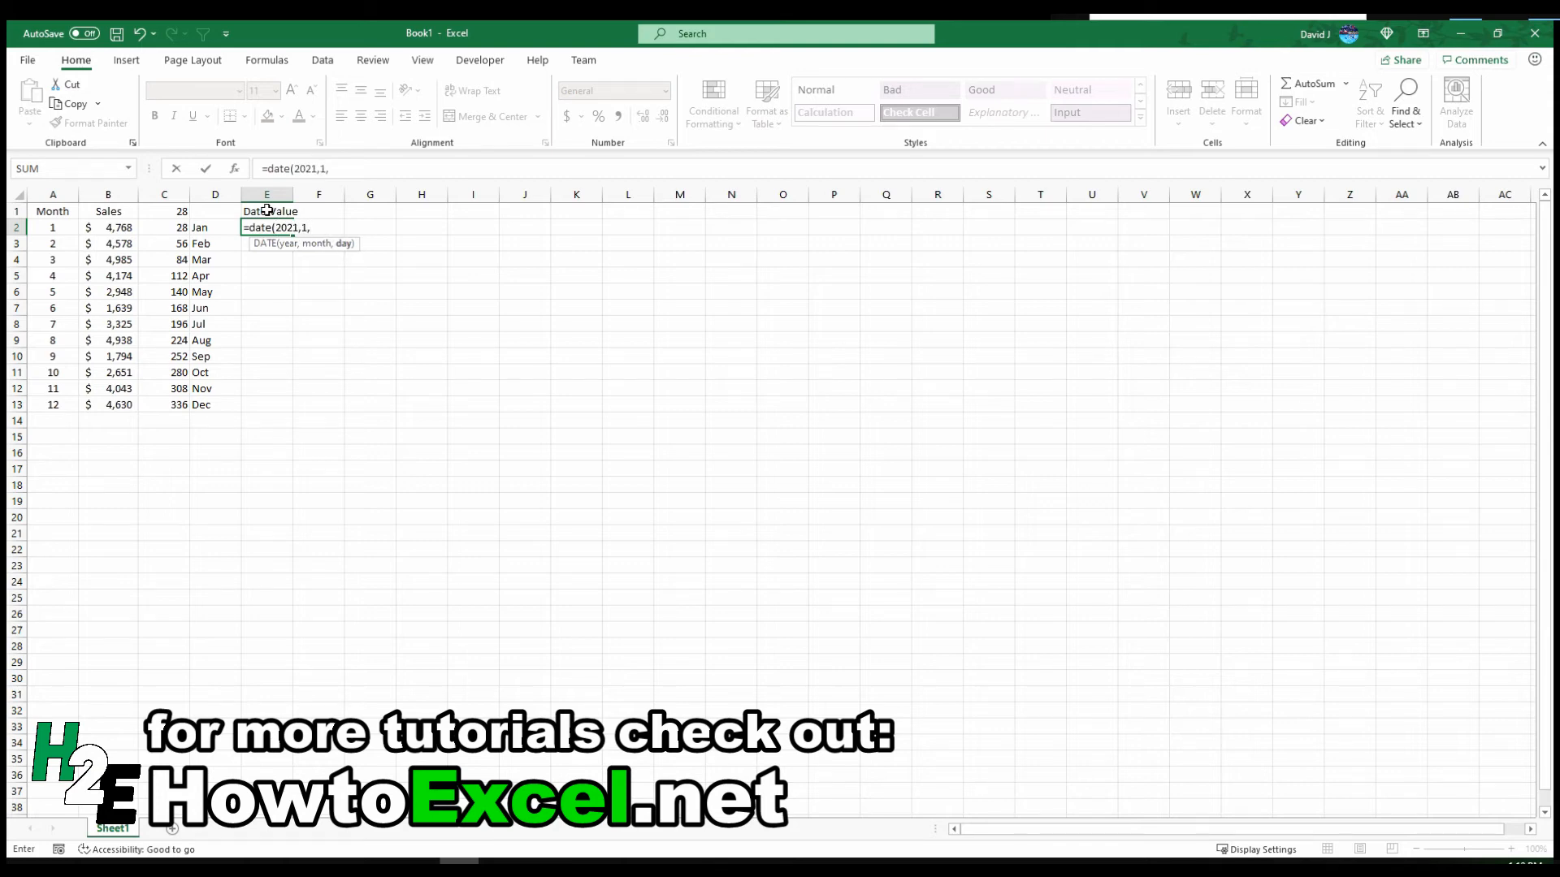
{"action": "left_click", "coordinate": [163, 227]}
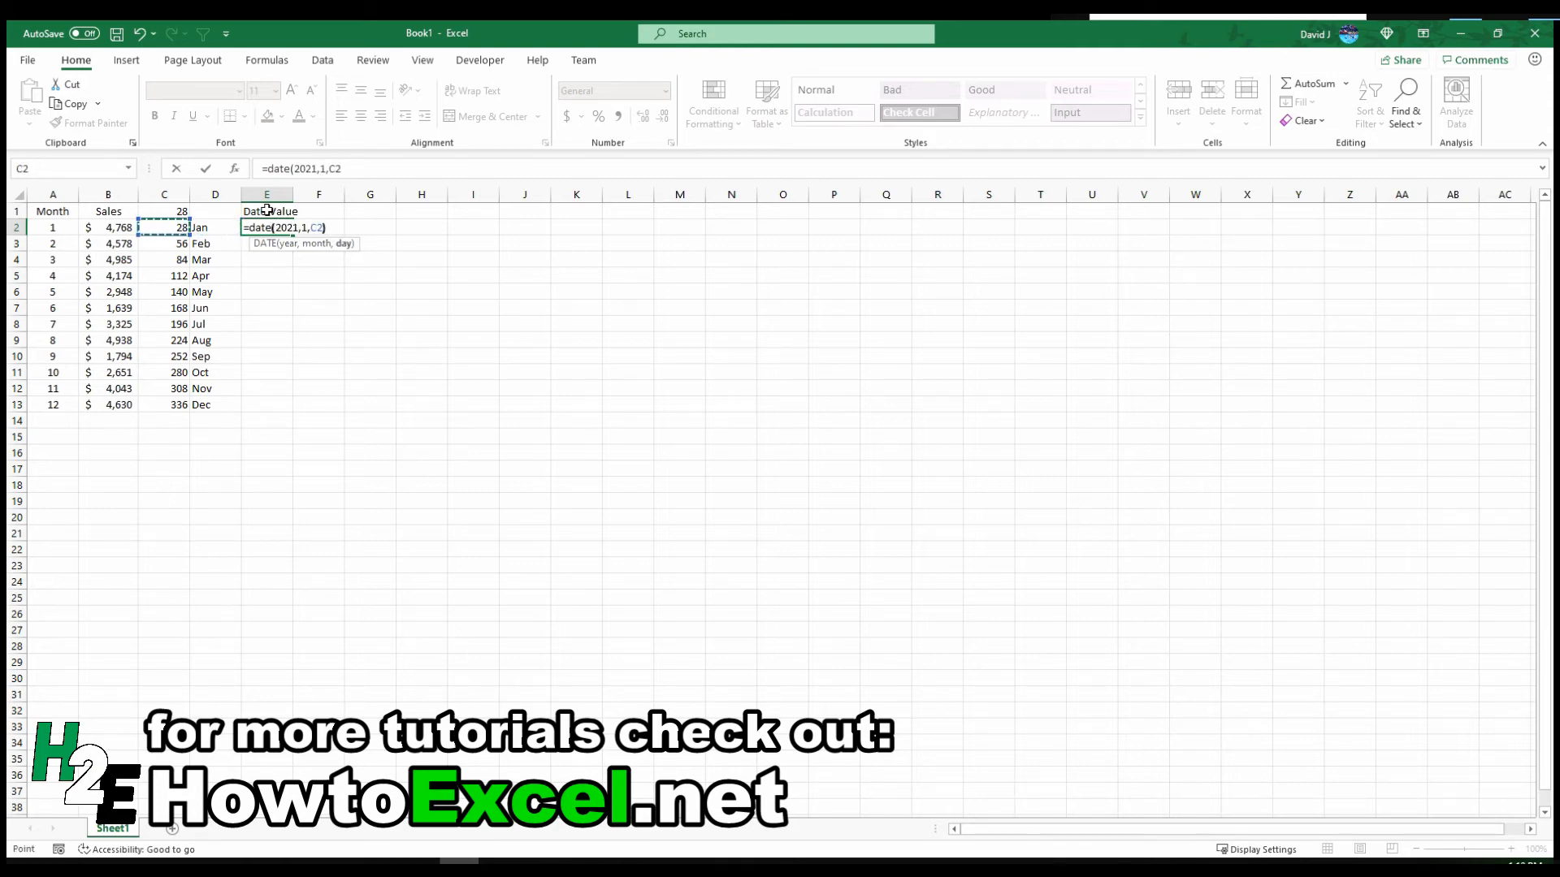
{"action": "key", "text": "Return"}
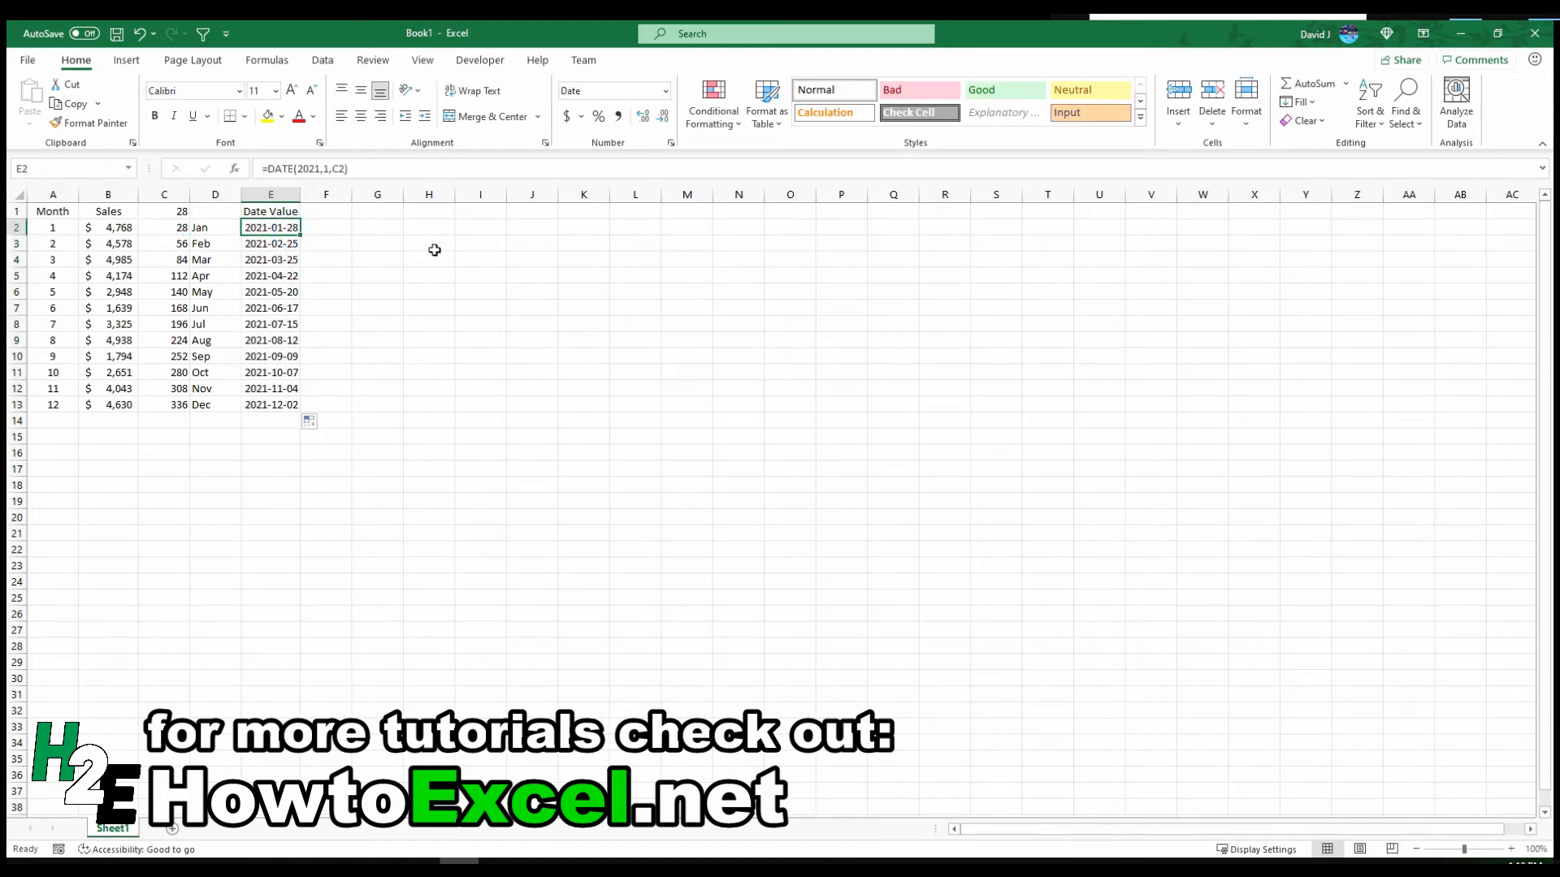
{"action": "left_click", "coordinate": [270, 259]}
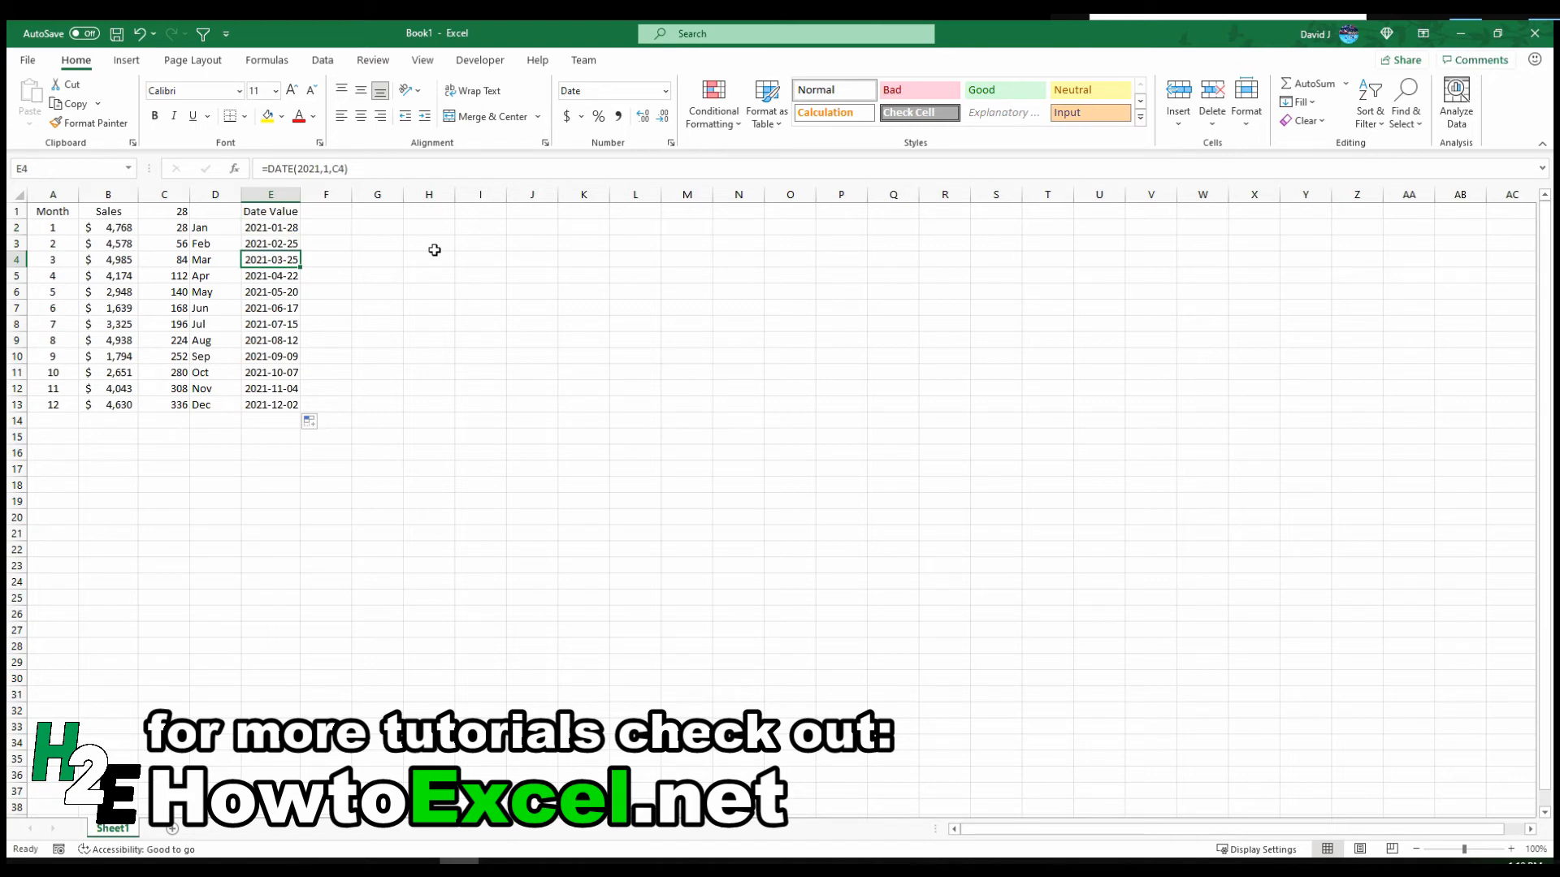
{"action": "left_click", "coordinate": [269, 292]}
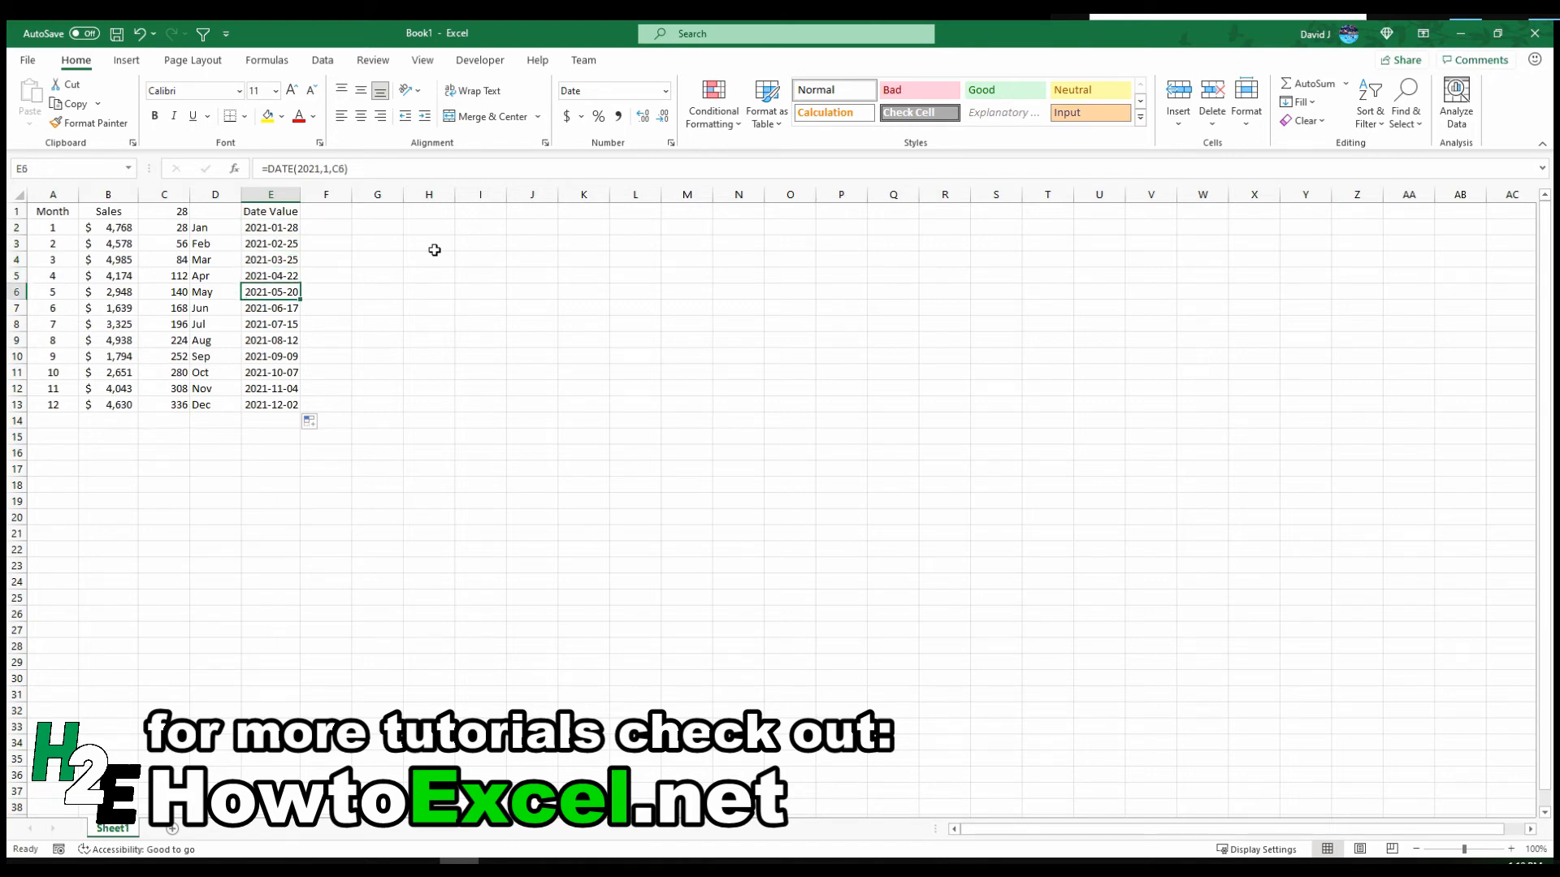
{"action": "left_click", "coordinate": [270, 388]}
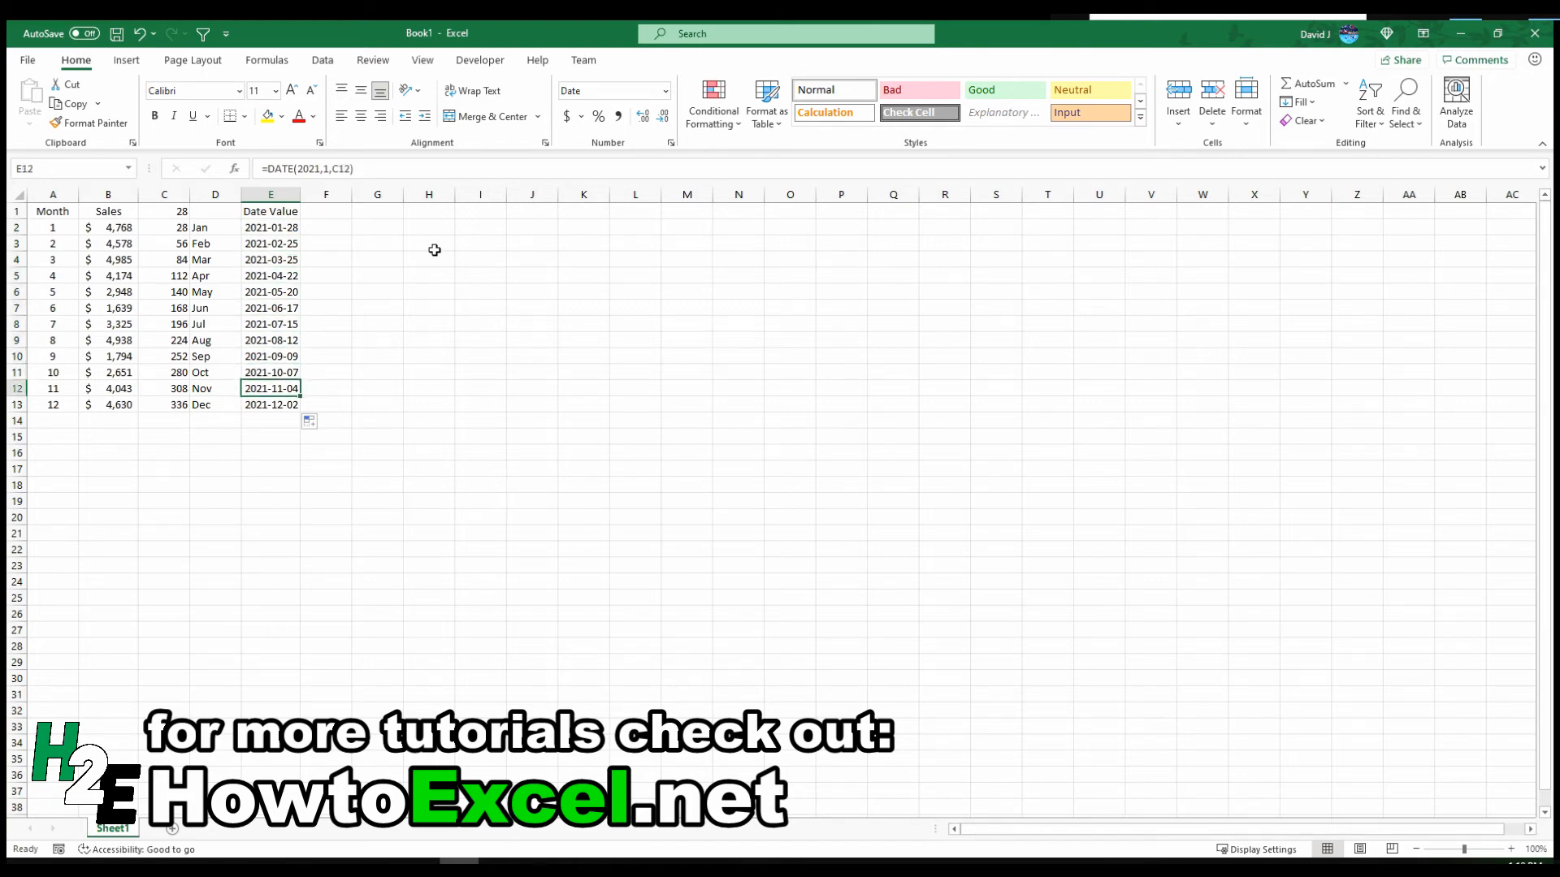
{"action": "left_click", "coordinate": [269, 403]}
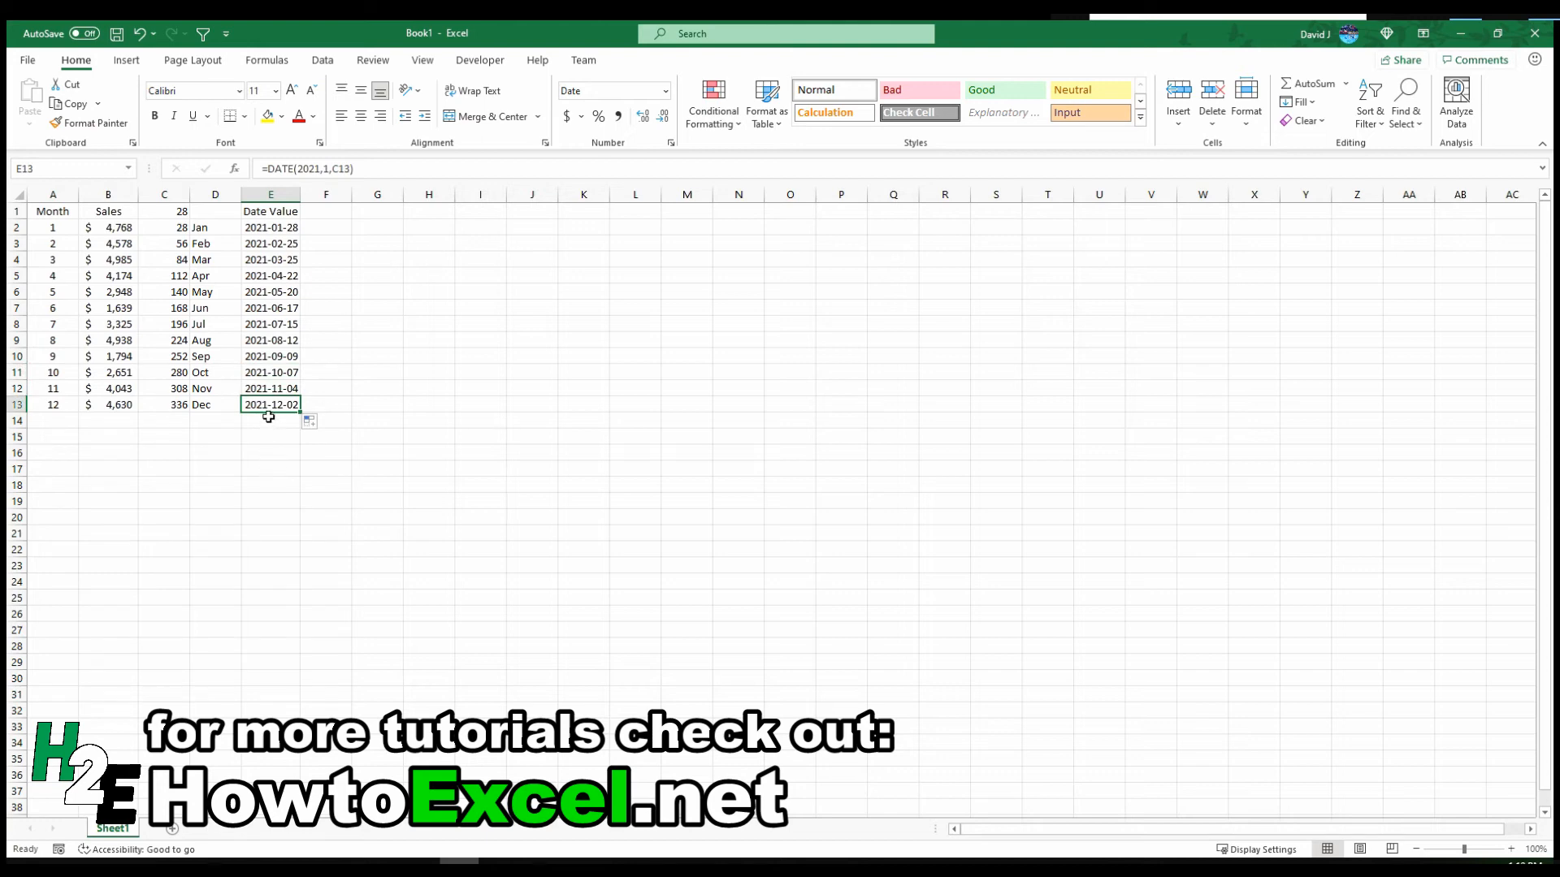
{"action": "mouse_move", "coordinate": [311, 212]}
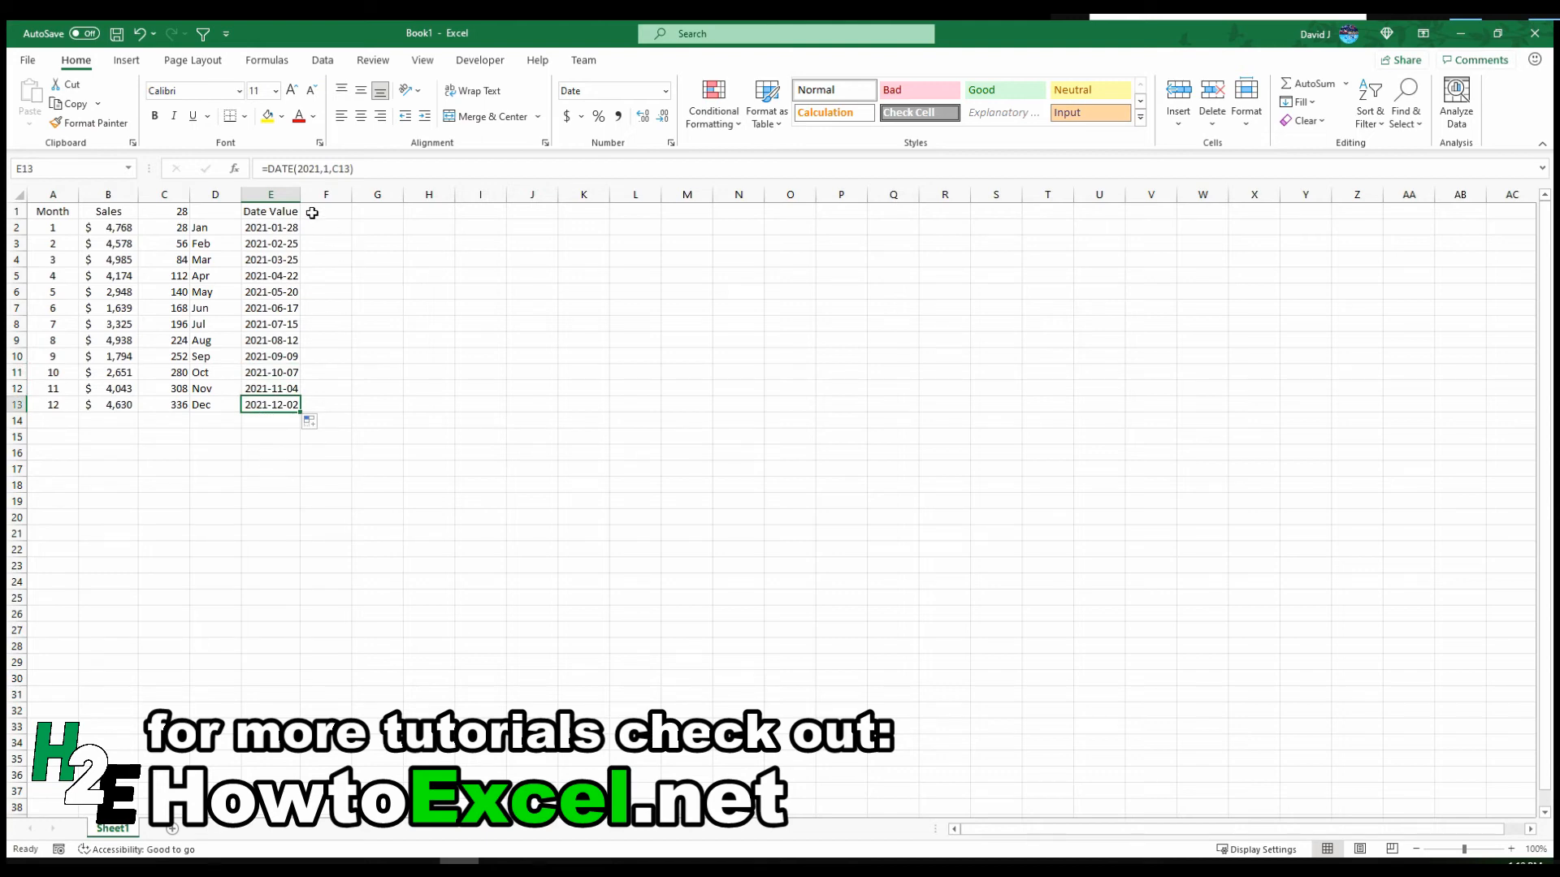
{"action": "left_click", "coordinate": [269, 226]}
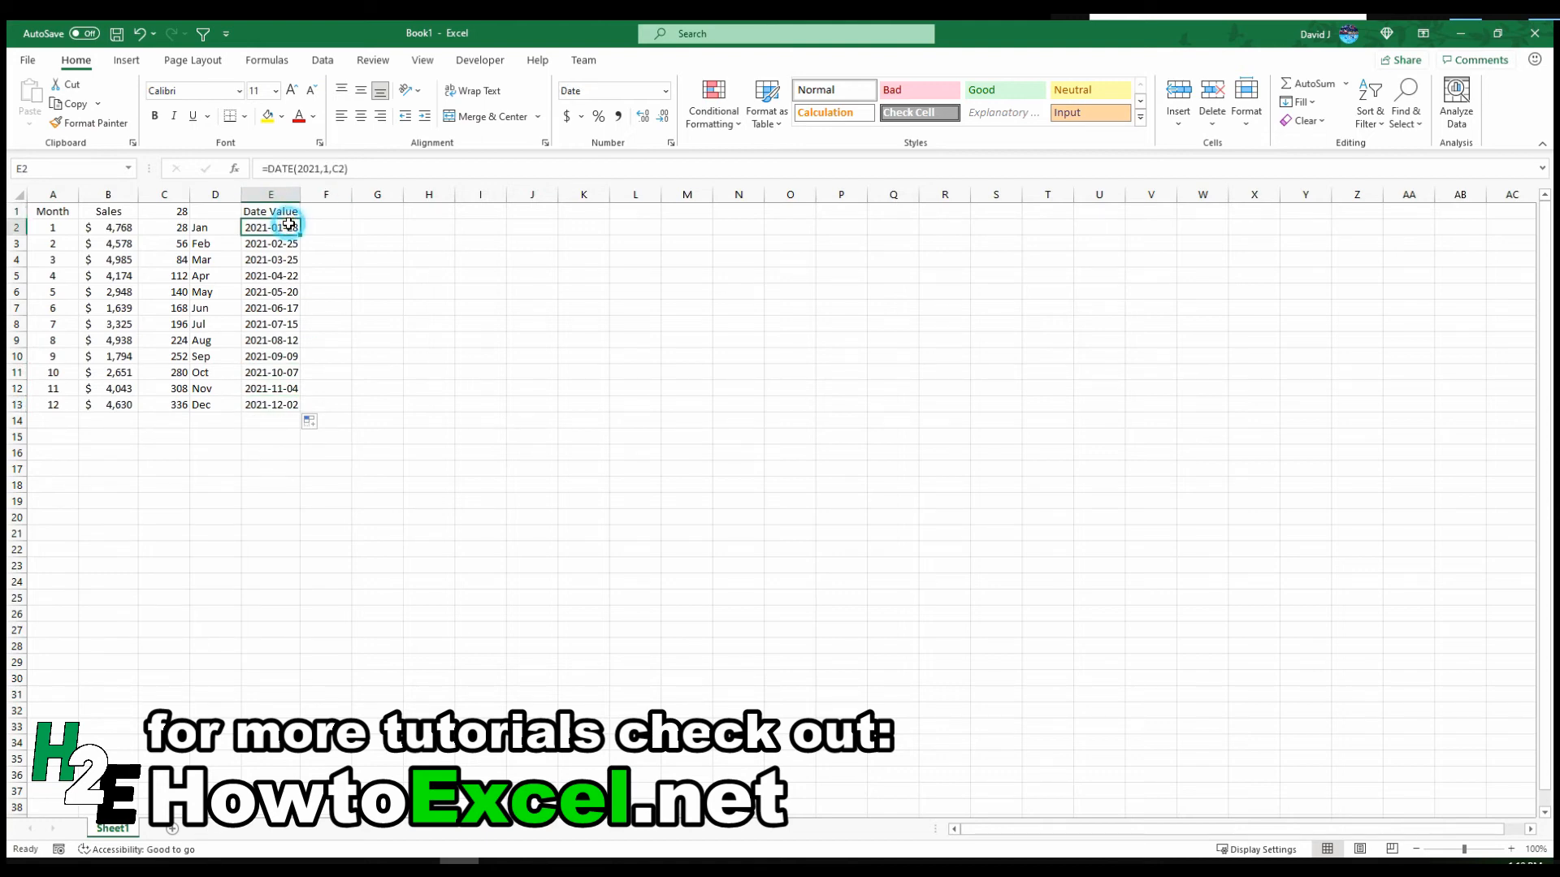
Change the E2 DATE formula's year from 2021 to 2024, then select C1
{"action": "double_click", "coordinate": [270, 227]}
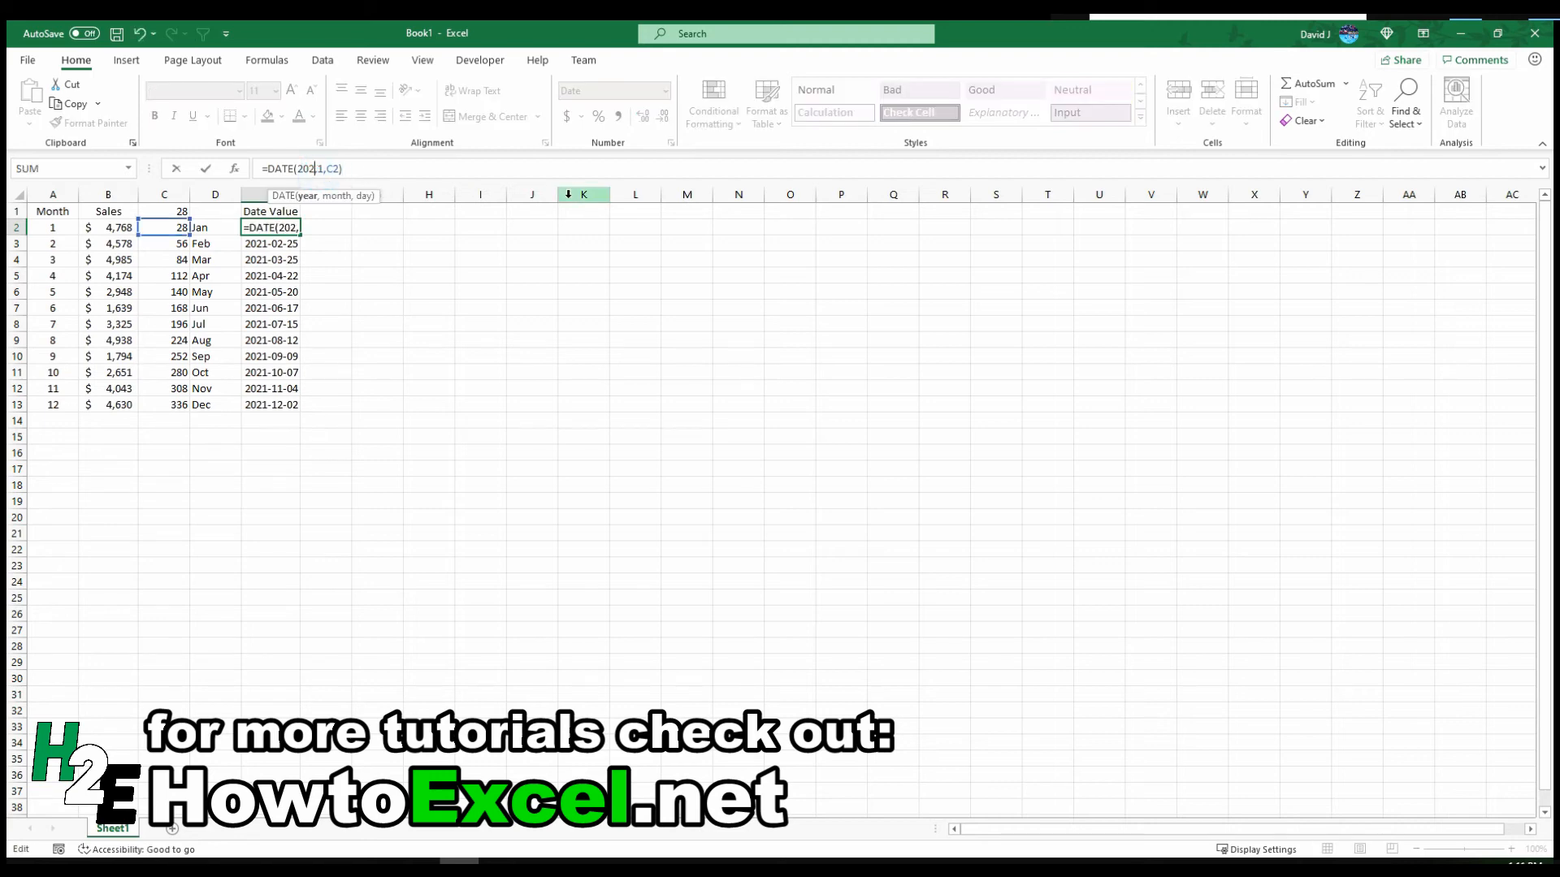
{"action": "key", "text": "Return"}
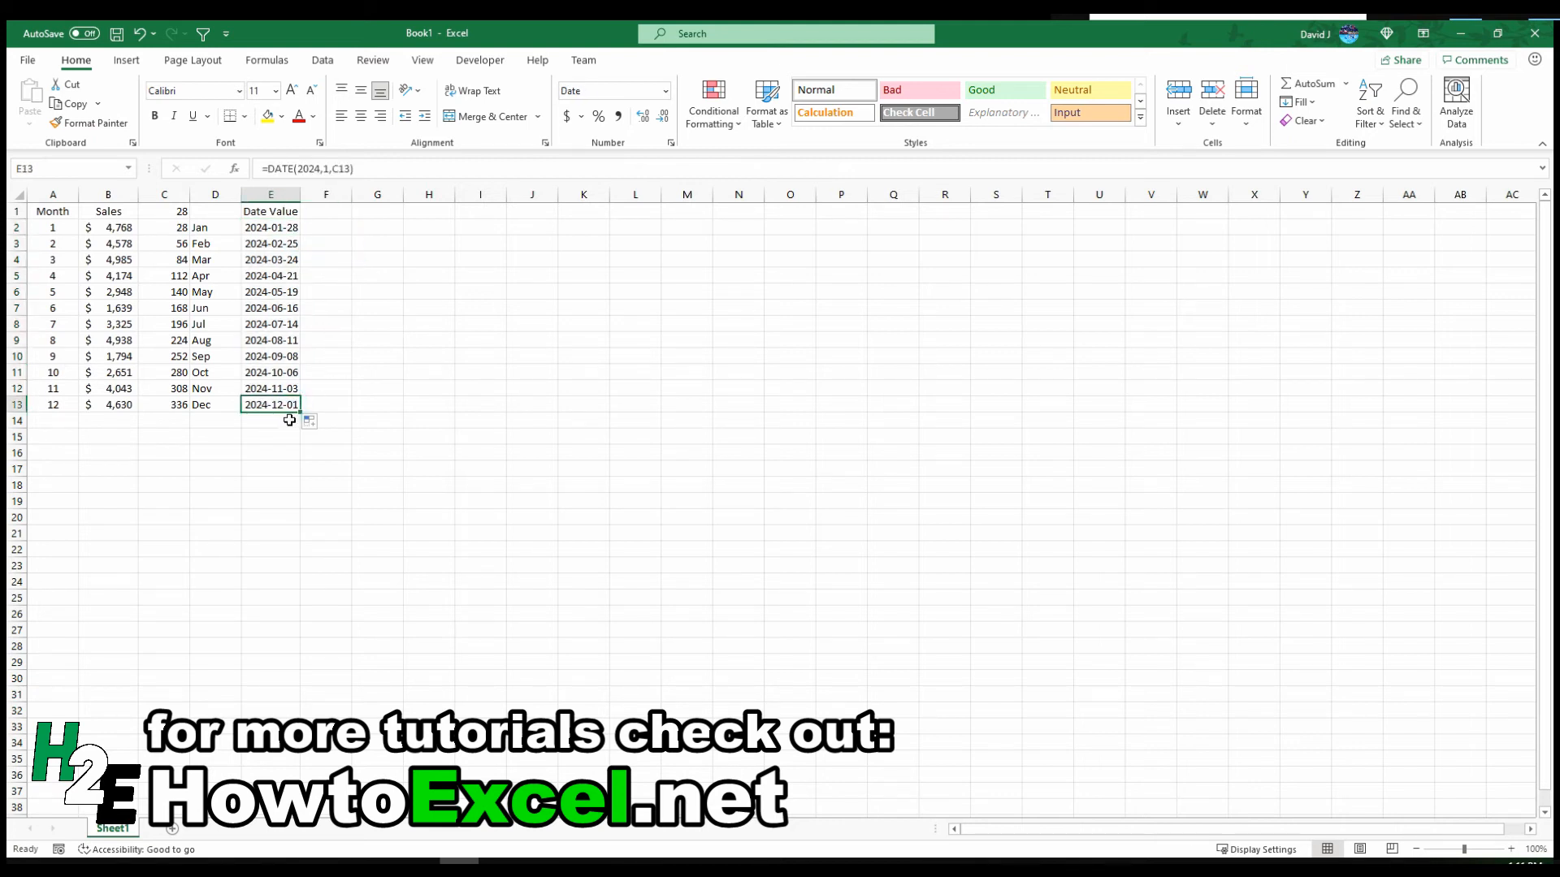
{"action": "mouse_move", "coordinate": [164, 211]}
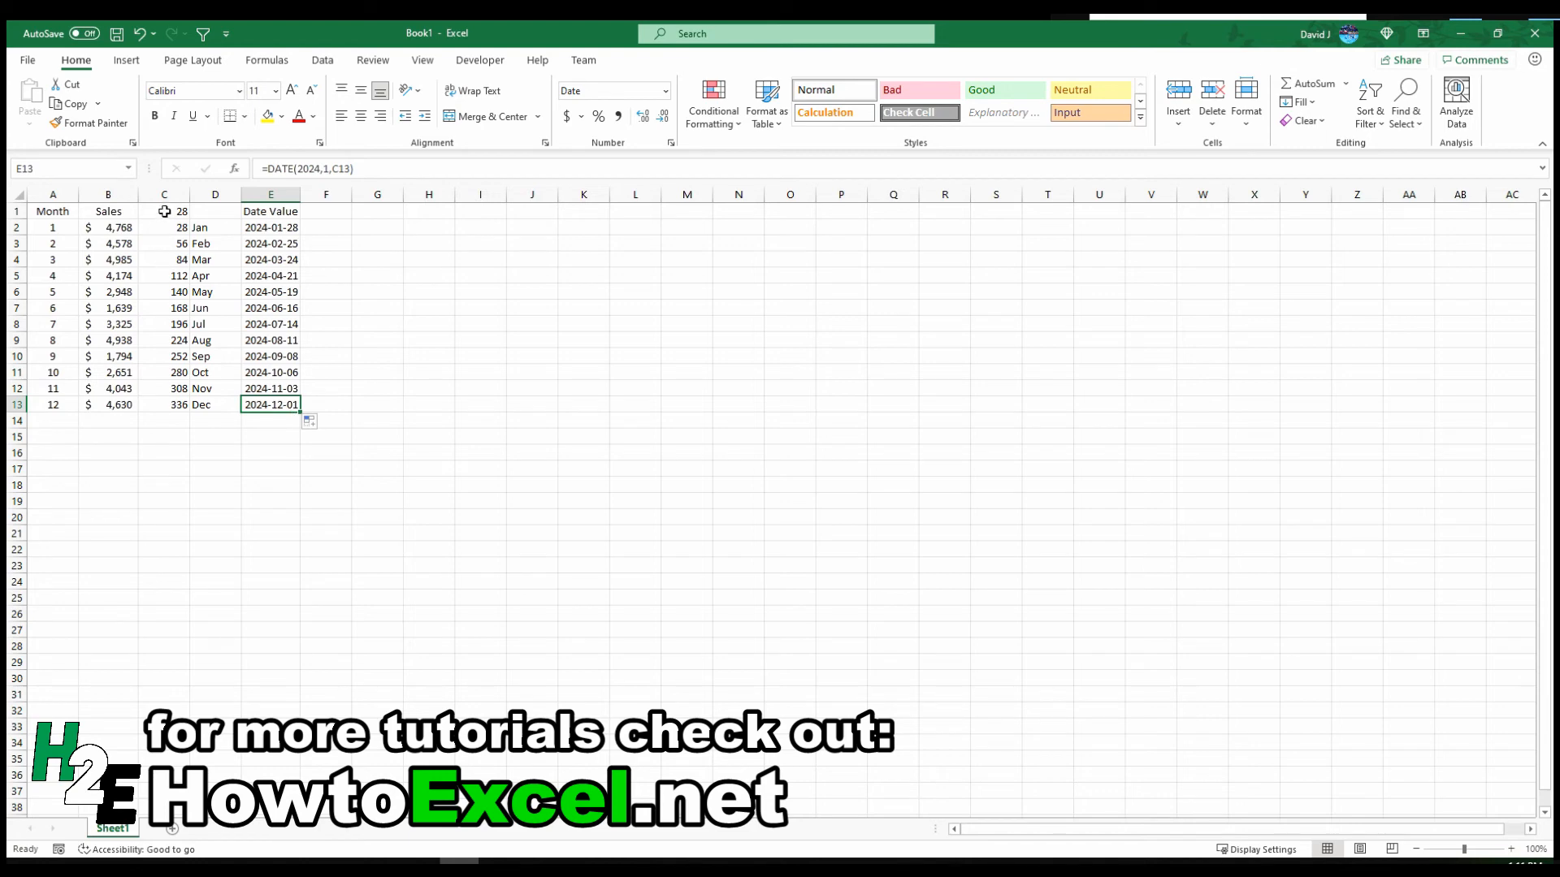
{"action": "left_click", "coordinate": [163, 211]}
{"action": "type", "text": "29"}
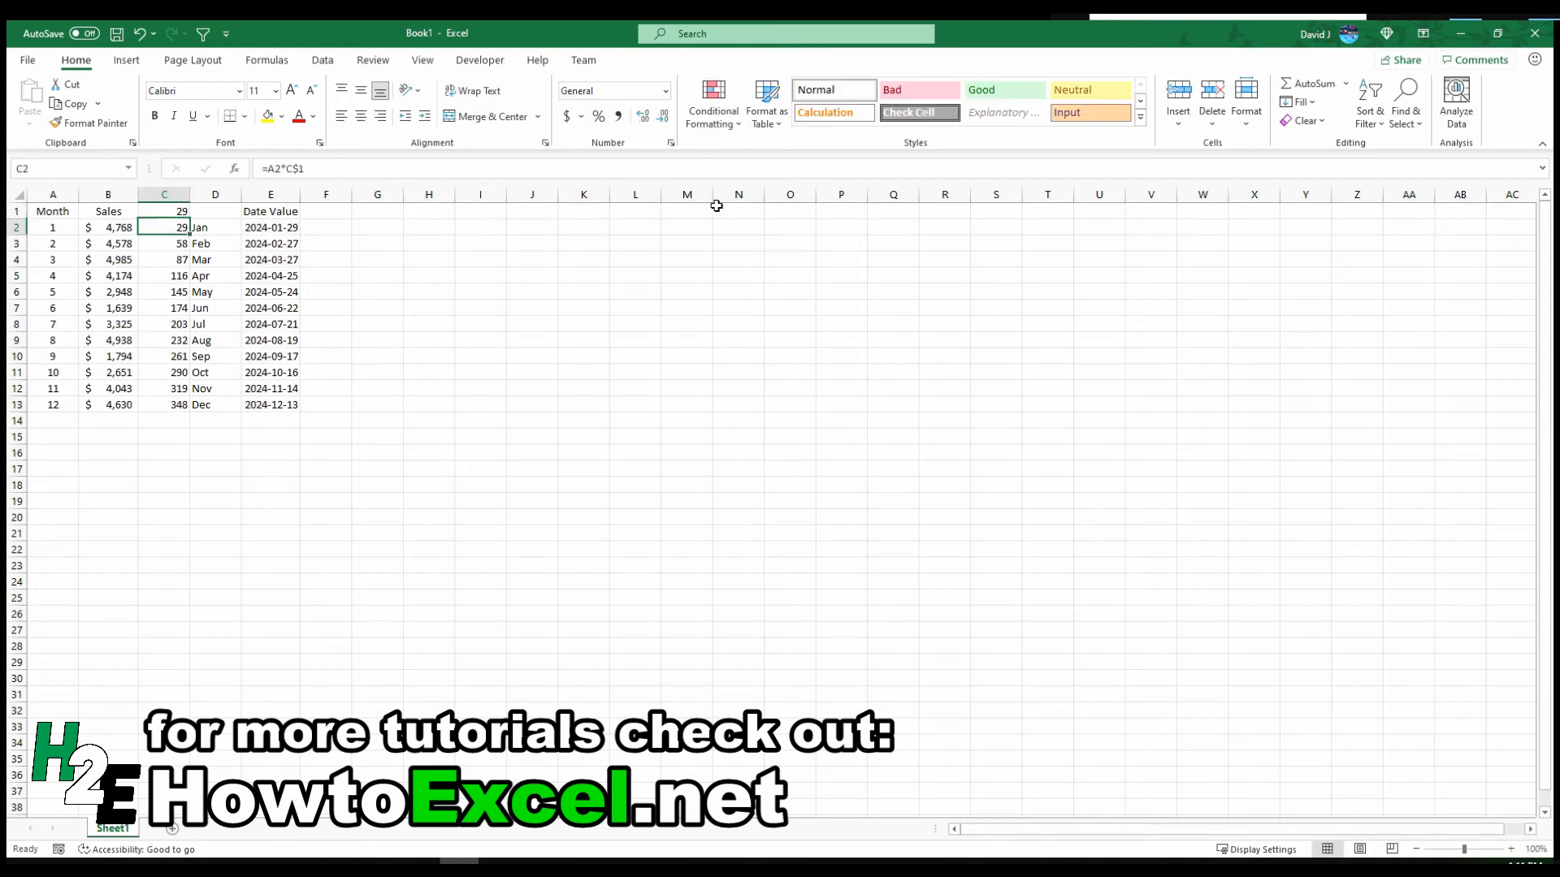
{"action": "mouse_move", "coordinate": [303, 292]}
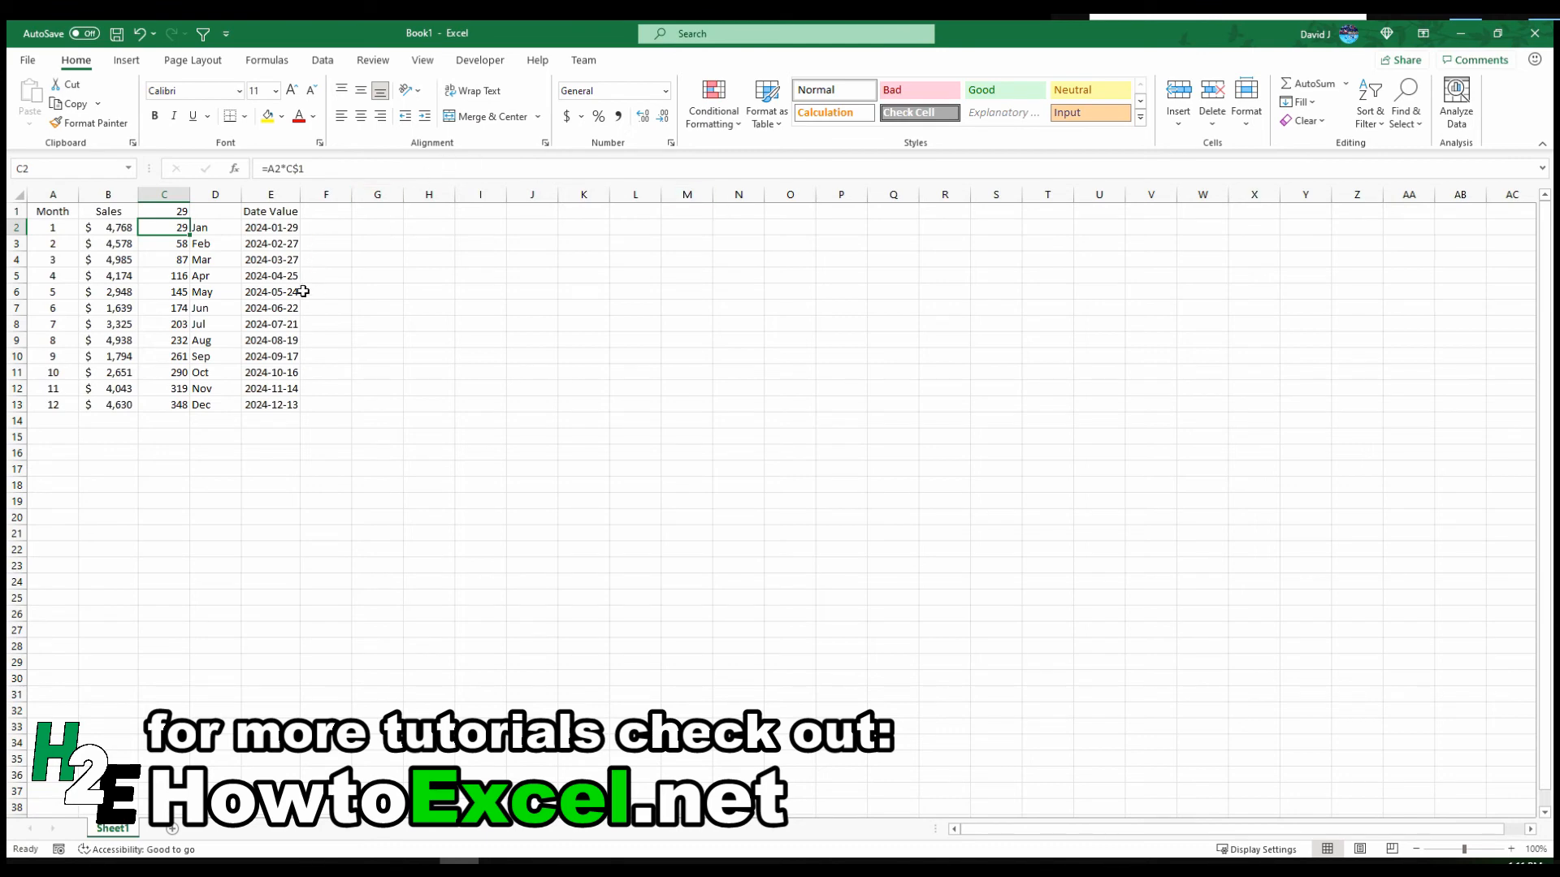
{"action": "mouse_move", "coordinate": [289, 365]}
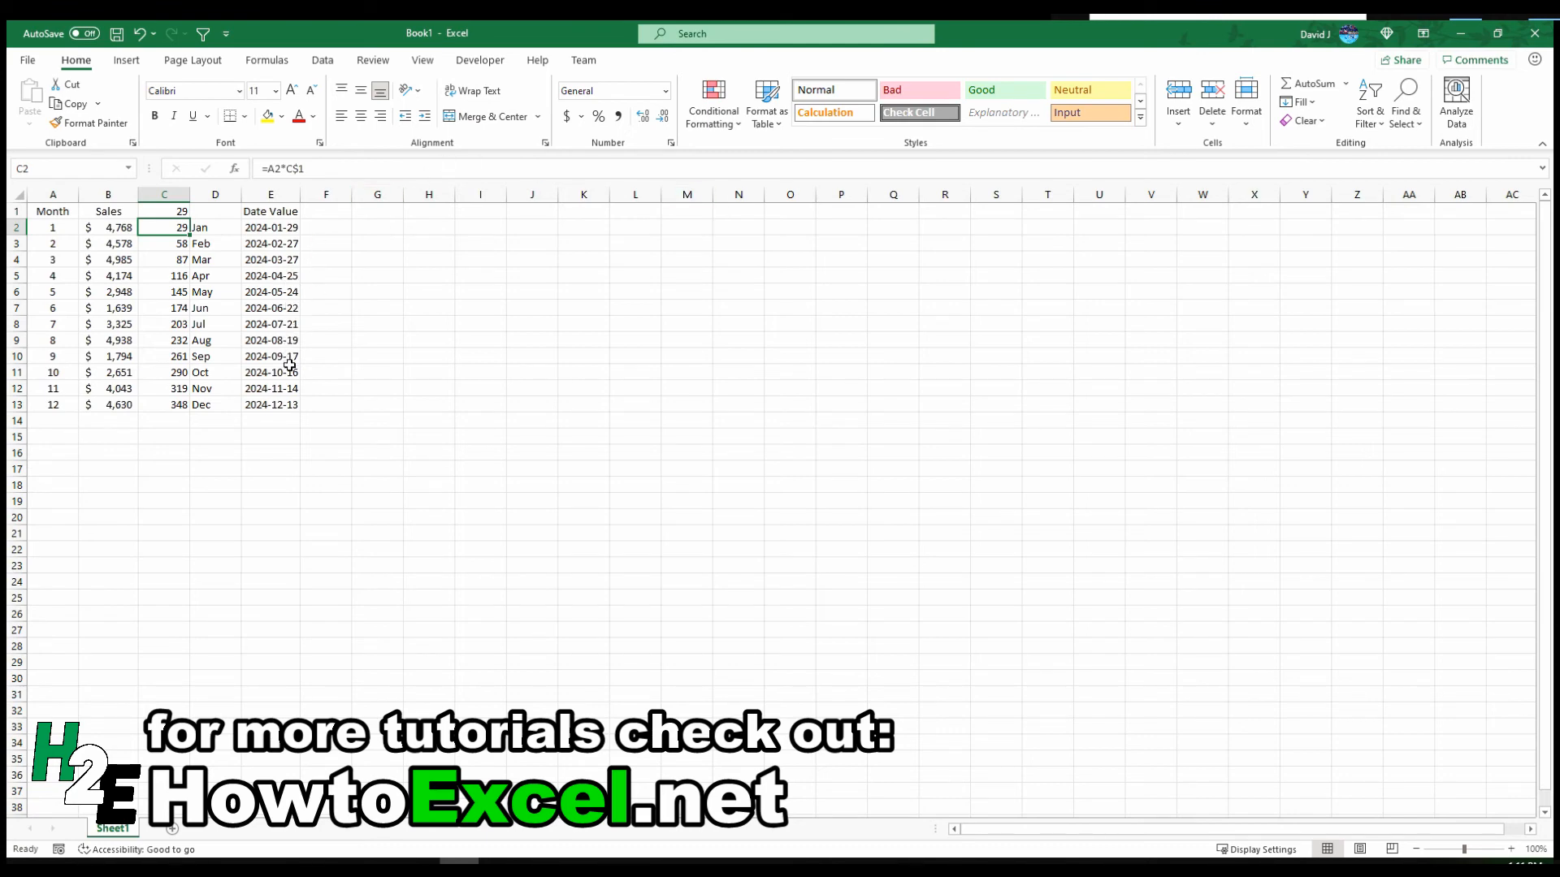
{"action": "mouse_move", "coordinate": [563, 314]}
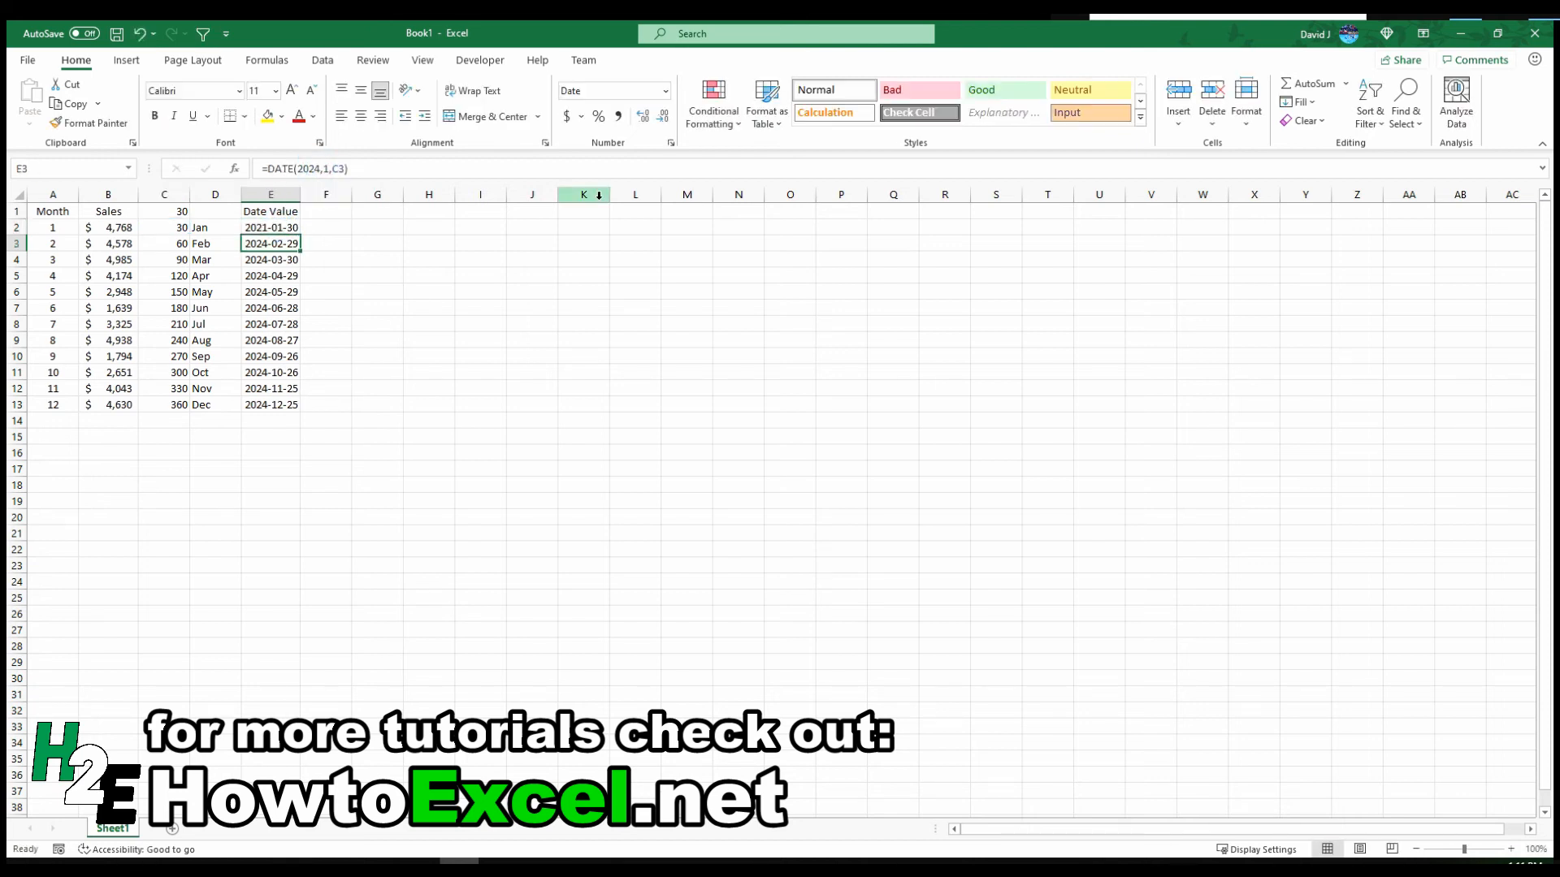
Select the 2021 DATE formula in E2 and compare February's and March's dates
{"action": "left_click", "coordinate": [269, 226]}
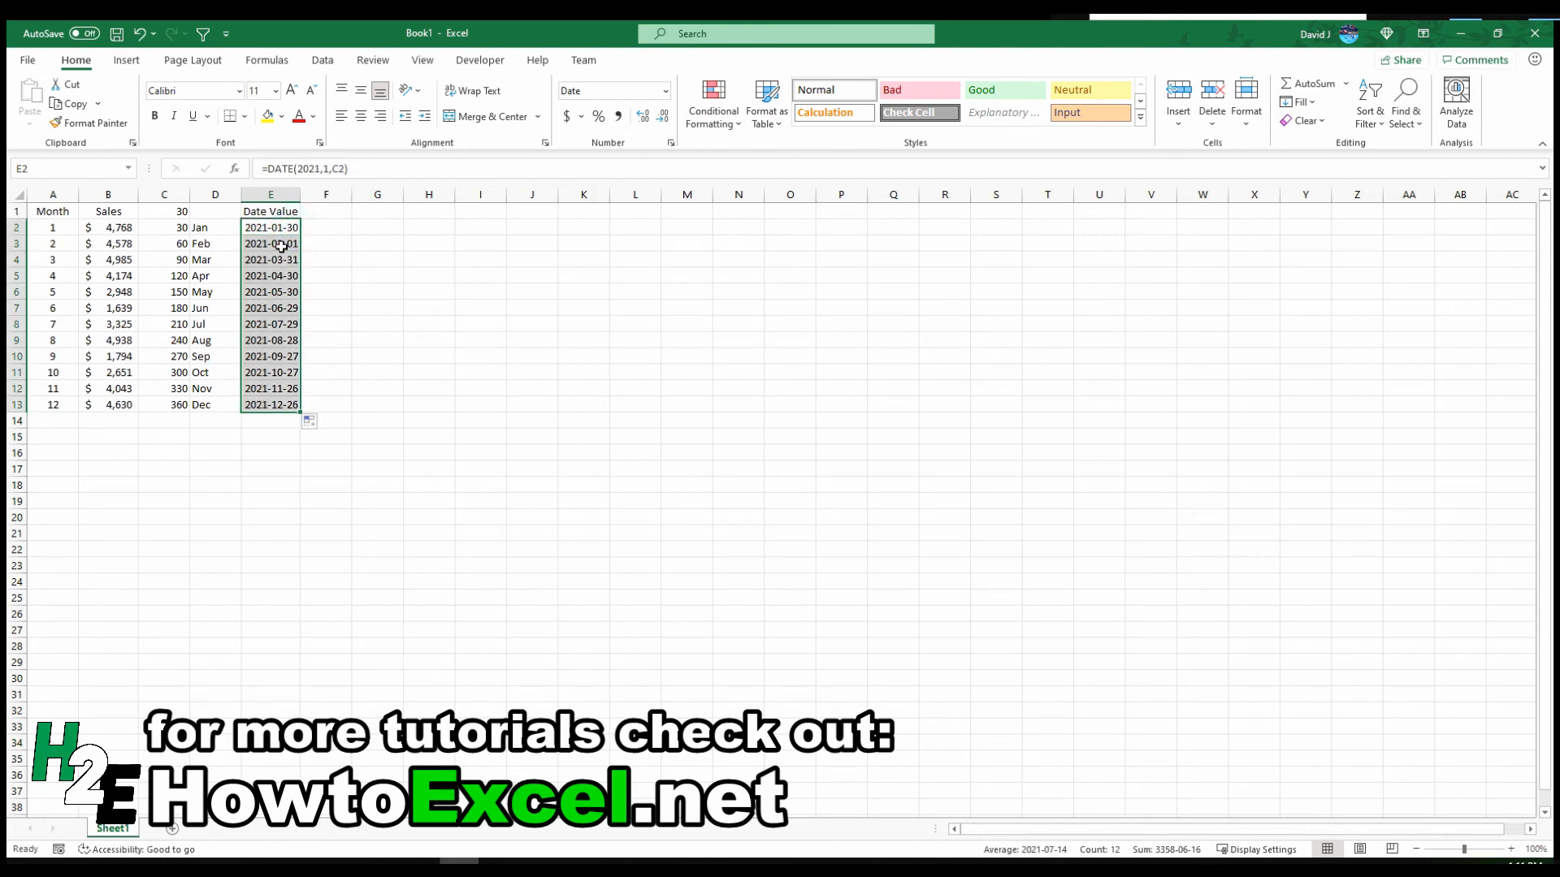
{"action": "left_click", "coordinate": [269, 244]}
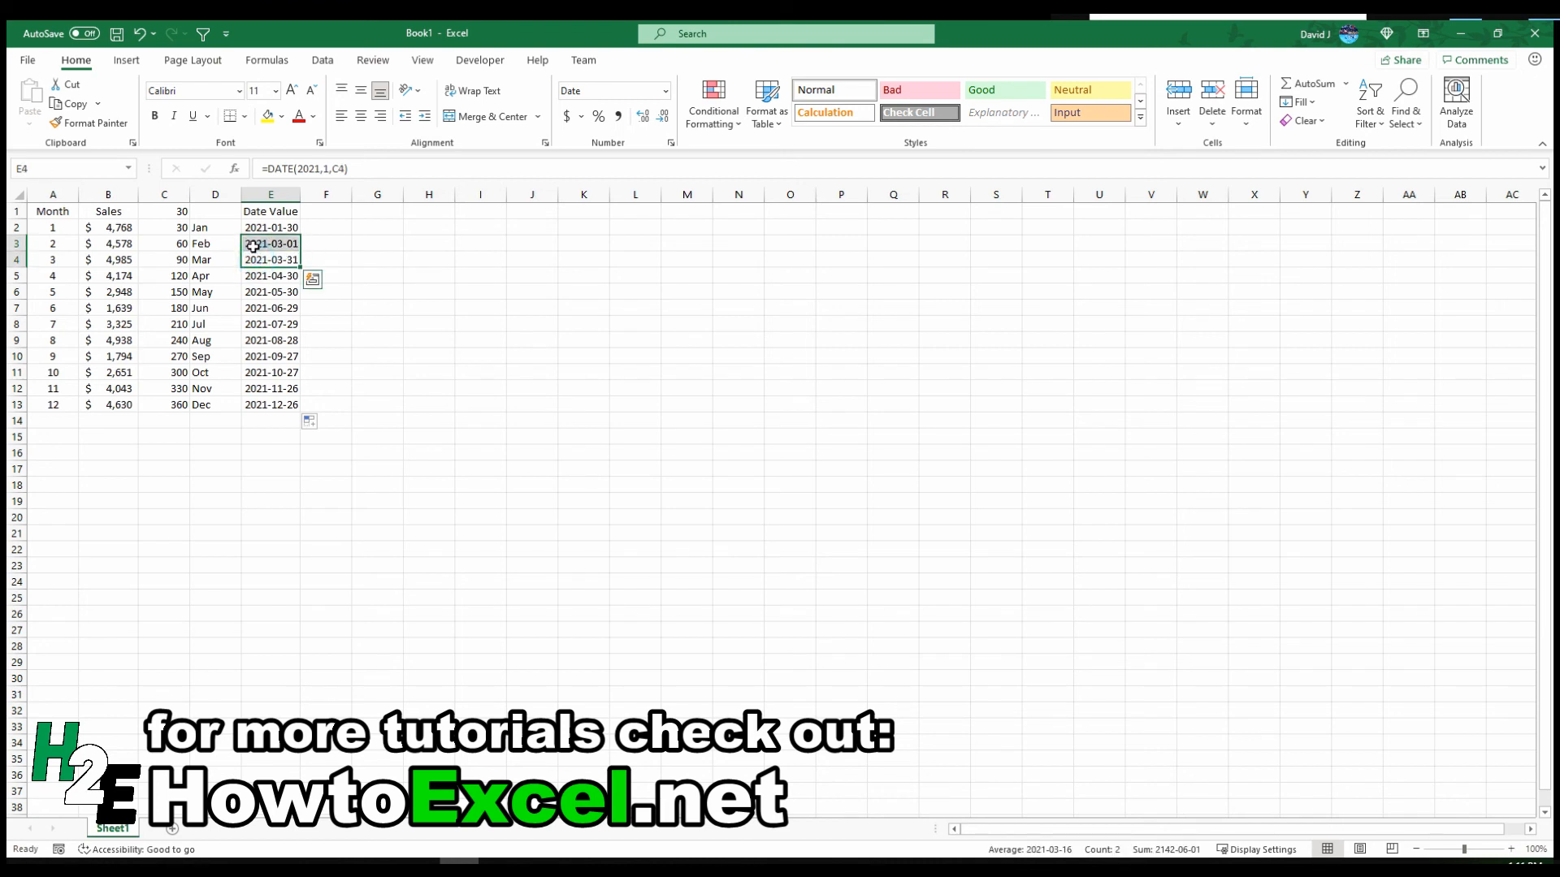
{"action": "left_click", "coordinate": [270, 260]}
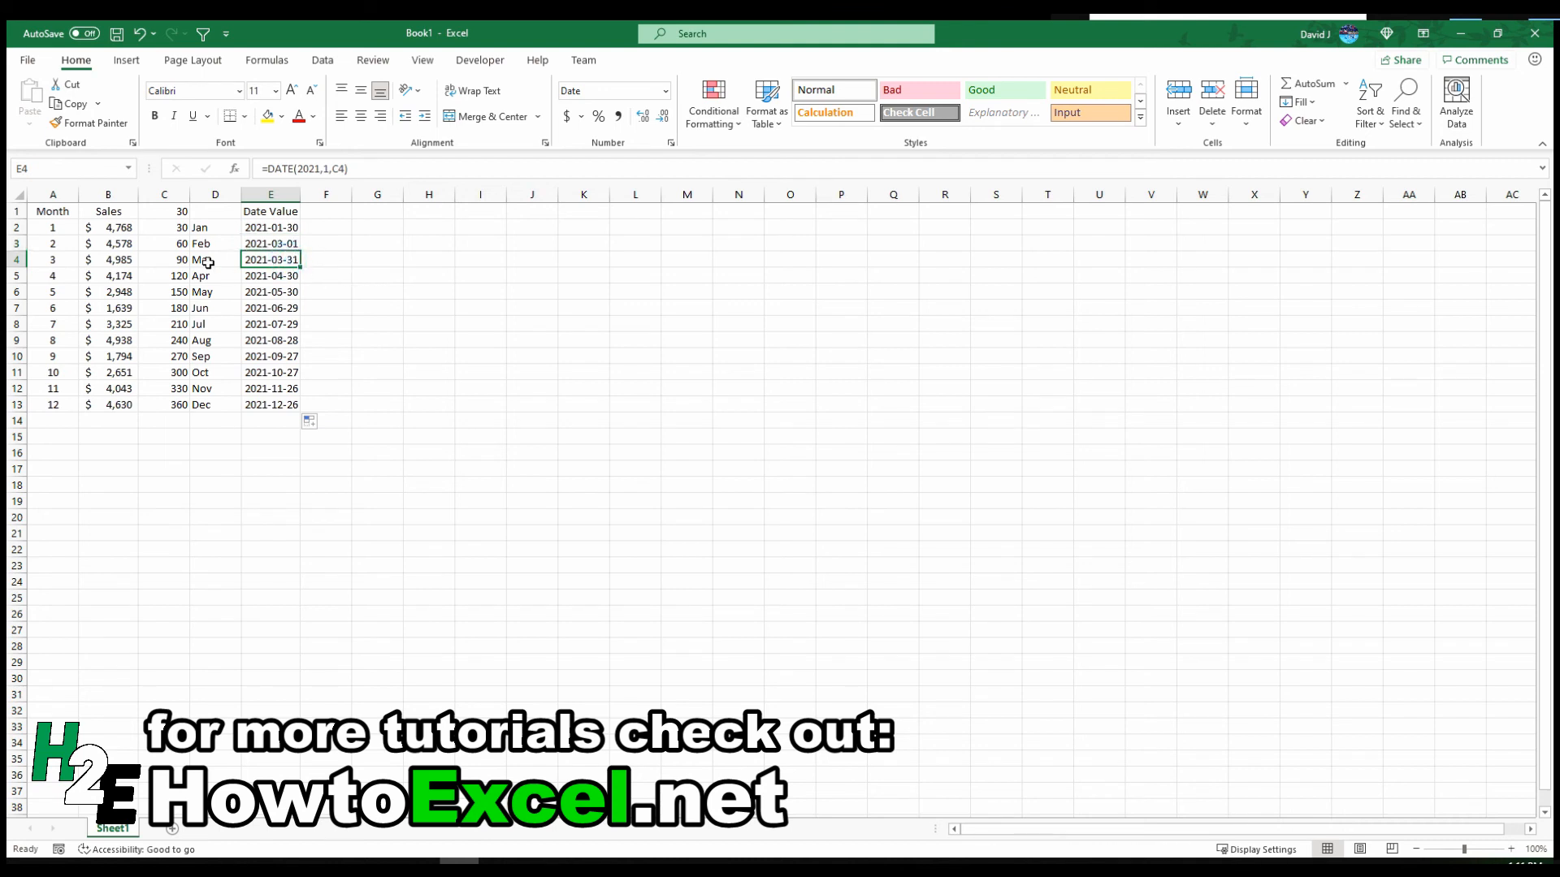
{"action": "mouse_move", "coordinate": [176, 213]}
{"action": "type", "text": "27"}
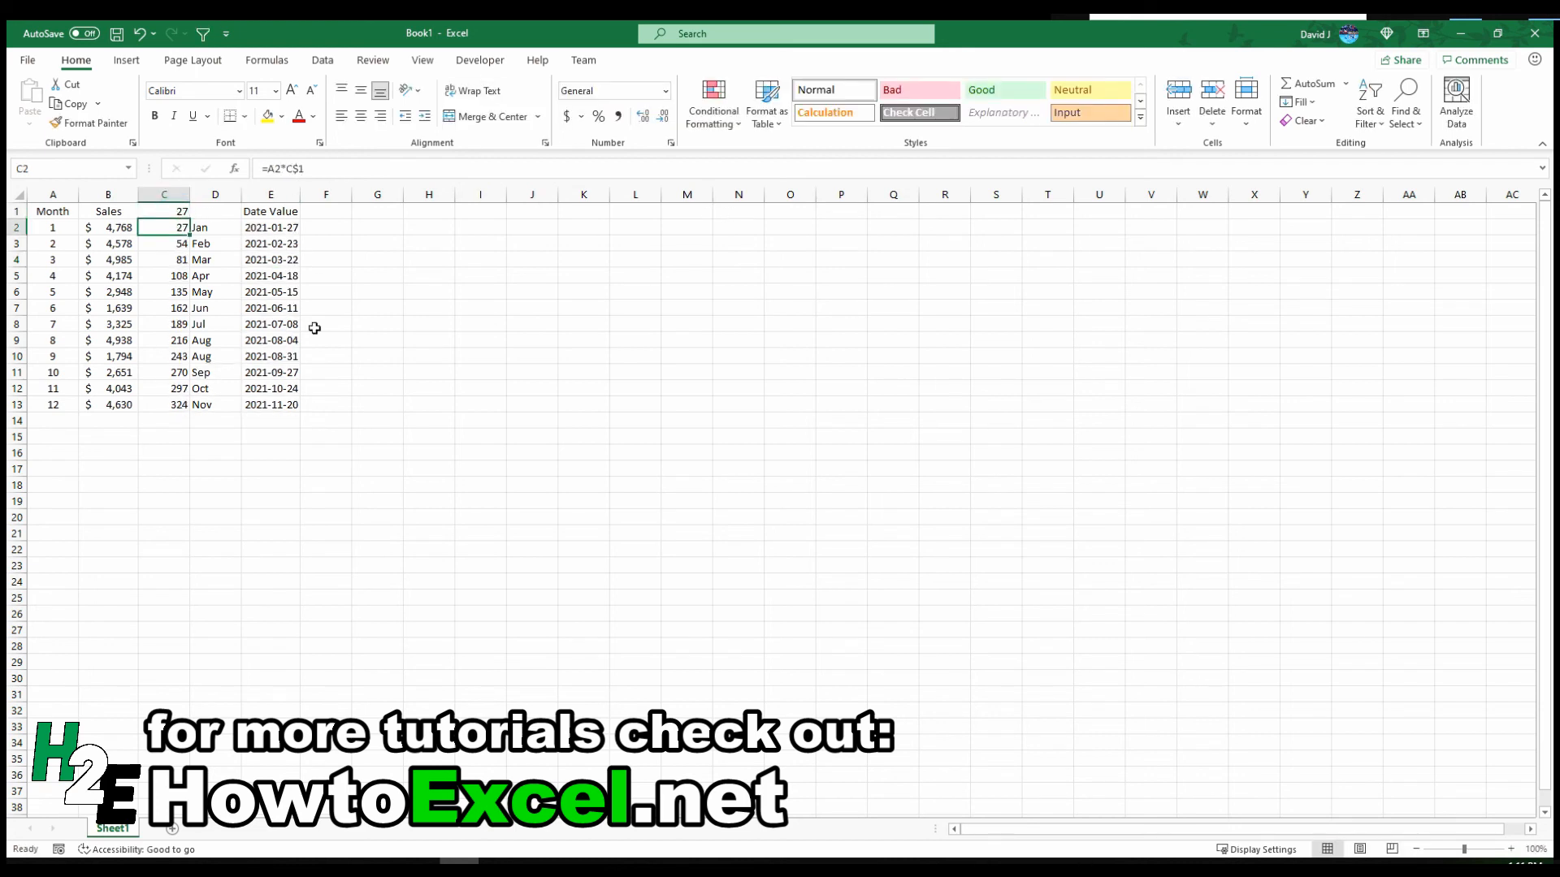
Check the last row's date, then set multiplier C1 back to 28
{"action": "left_click", "coordinate": [270, 404]}
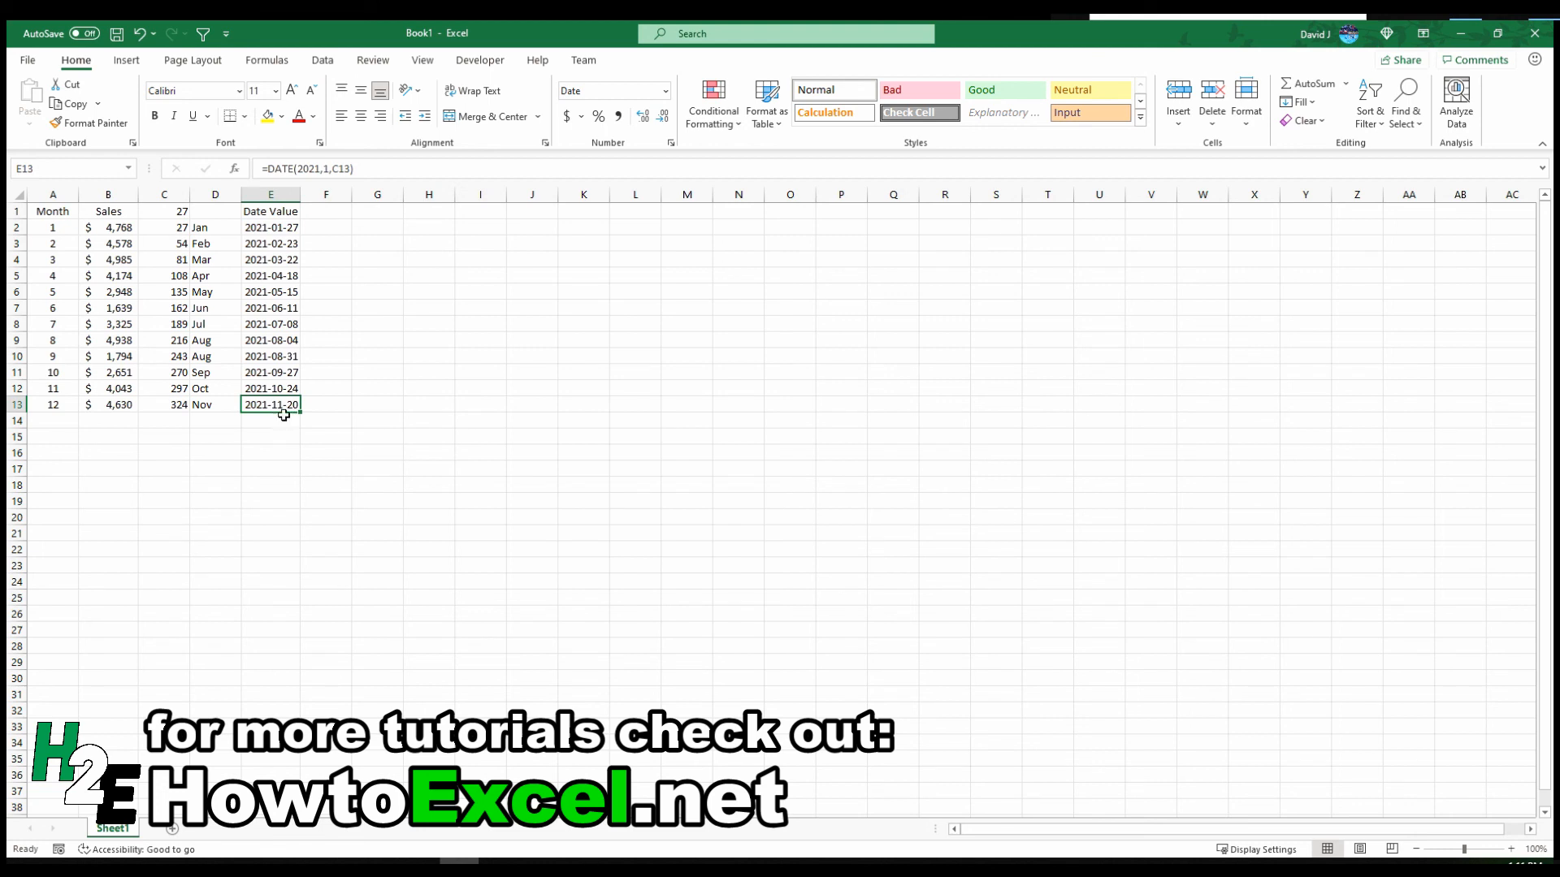
{"action": "mouse_move", "coordinate": [289, 420]}
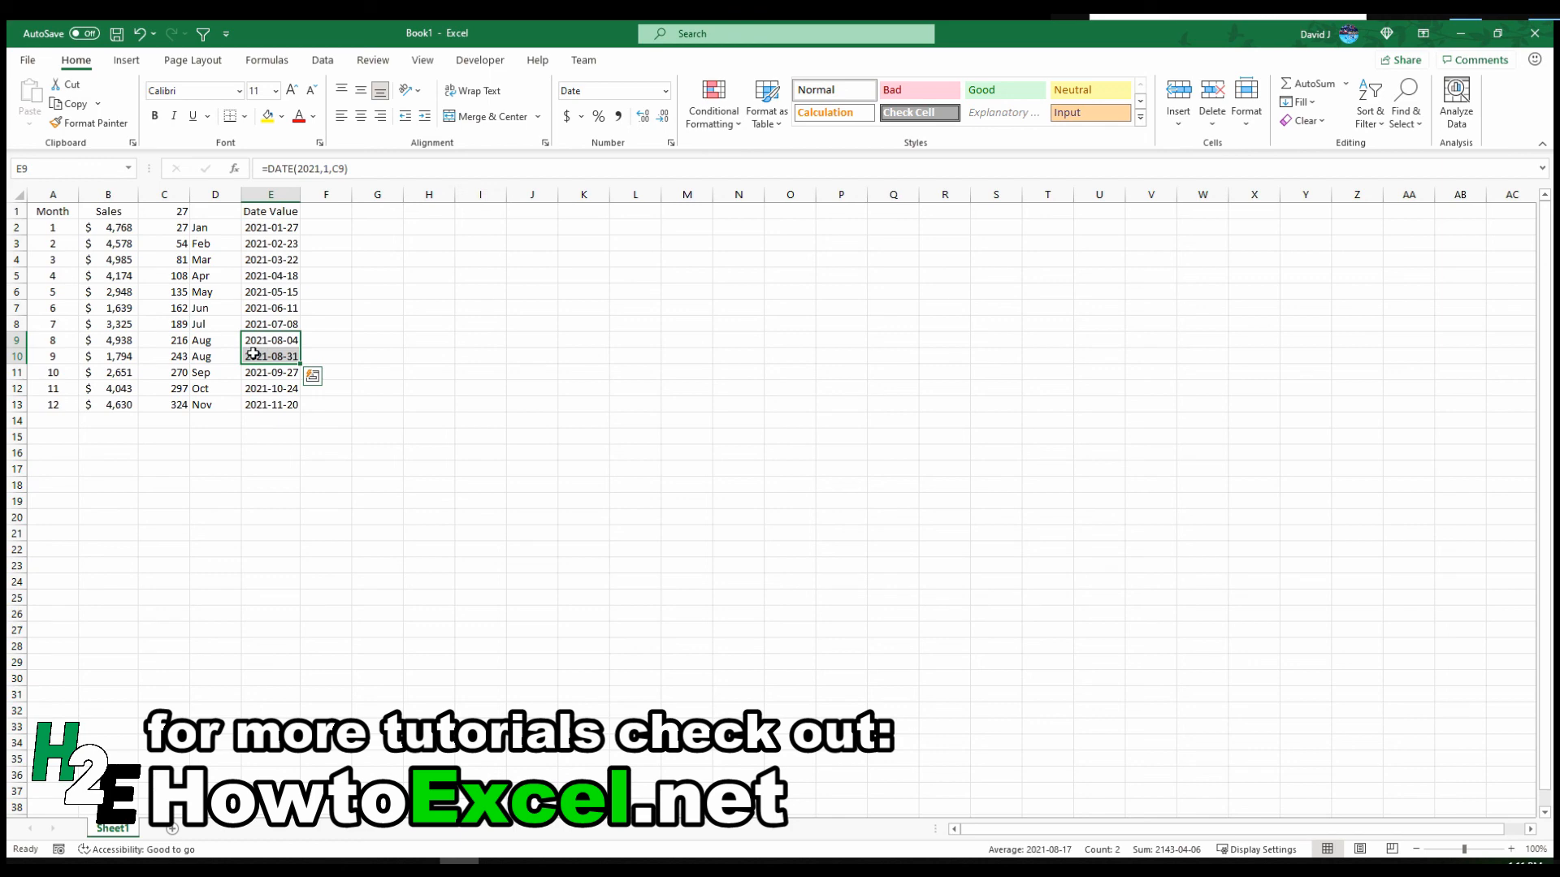
{"action": "left_click", "coordinate": [163, 211]}
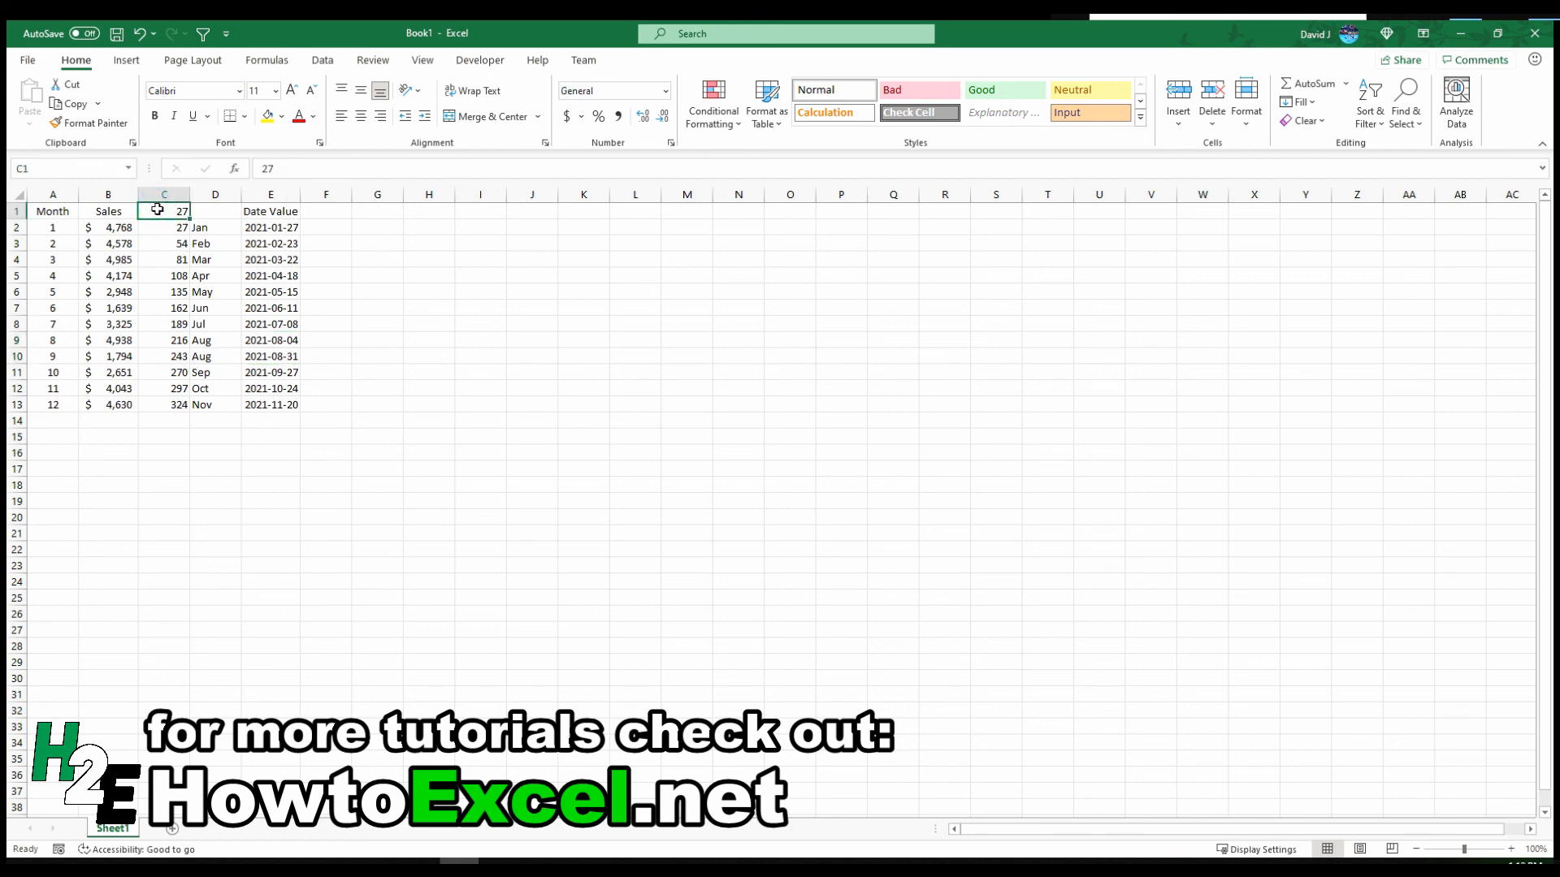
{"action": "type", "text": "28"}
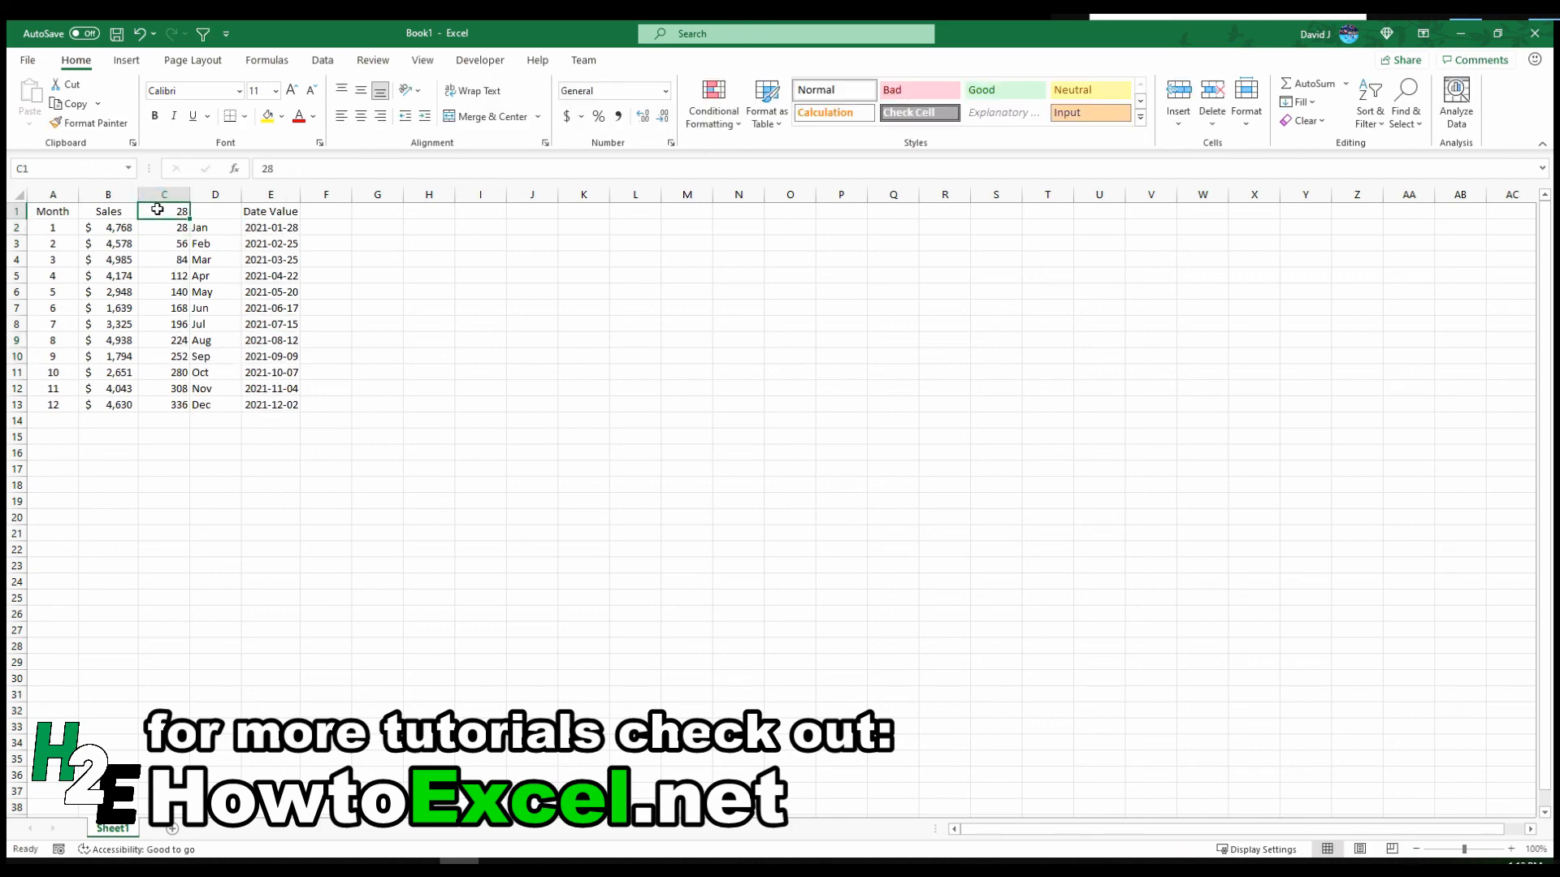